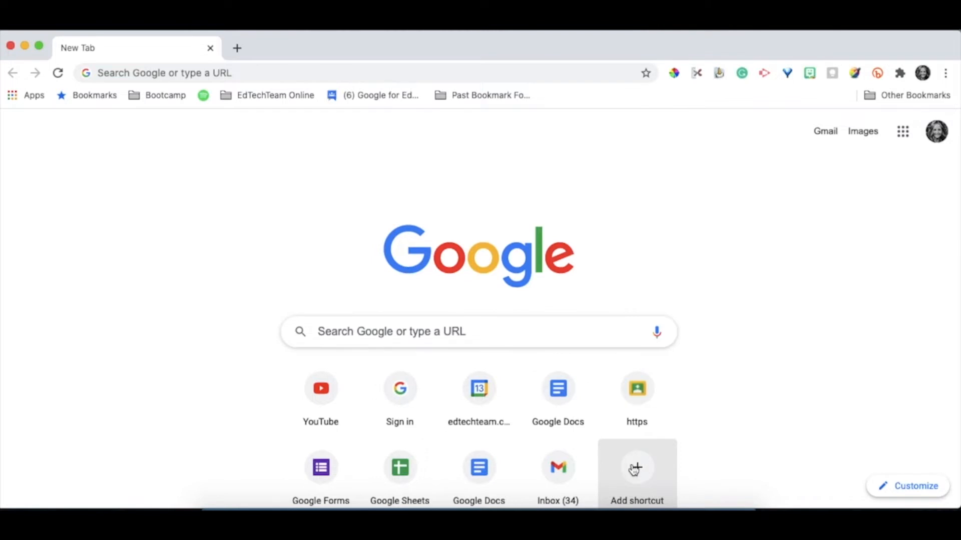
Open Google Slides from the Google apps grid and start a blank second browser tab.
{"action": "left_click", "coordinate": [902, 131]}
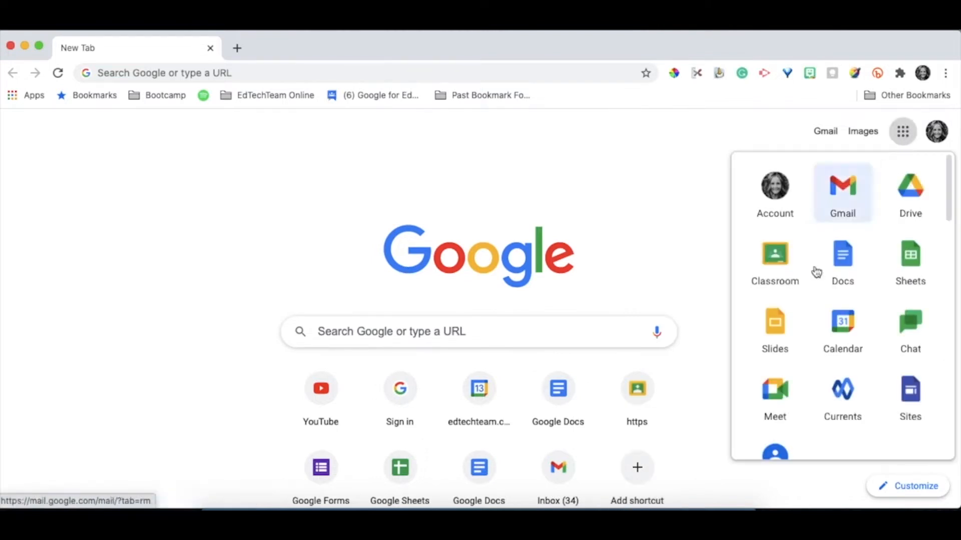
{"action": "mouse_move", "coordinate": [774, 328]}
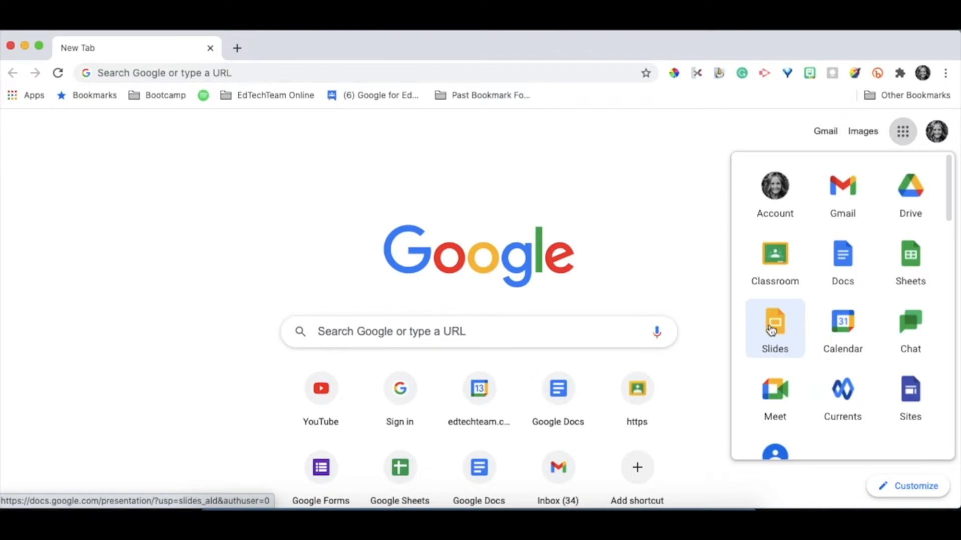
{"action": "left_click", "coordinate": [774, 328]}
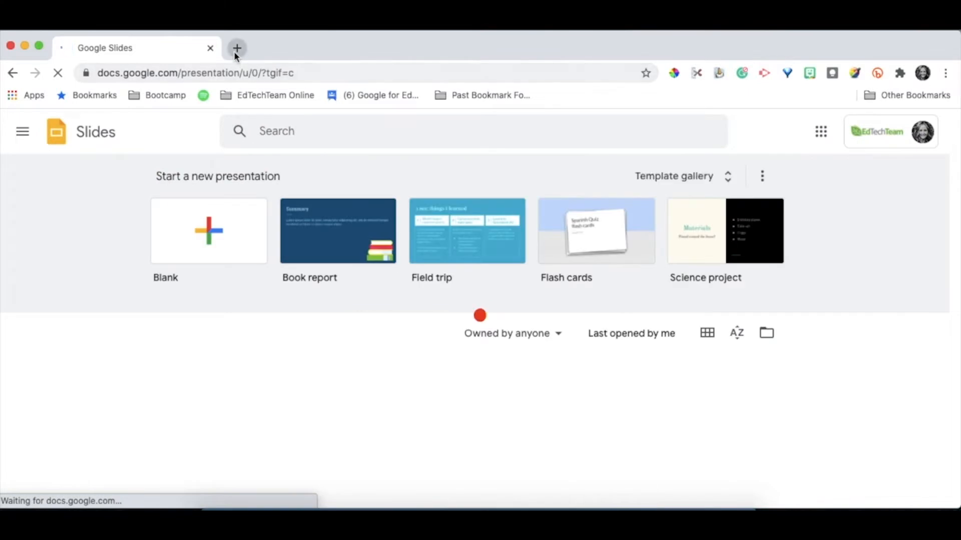
{"action": "left_click", "coordinate": [237, 48]}
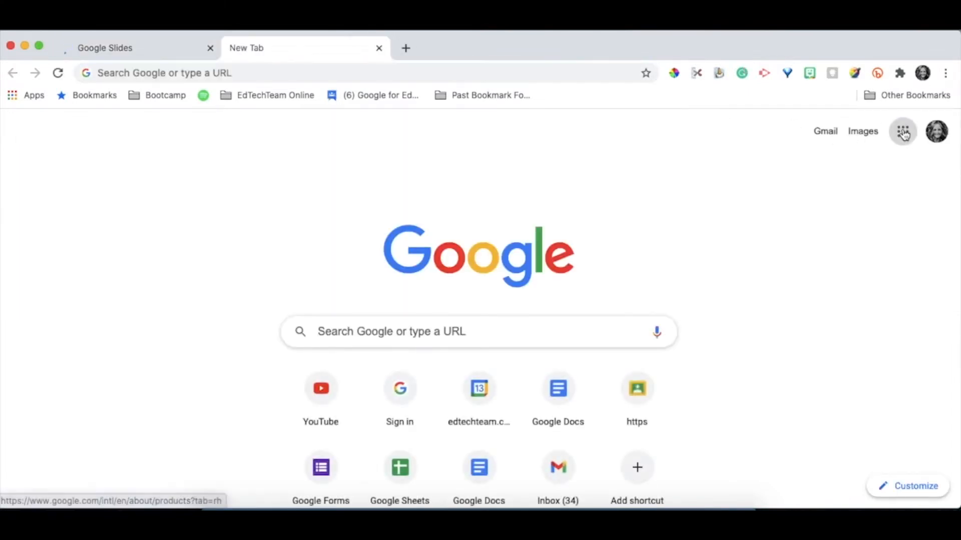
In Drive's Google Drive Resources folder, create and share a new Google Slides presentation.
{"action": "left_click", "coordinate": [902, 131]}
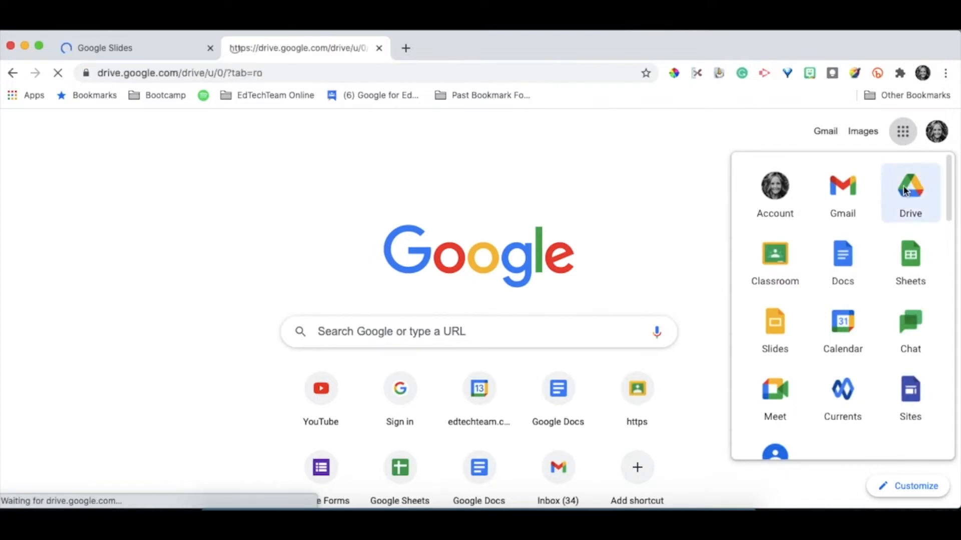
{"action": "left_click", "coordinate": [910, 185]}
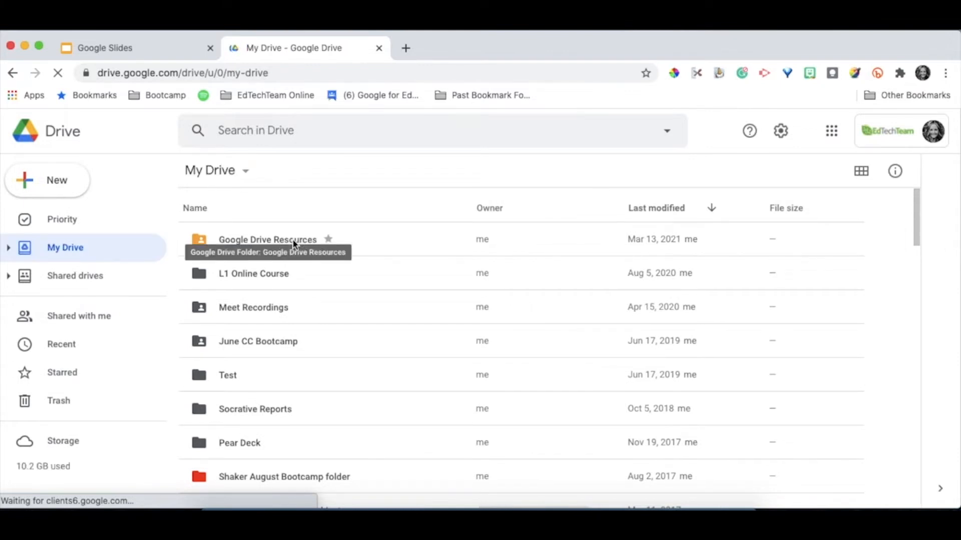
{"action": "double_click", "coordinate": [267, 239]}
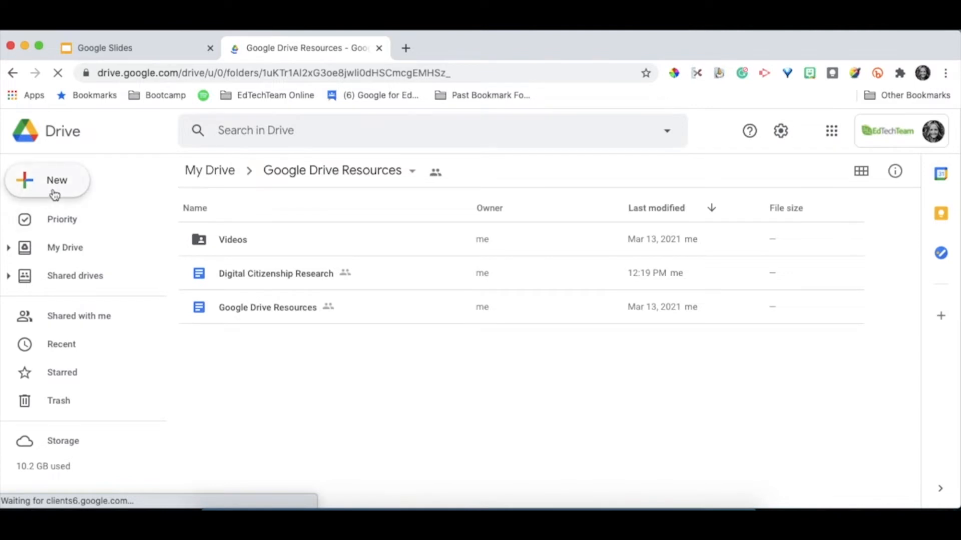
{"action": "left_click", "coordinate": [48, 180]}
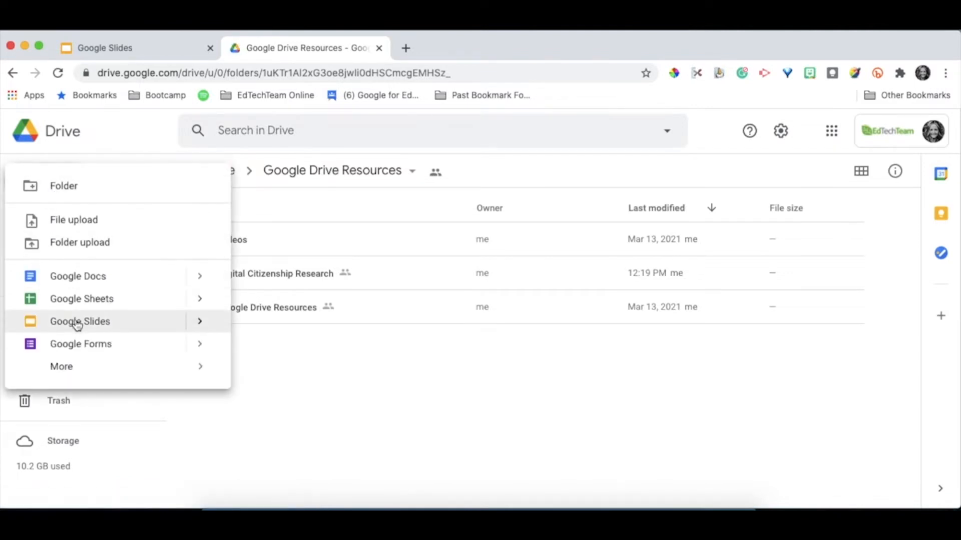
{"action": "left_click", "coordinate": [80, 322]}
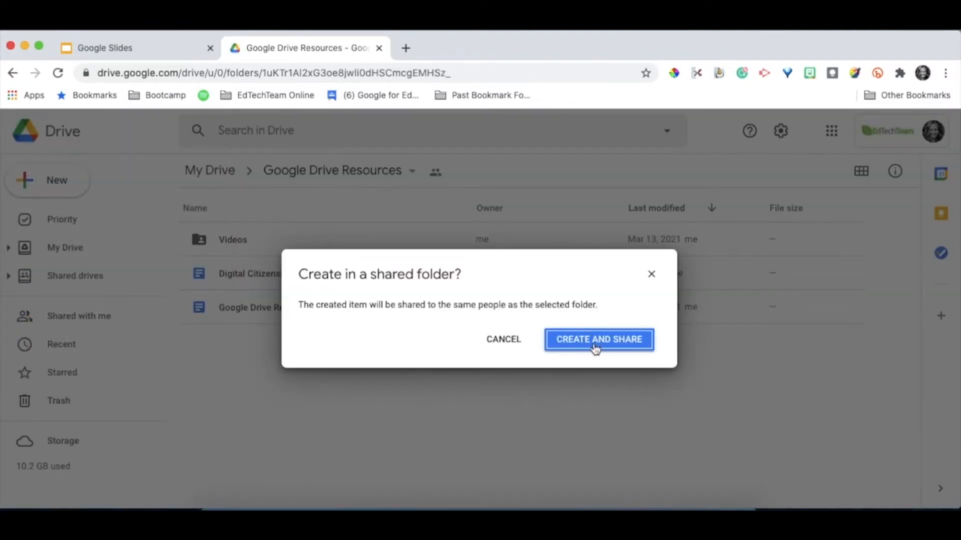
{"action": "left_click", "coordinate": [598, 339]}
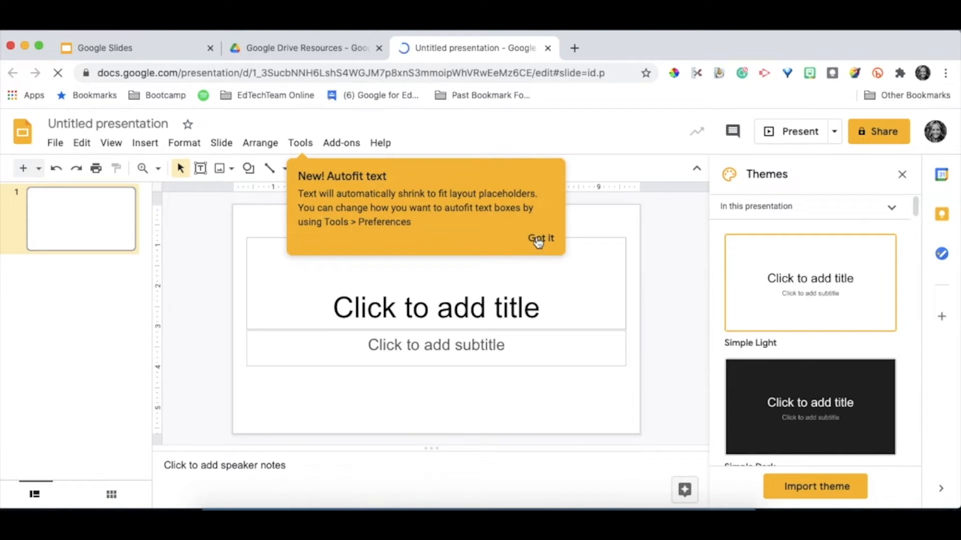
Dismiss the Autofit tip and name the presentation 'Digital Citizenship'.
{"action": "left_click", "coordinate": [540, 238]}
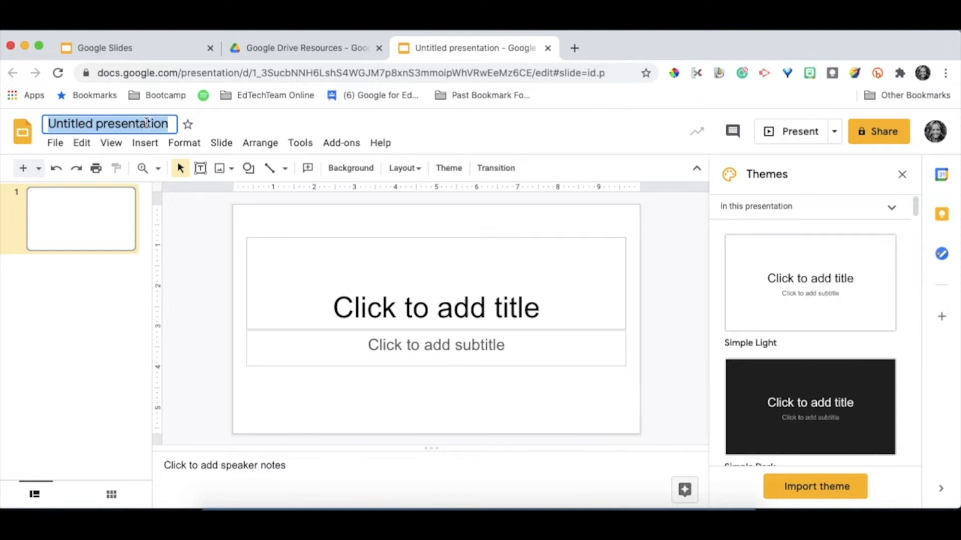
{"action": "type", "text": "Digital"}
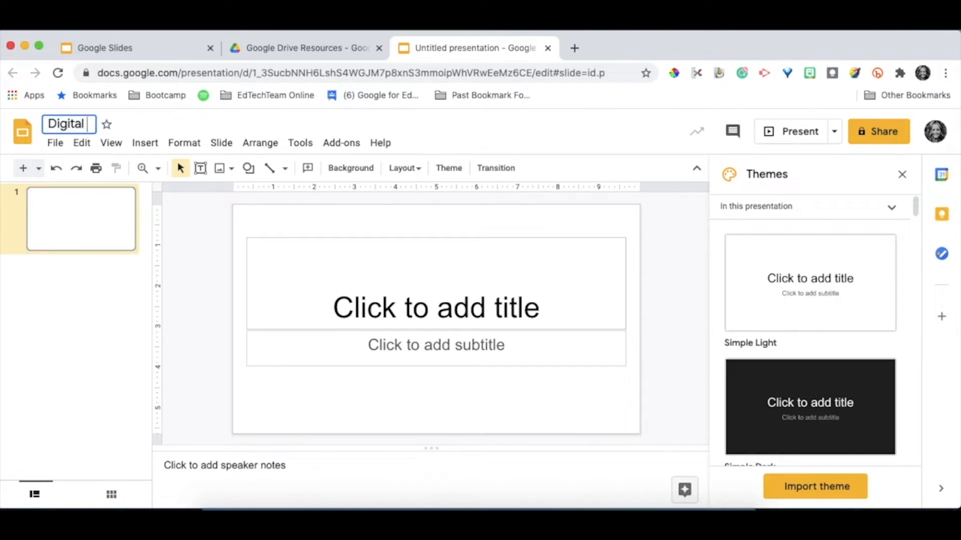
{"action": "type", "text": "Citizenship"}
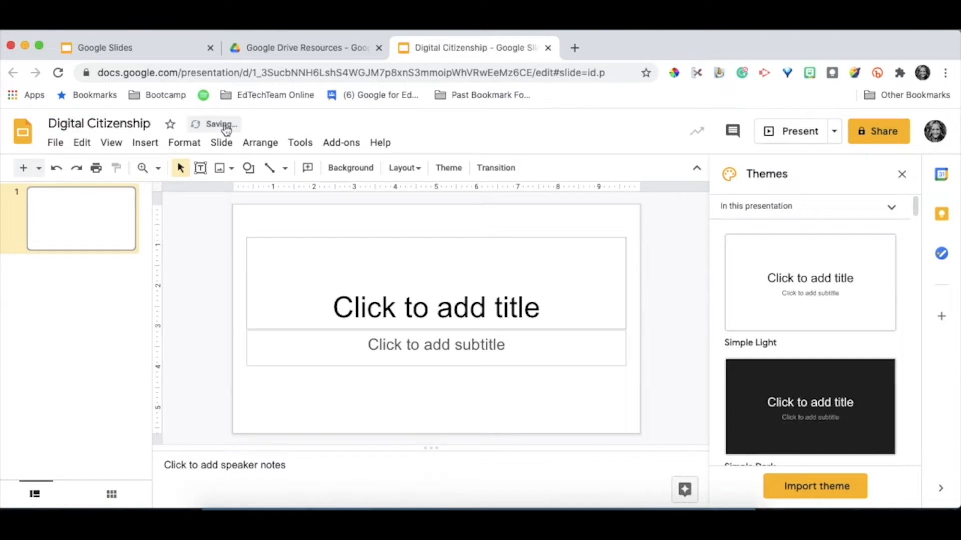
{"action": "mouse_move", "coordinate": [350, 167]}
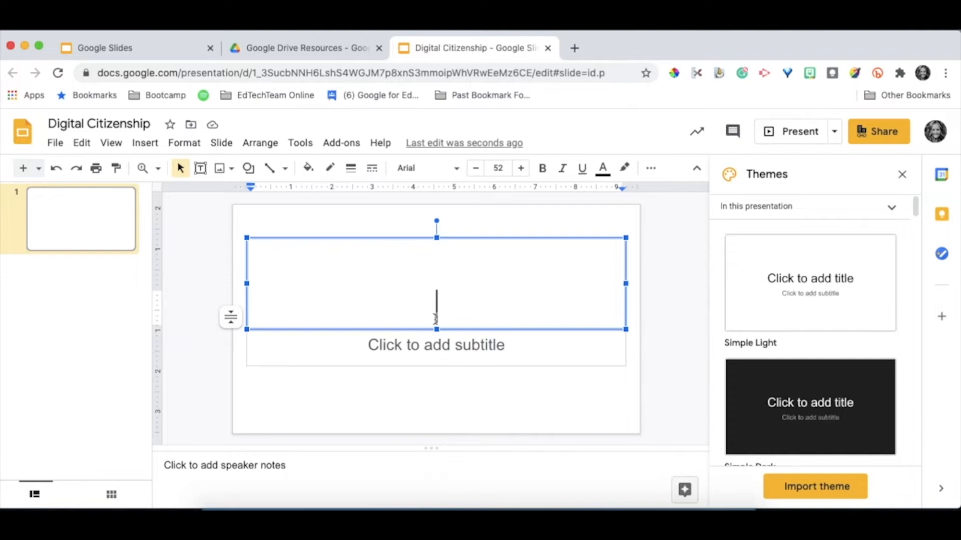
Title the first slide 'Digital Citizenship' with the subtitle 'Katie Christie'.
{"action": "type", "text": "Digital Citizenship"}
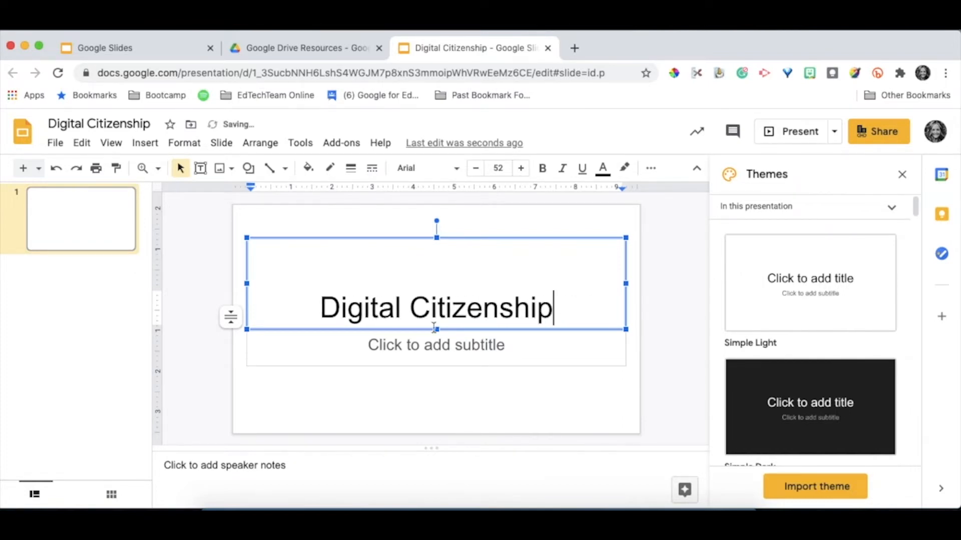
{"action": "type", "text": "Katie"}
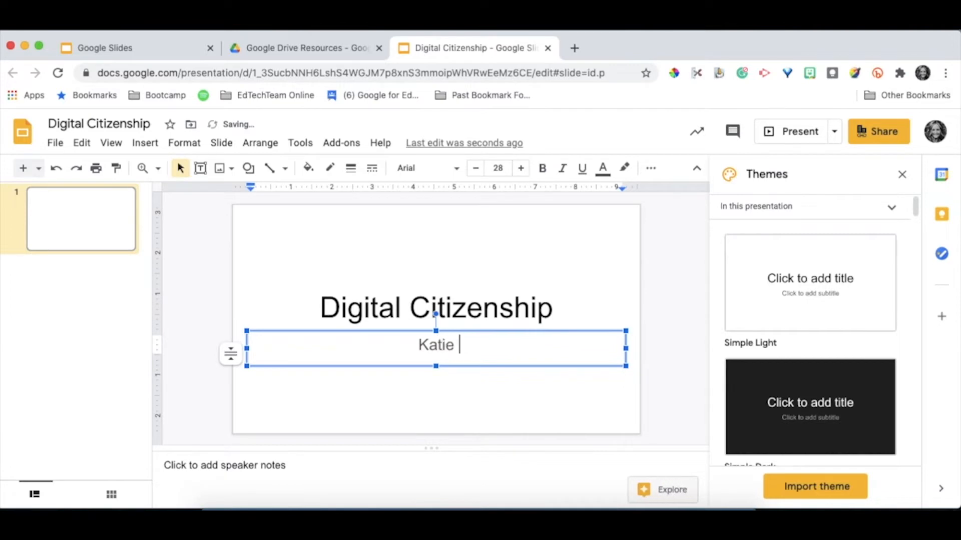
{"action": "type", "text": "Christie"}
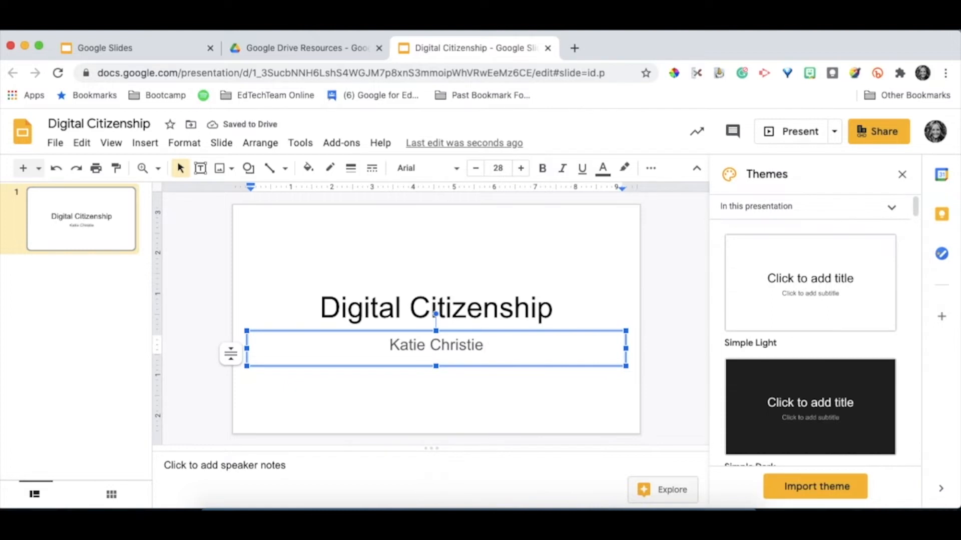
{"action": "mouse_move", "coordinate": [853, 376]}
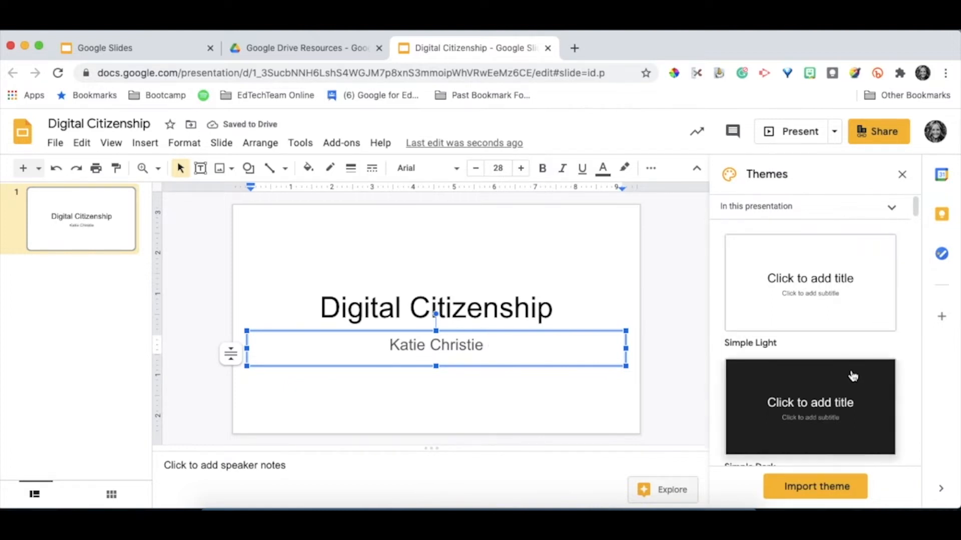
{"action": "mouse_move", "coordinate": [850, 256]}
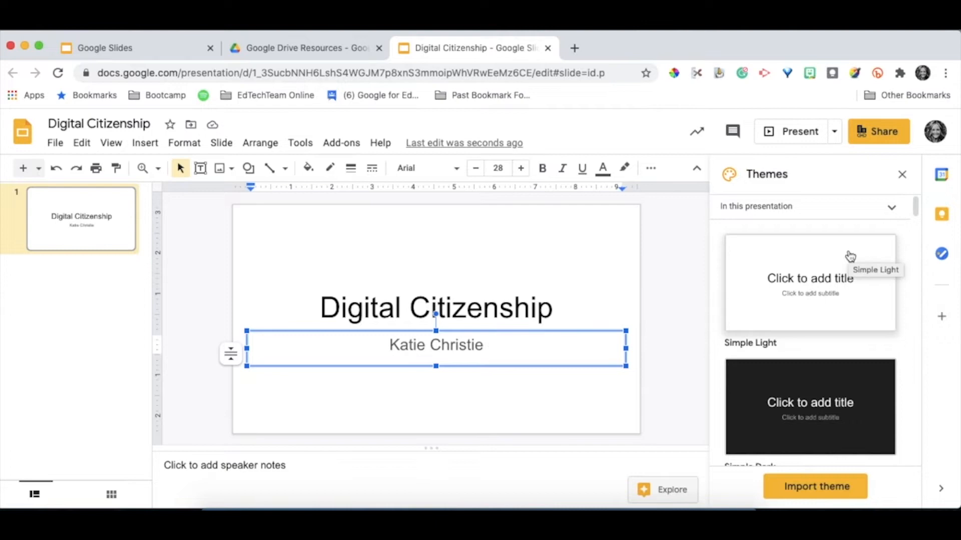
Choose the Streamline theme from the Themes panel for the deck.
{"action": "scroll", "scroll_direction": "down", "scroll_amount": 3}
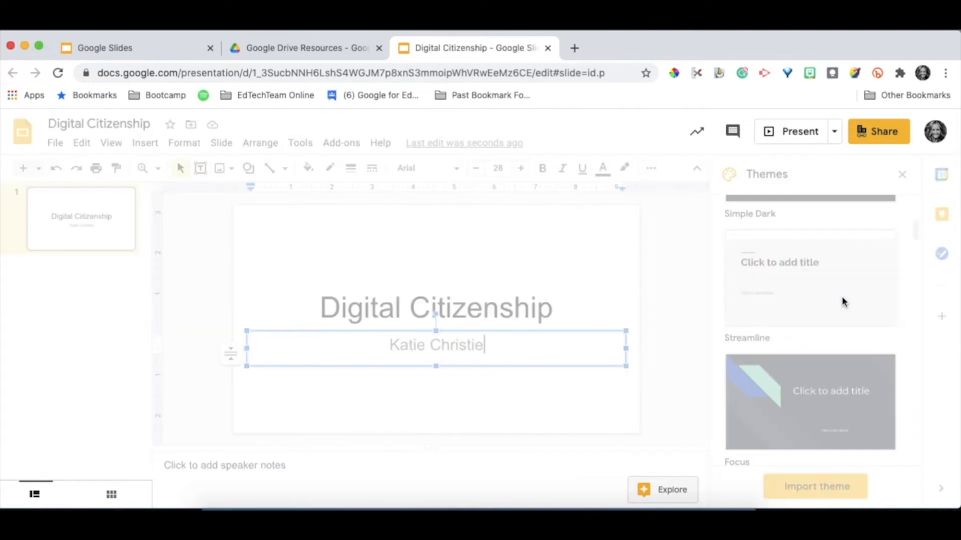
{"action": "left_click", "coordinate": [810, 279]}
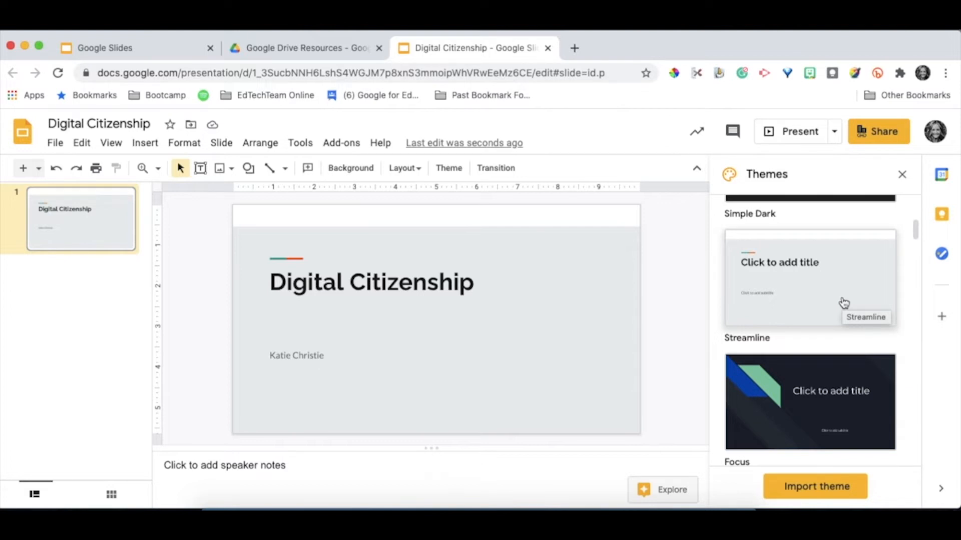
{"action": "mouse_move", "coordinate": [918, 213]}
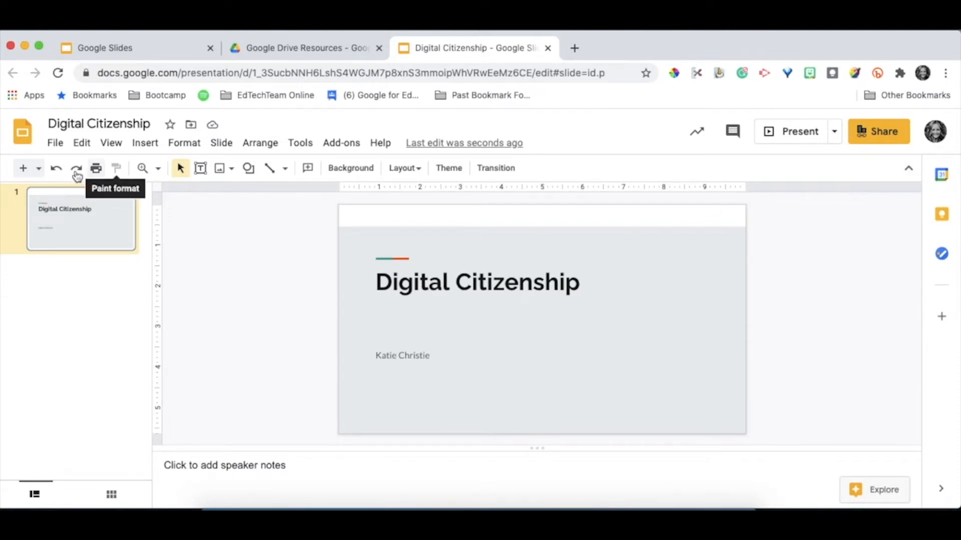
{"action": "mouse_move", "coordinate": [22, 168]}
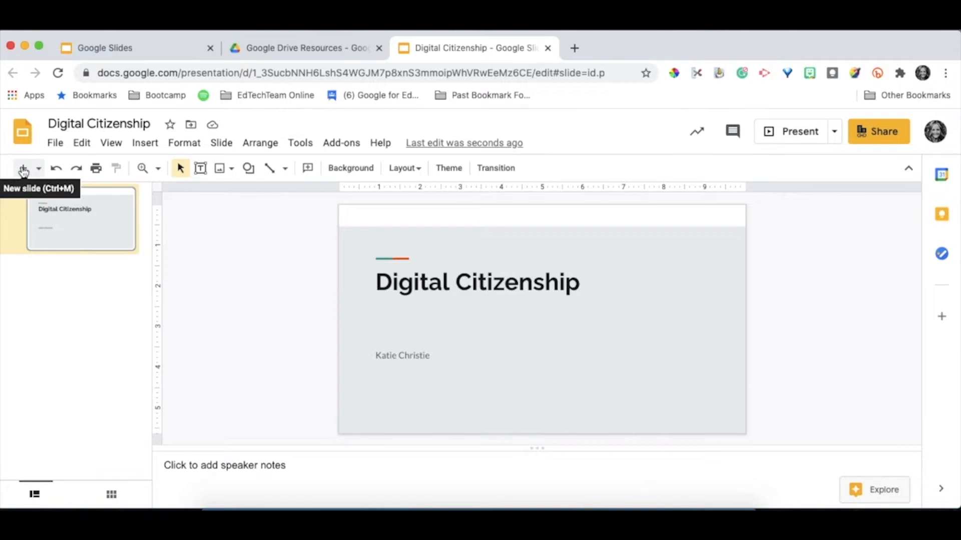
Undo a first new-slide attempt, then add slide 2 with the Caption layout.
{"action": "left_click", "coordinate": [23, 168]}
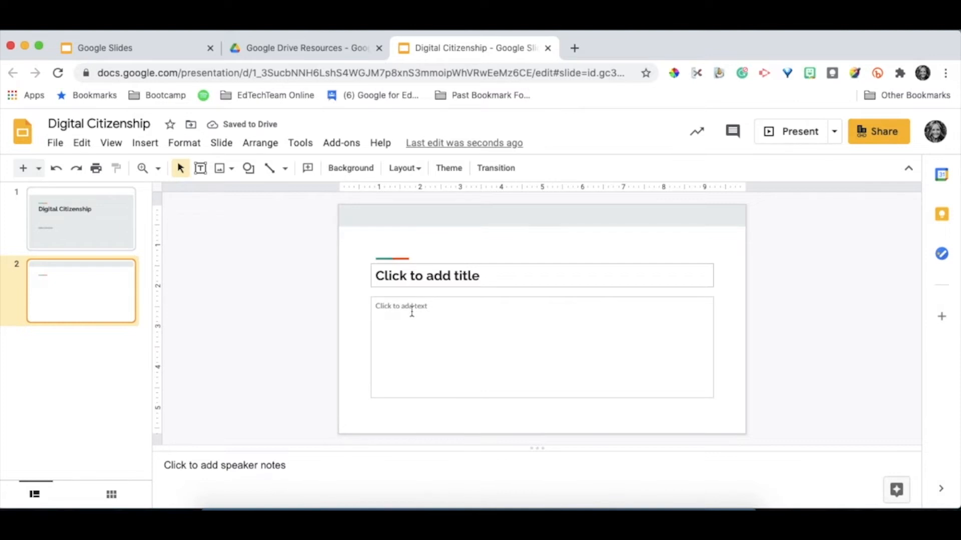
{"action": "left_click", "coordinate": [56, 168]}
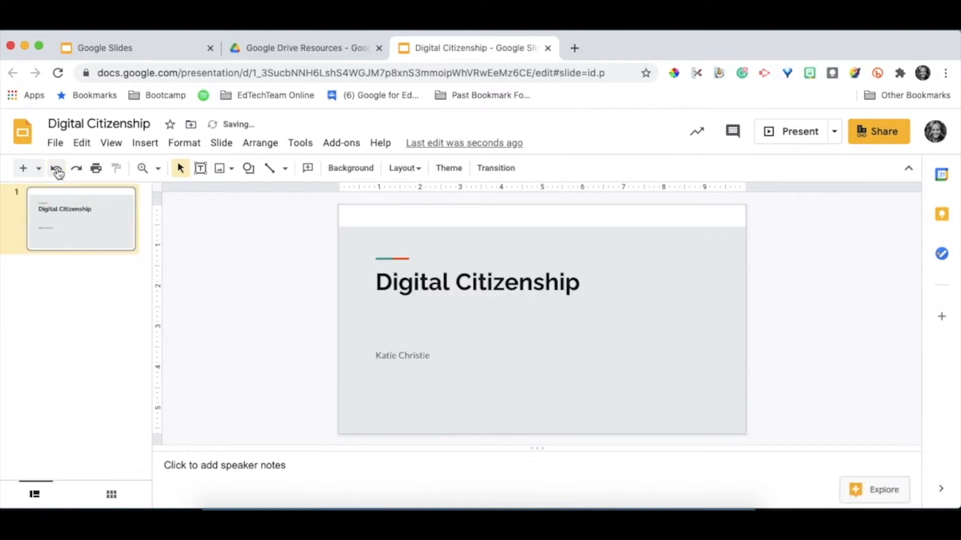
{"action": "mouse_move", "coordinate": [39, 168]}
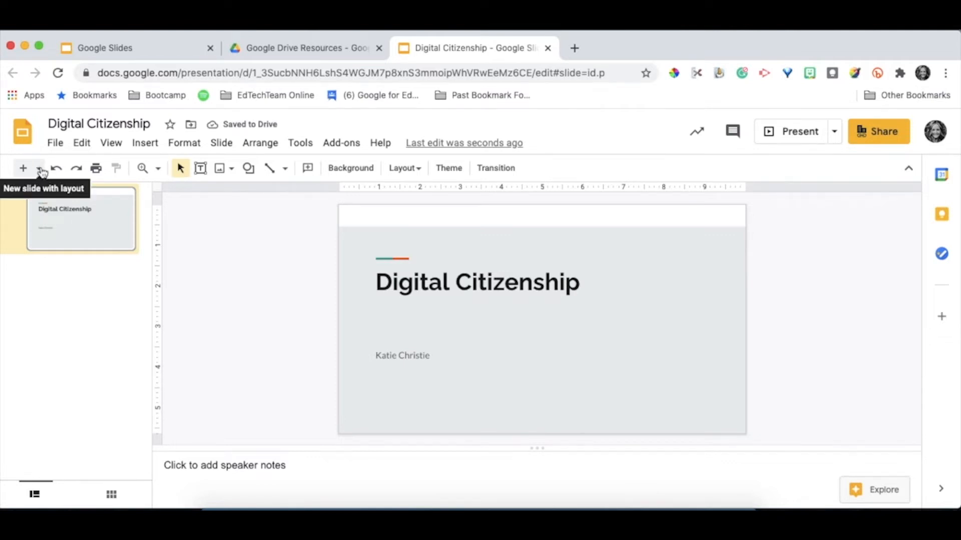
{"action": "left_click", "coordinate": [40, 168]}
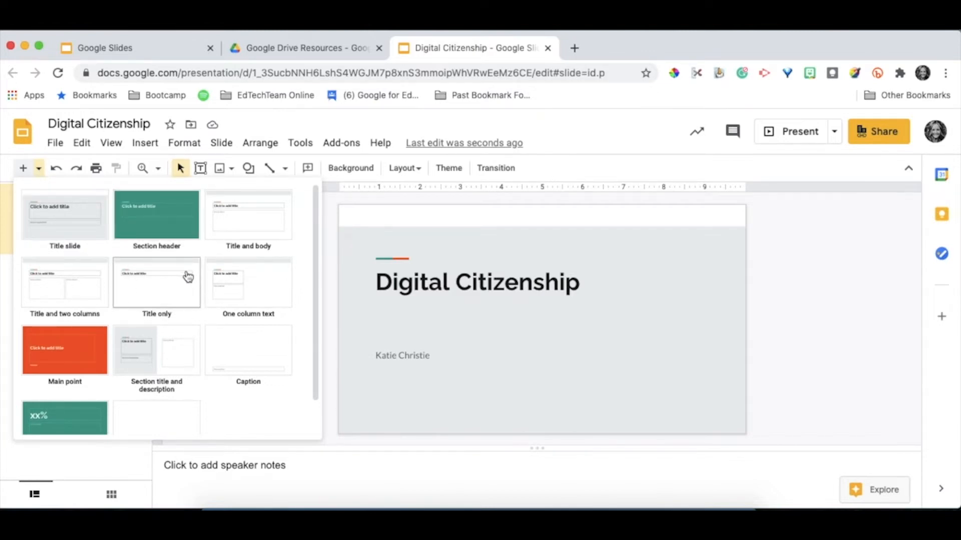
{"action": "mouse_move", "coordinate": [236, 281]}
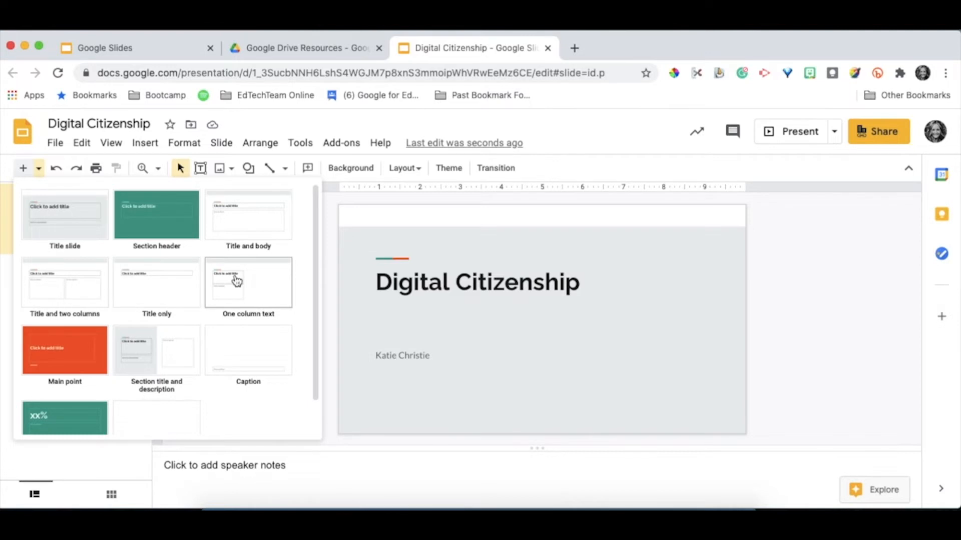
{"action": "mouse_move", "coordinate": [222, 350]}
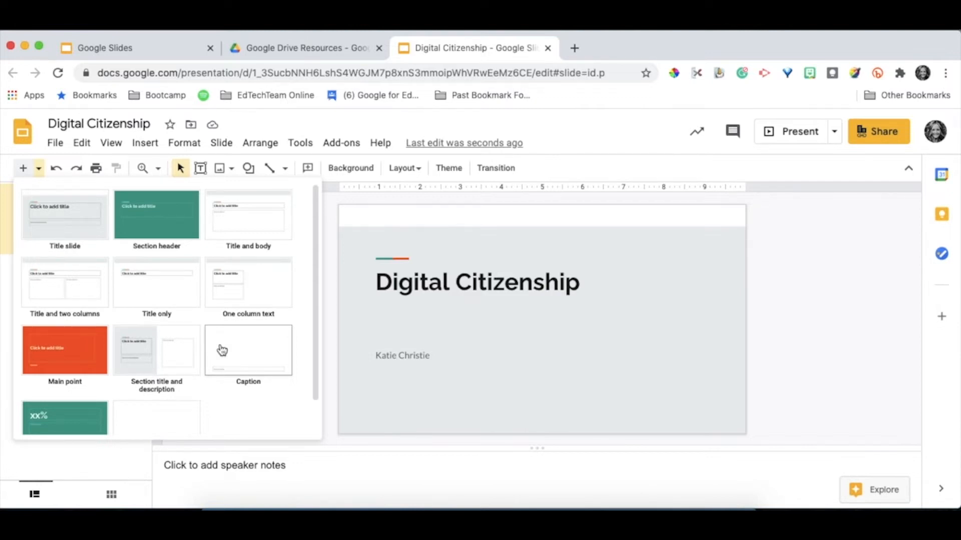
{"action": "left_click", "coordinate": [247, 350]}
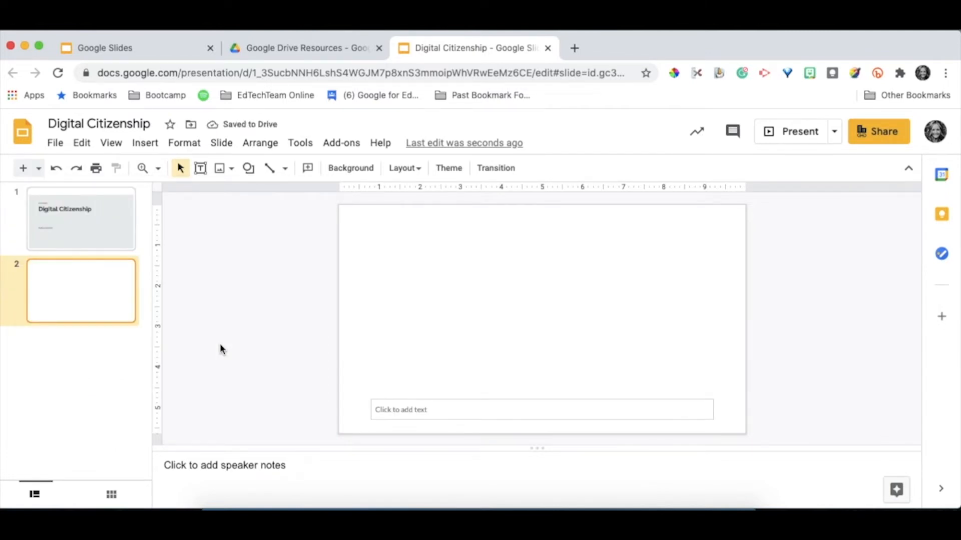
{"action": "mouse_move", "coordinate": [411, 409]}
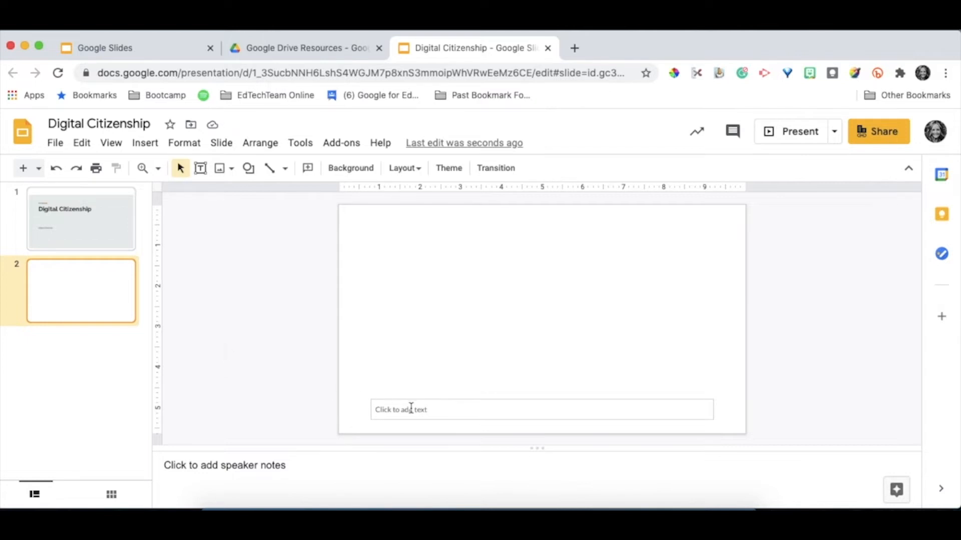
{"action": "mouse_move", "coordinate": [462, 294]}
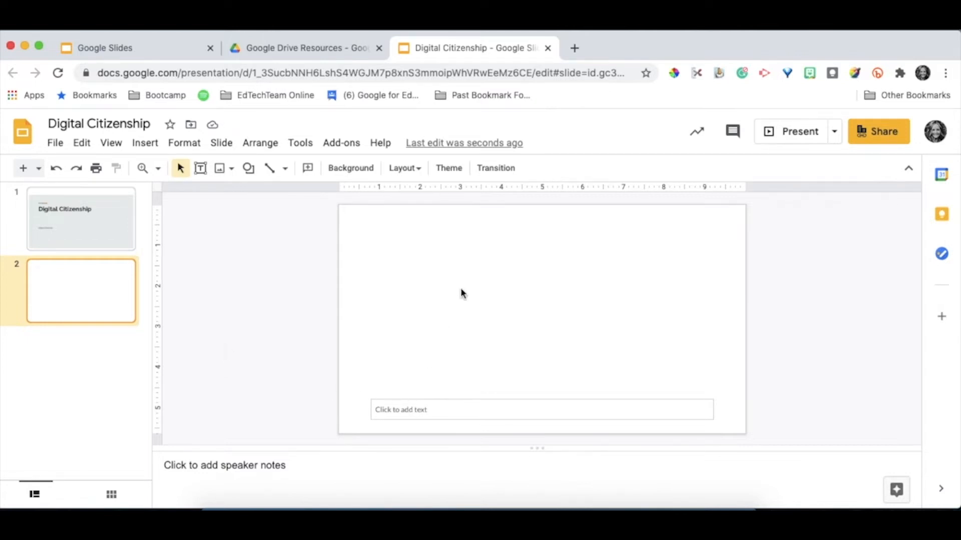
{"action": "mouse_move", "coordinate": [438, 399]}
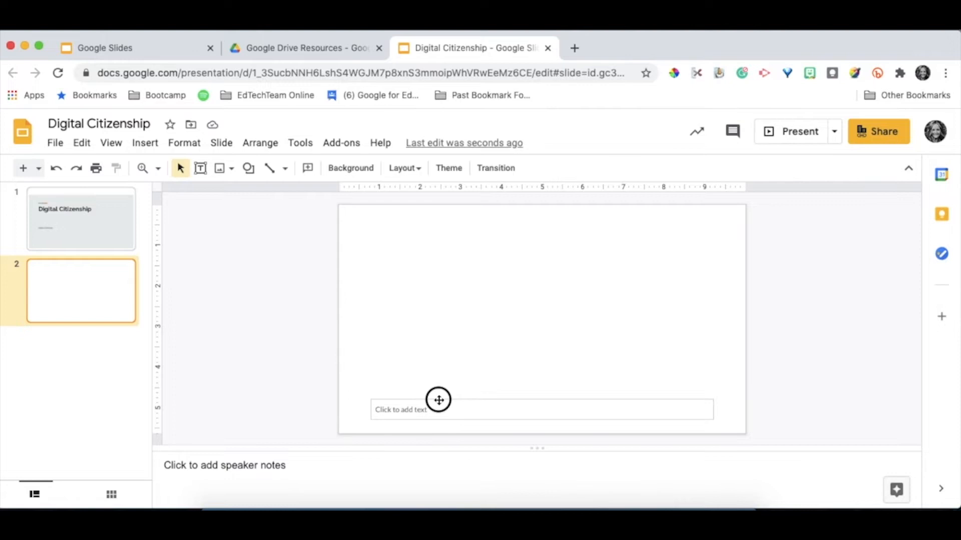
Type 'This is a video about digital citizenship.' into slide 2's caption box.
{"action": "left_click", "coordinate": [438, 409]}
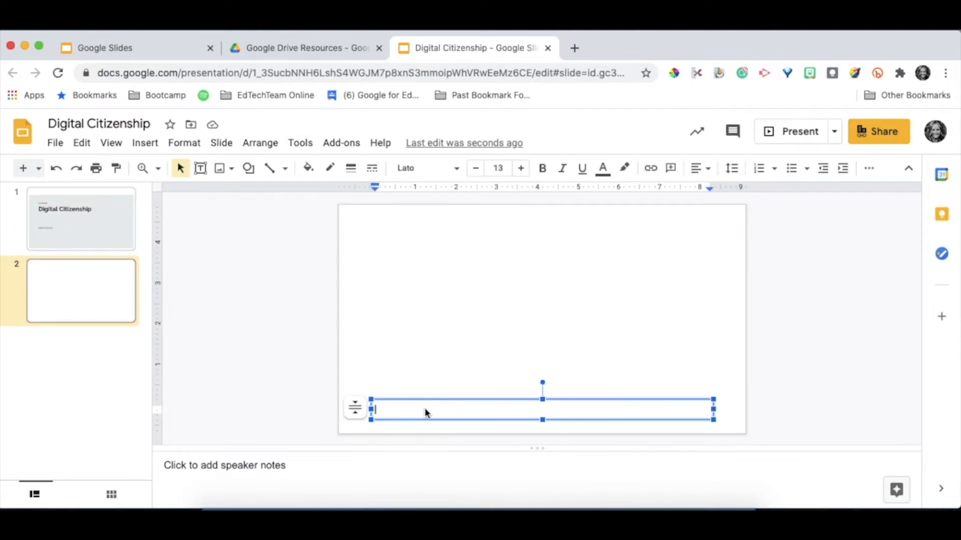
{"action": "type", "text": "This is a vi"}
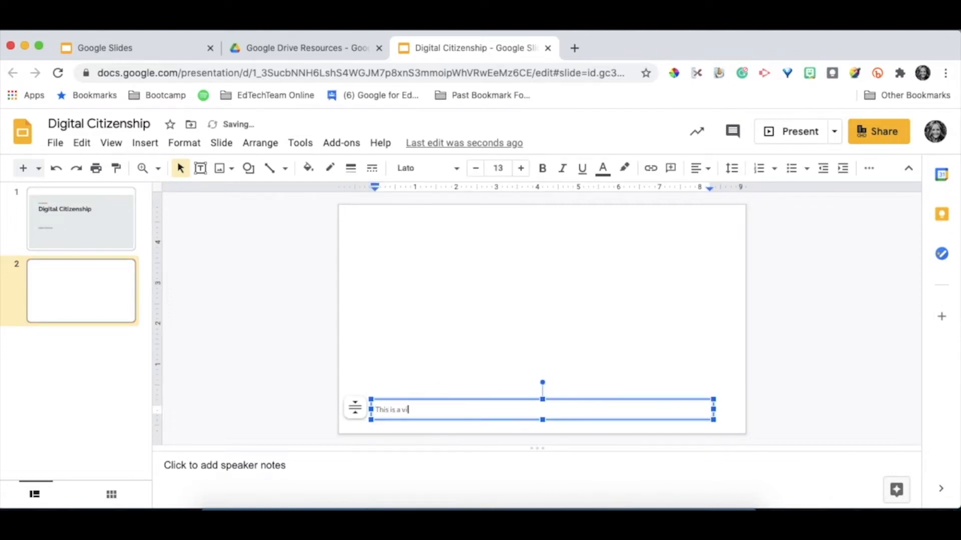
{"action": "type", "text": "deo about digi"}
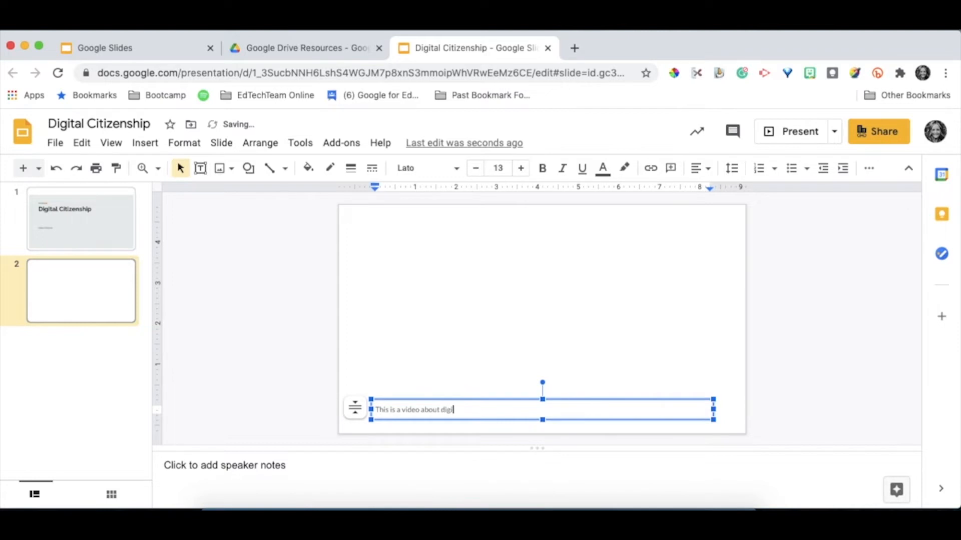
{"action": "type", "text": "tal citizenship."}
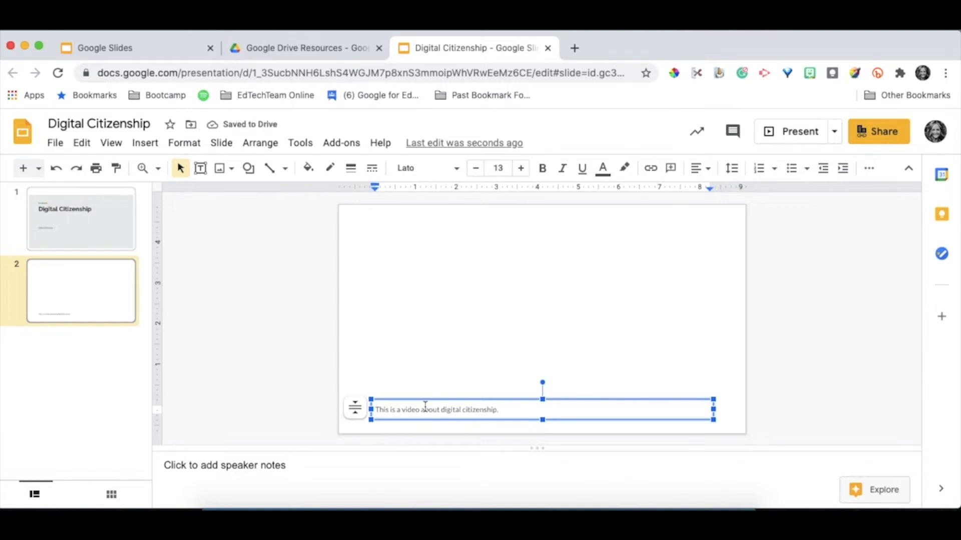
{"action": "mouse_move", "coordinate": [431, 400]}
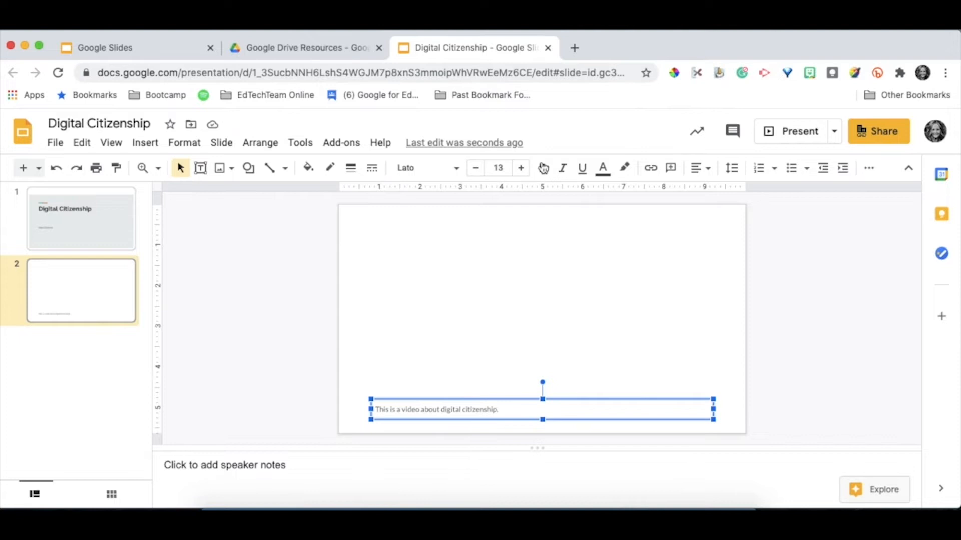
{"action": "left_click", "coordinate": [521, 169]}
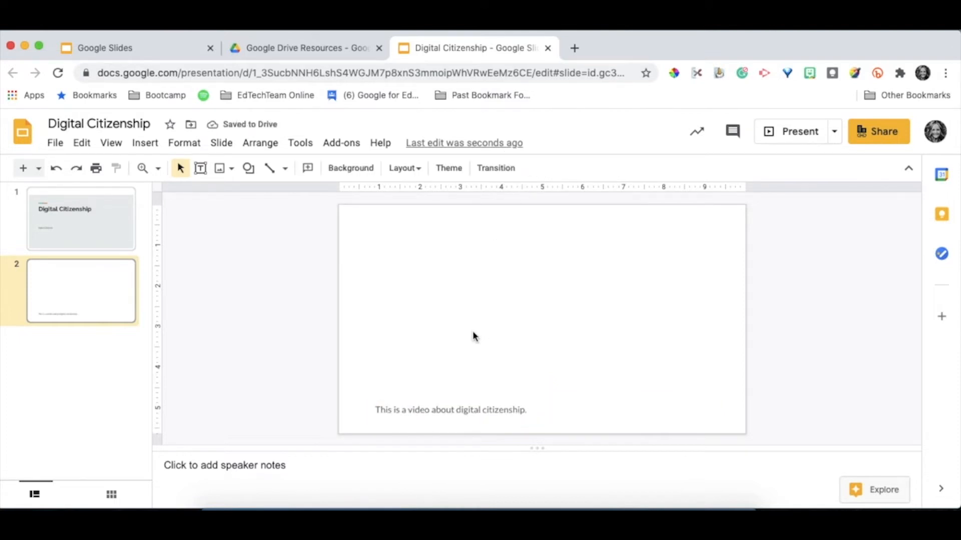
{"action": "mouse_move", "coordinate": [382, 268]}
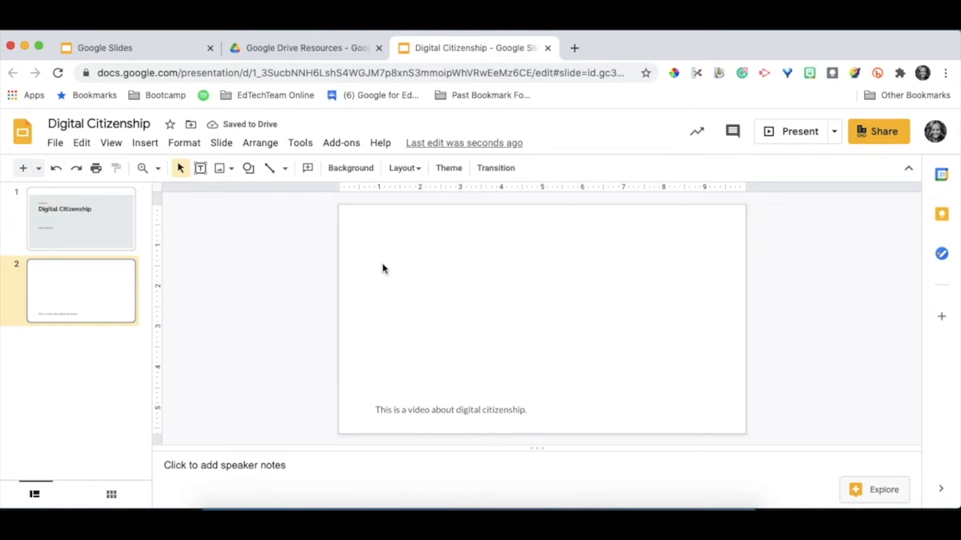
{"action": "mouse_move", "coordinate": [144, 143]}
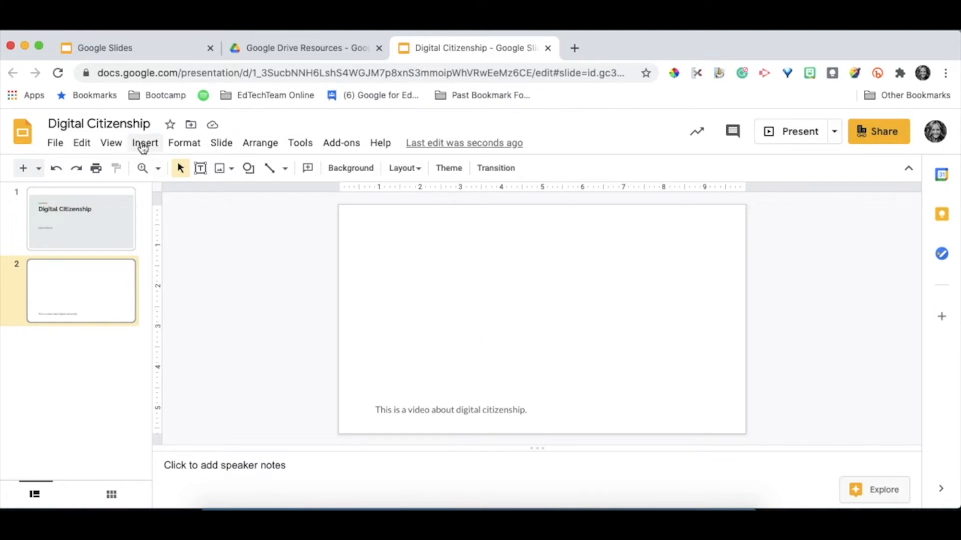
Open Insert video, preview the By URL and Google Drive options, then return to Search.
{"action": "left_click", "coordinate": [145, 143]}
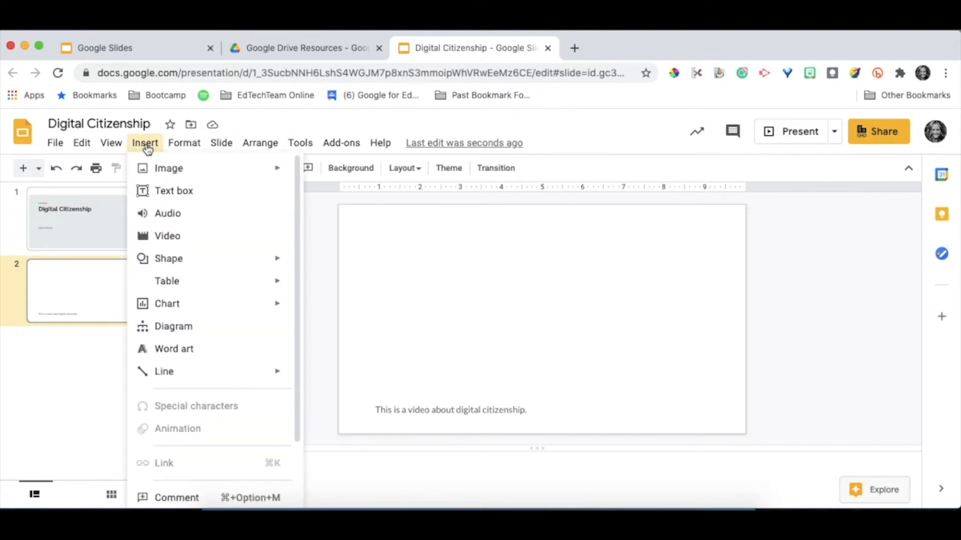
{"action": "left_click", "coordinate": [167, 236]}
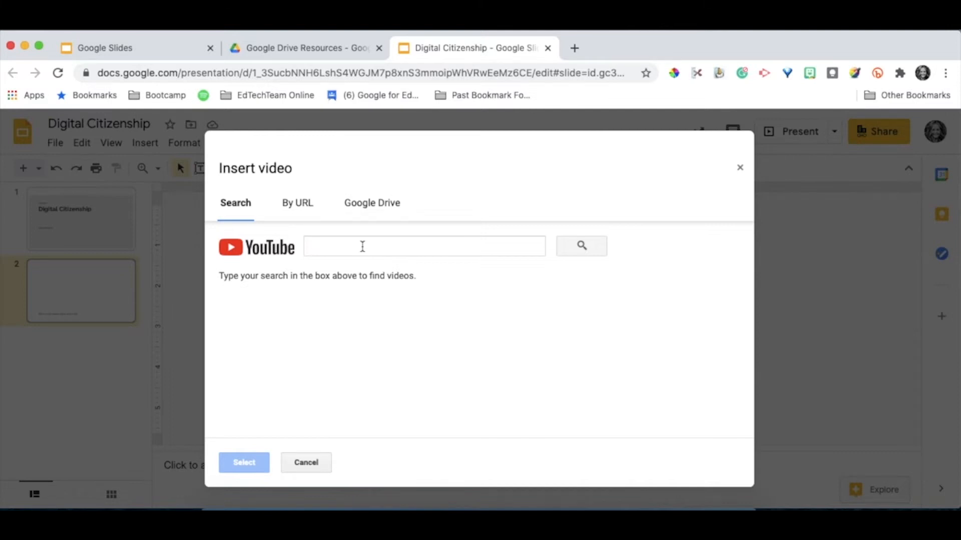
{"action": "mouse_move", "coordinate": [297, 208]}
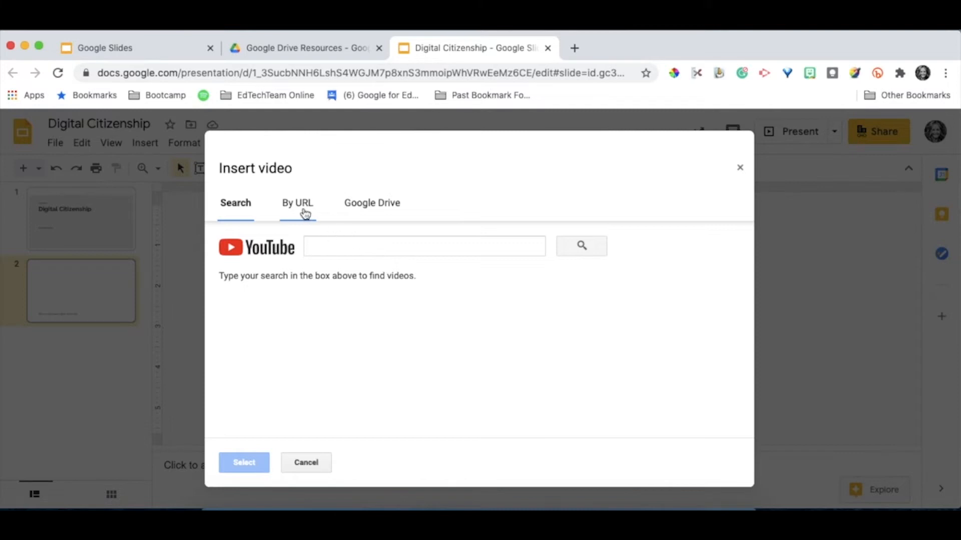
{"action": "left_click", "coordinate": [298, 203]}
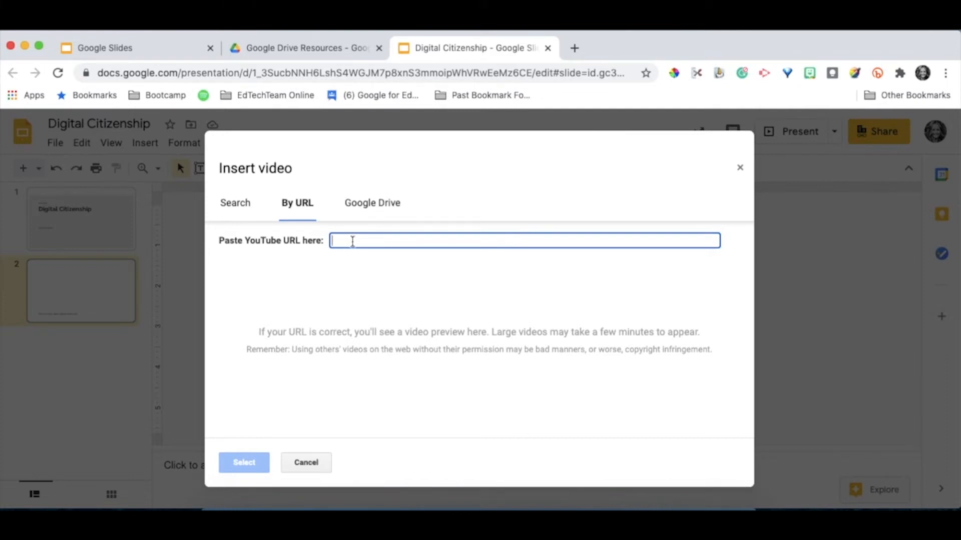
{"action": "left_click", "coordinate": [371, 202]}
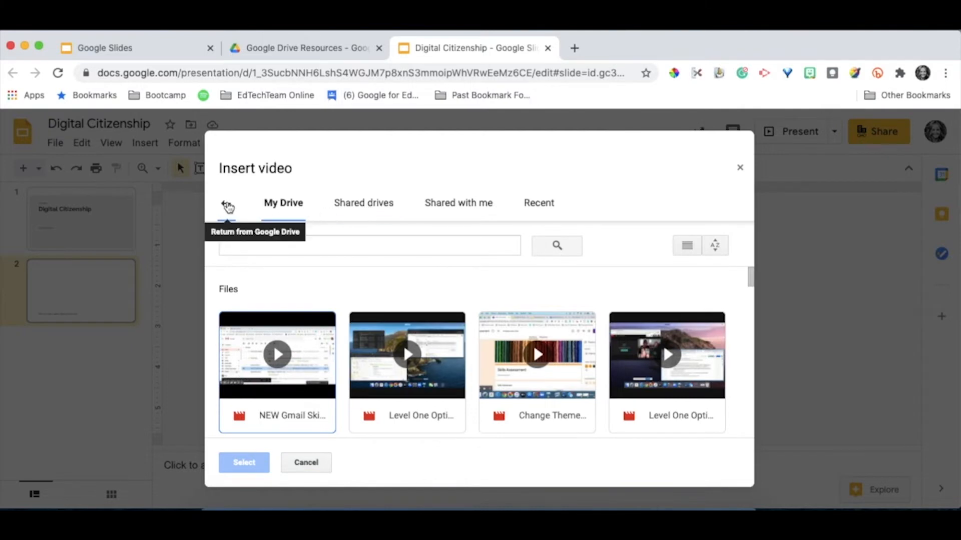
{"action": "left_click", "coordinate": [227, 205]}
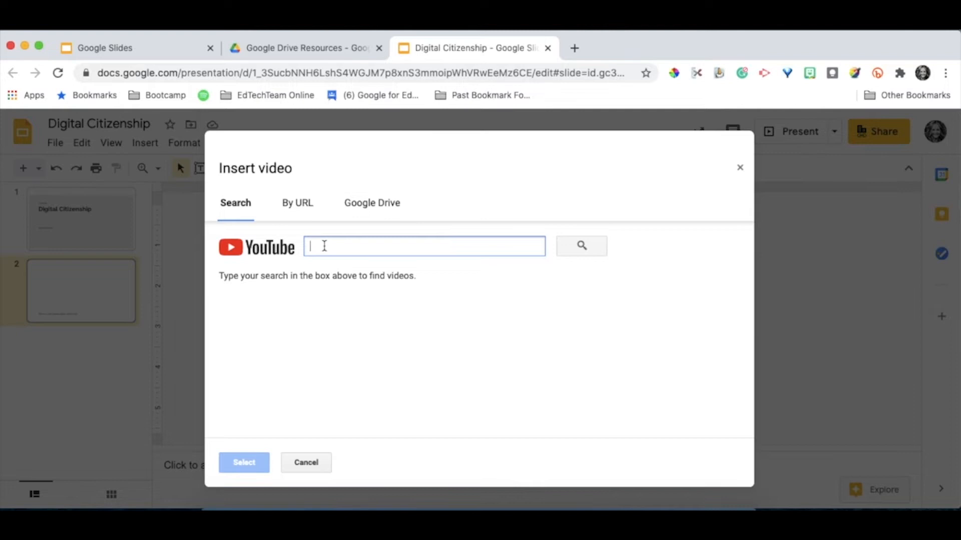
Search YouTube for 'digital citizenship' in the Insert video dialog and scroll the results.
{"action": "type", "text": "digital"}
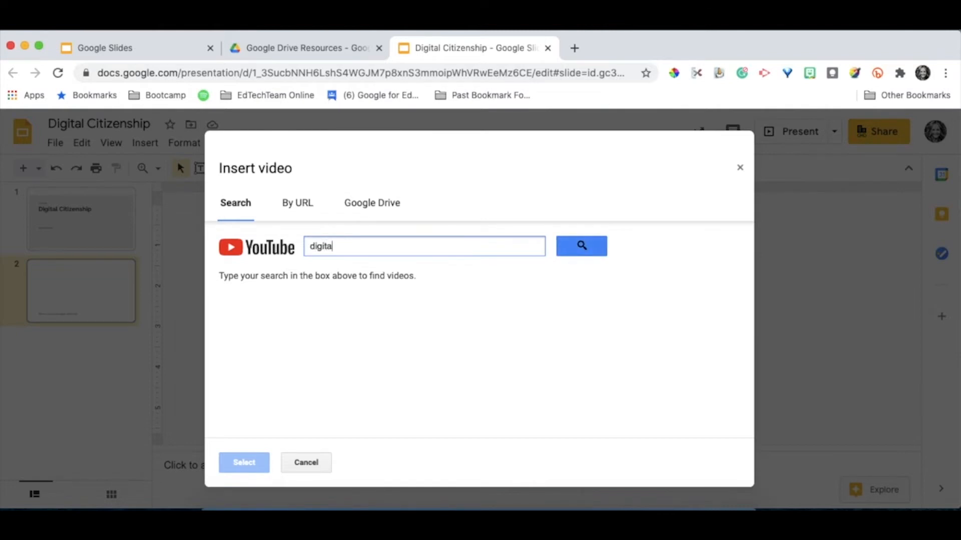
{"action": "type", "text": "citi"}
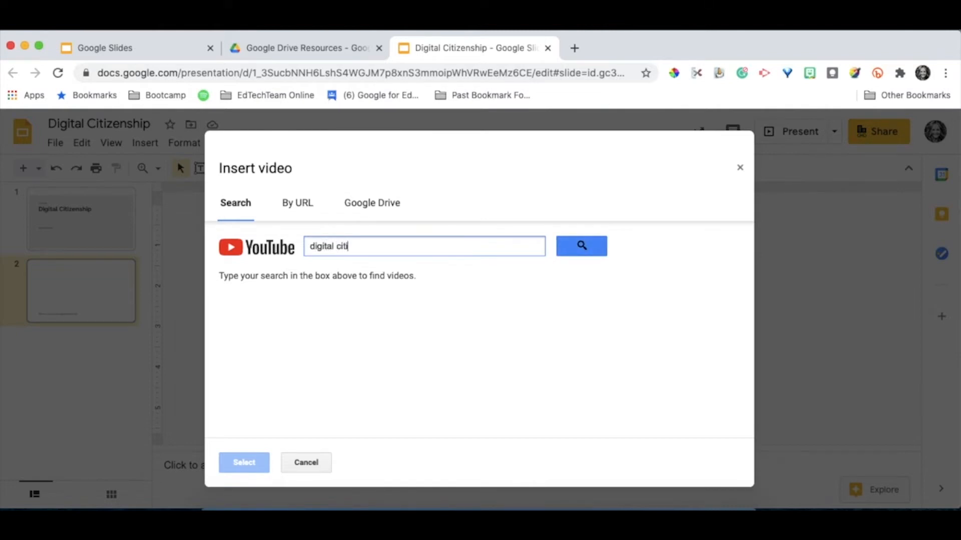
{"action": "left_click", "coordinate": [580, 245]}
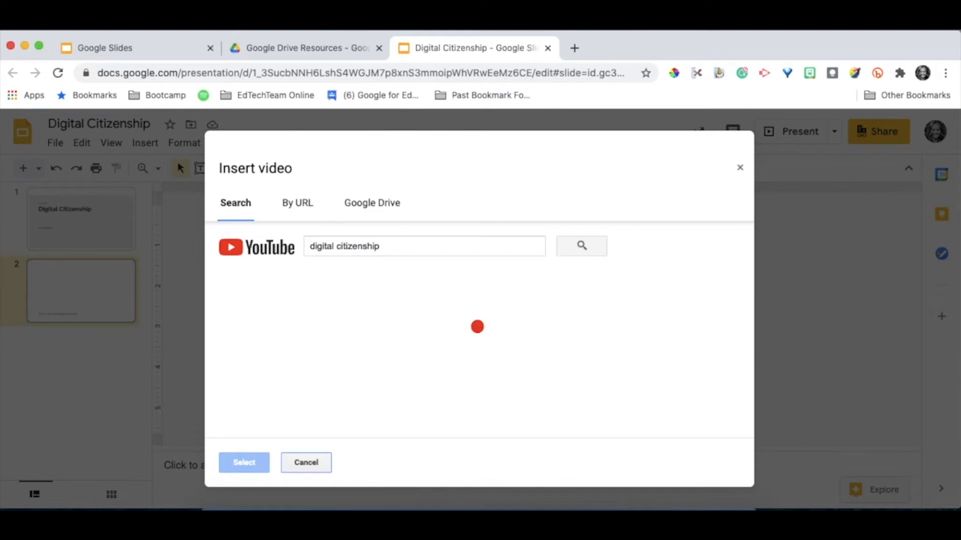
{"action": "left_click", "coordinate": [580, 246]}
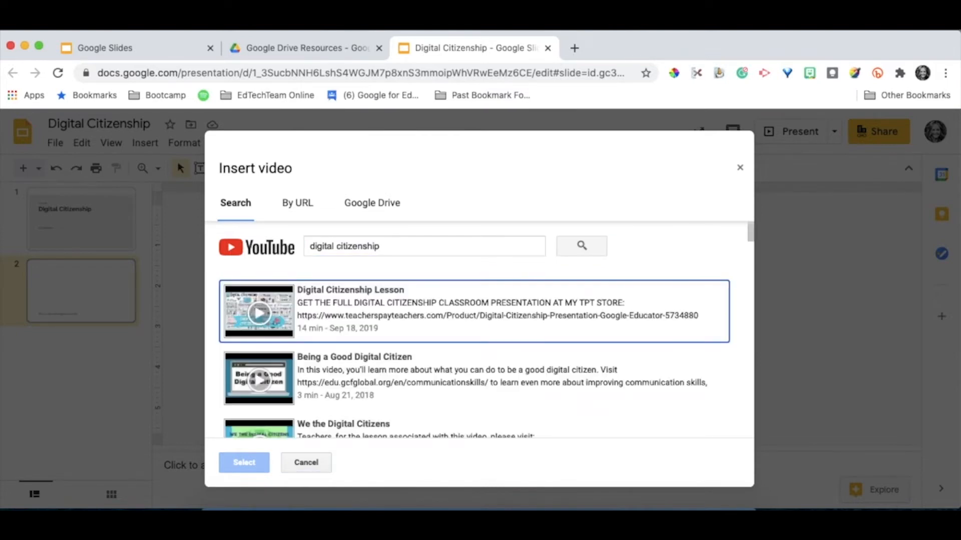
{"action": "scroll", "scroll_direction": "down", "scroll_amount": 3}
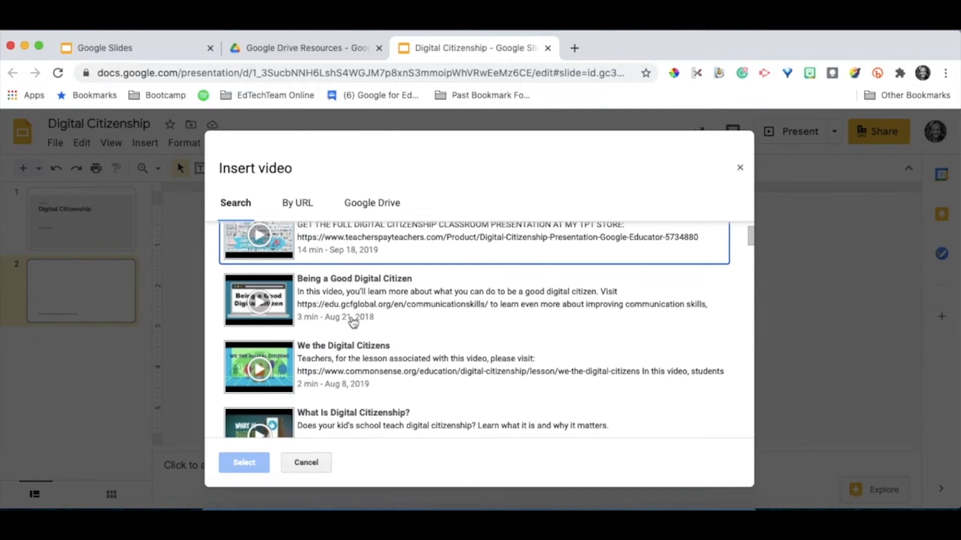
{"action": "mouse_move", "coordinate": [355, 334]}
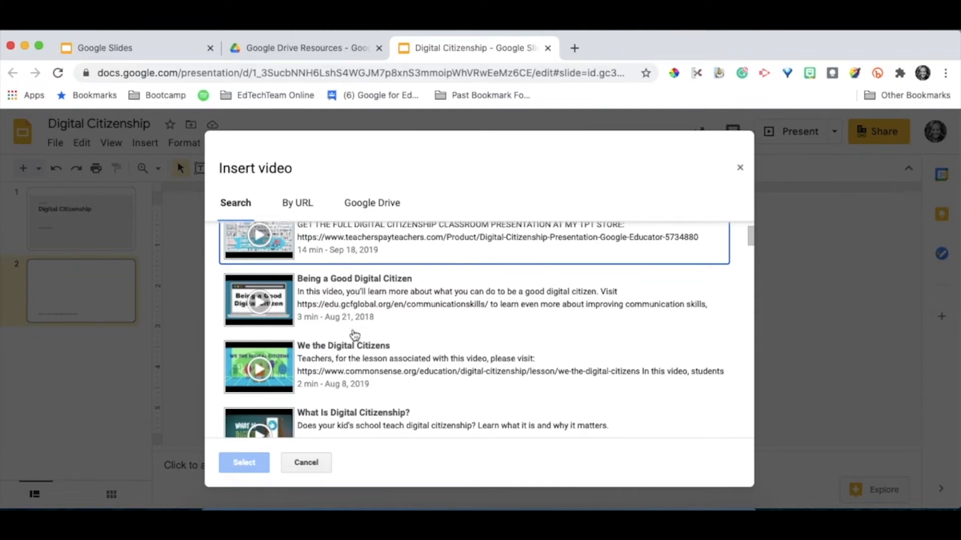
{"action": "mouse_move", "coordinate": [393, 379]}
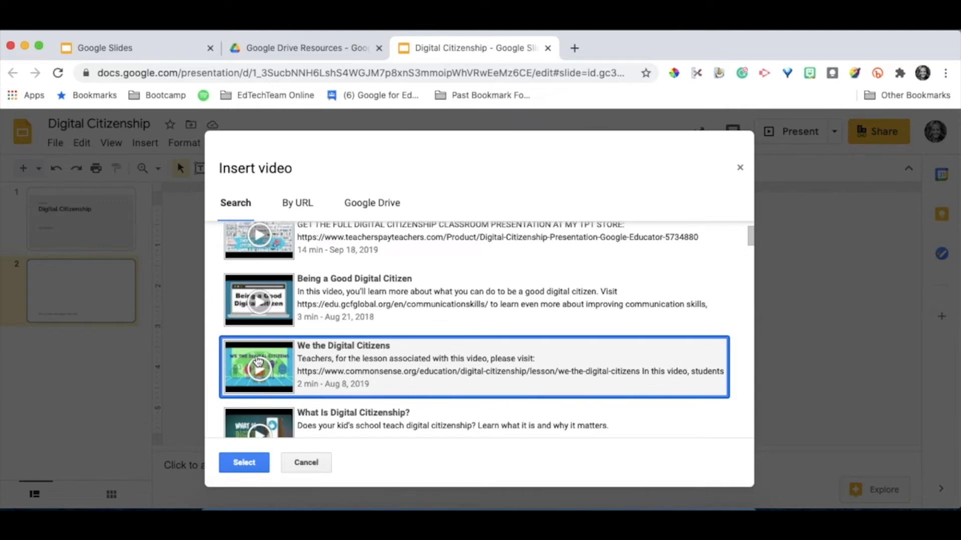
{"action": "mouse_move", "coordinate": [355, 368]}
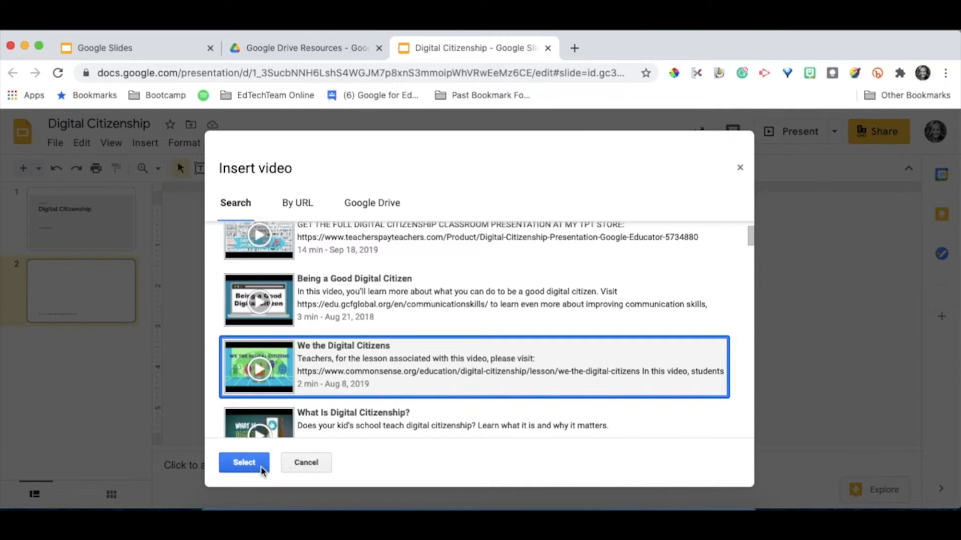
{"action": "left_click", "coordinate": [244, 462]}
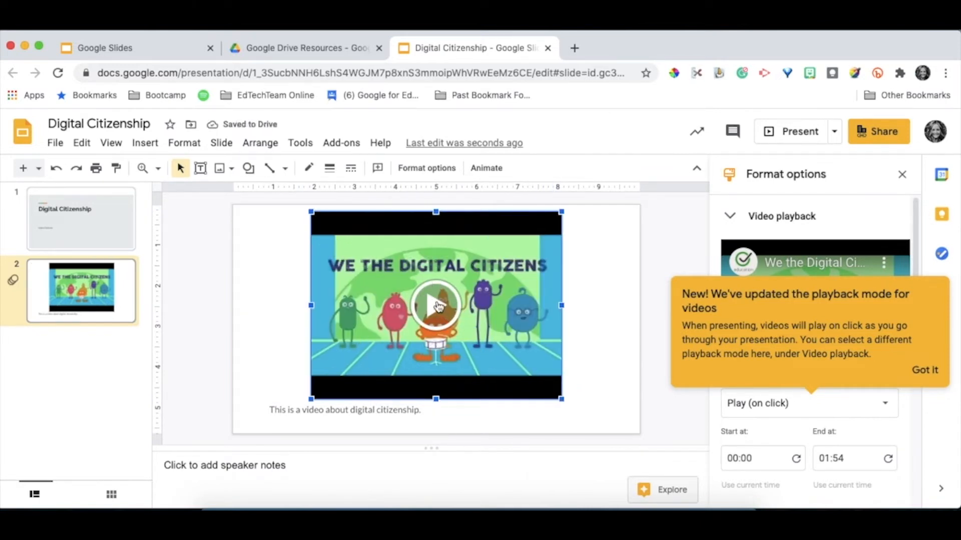
{"action": "mouse_move", "coordinate": [437, 290]}
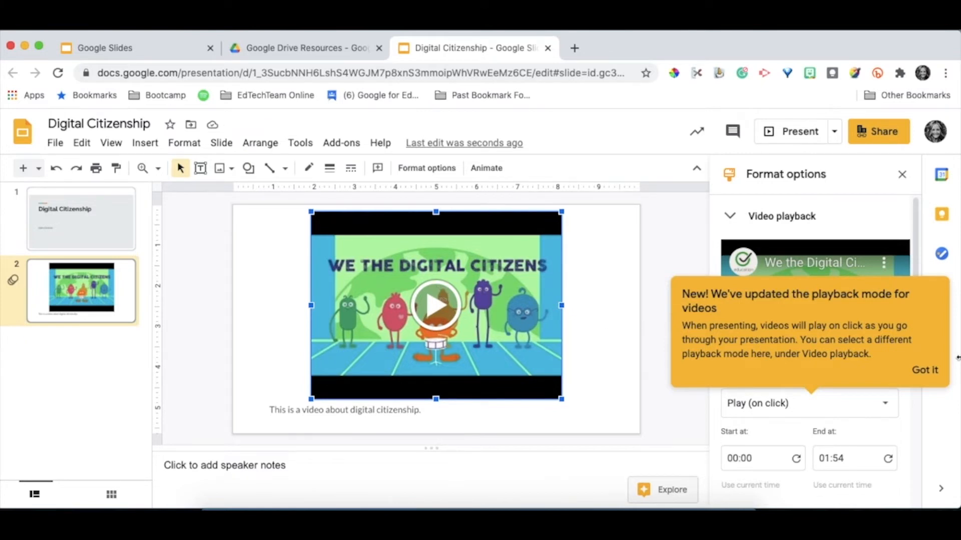
{"action": "mouse_move", "coordinate": [800, 131]}
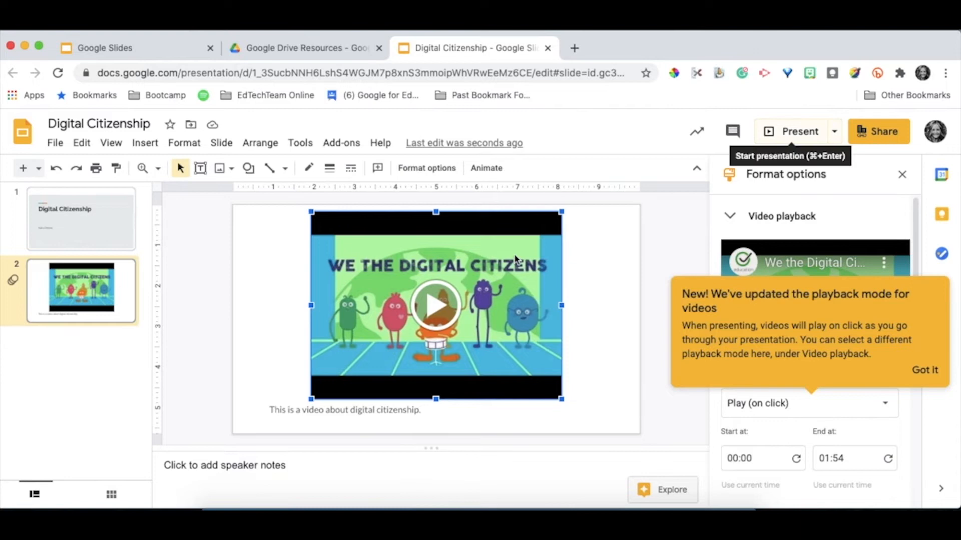
{"action": "mouse_move", "coordinate": [925, 363]}
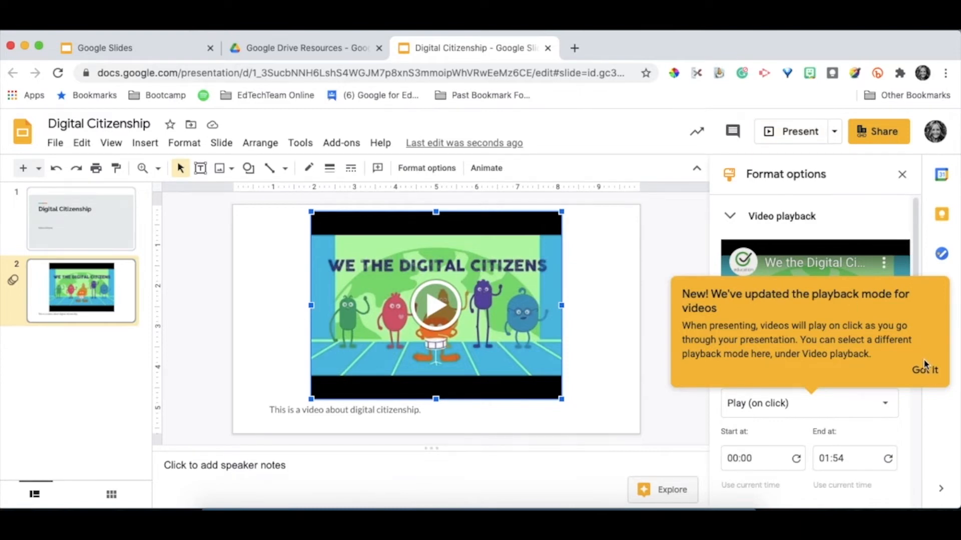
{"action": "left_click", "coordinate": [925, 369]}
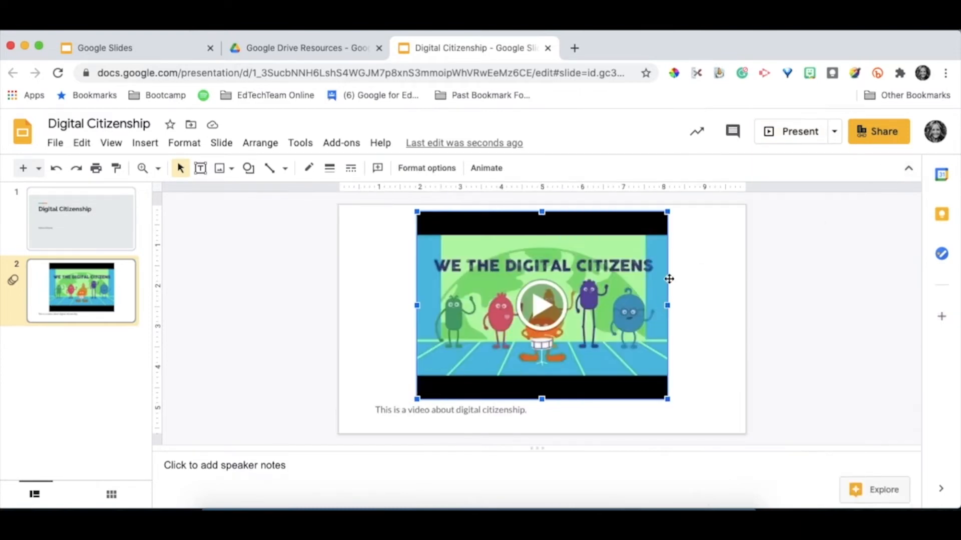
{"action": "mouse_move", "coordinate": [542, 306]}
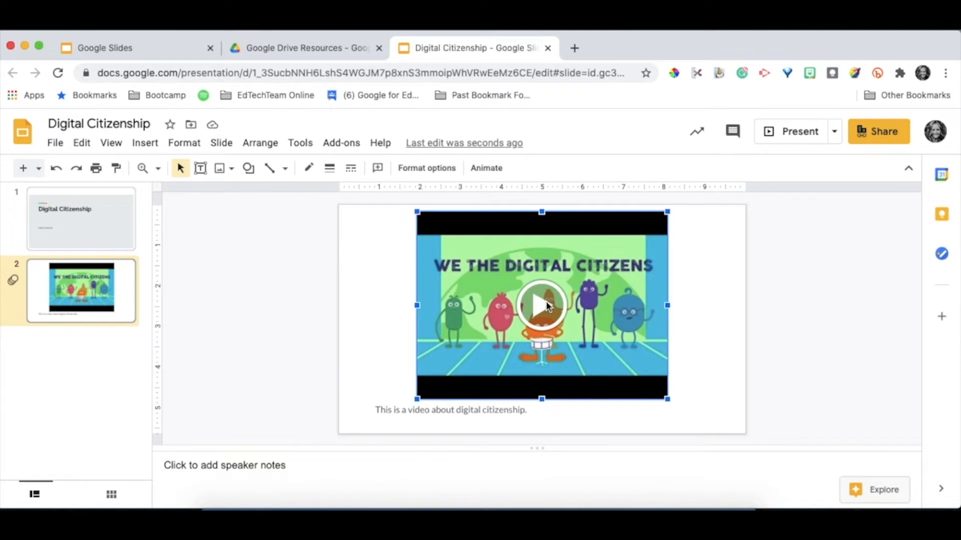
{"action": "mouse_move", "coordinate": [527, 308]}
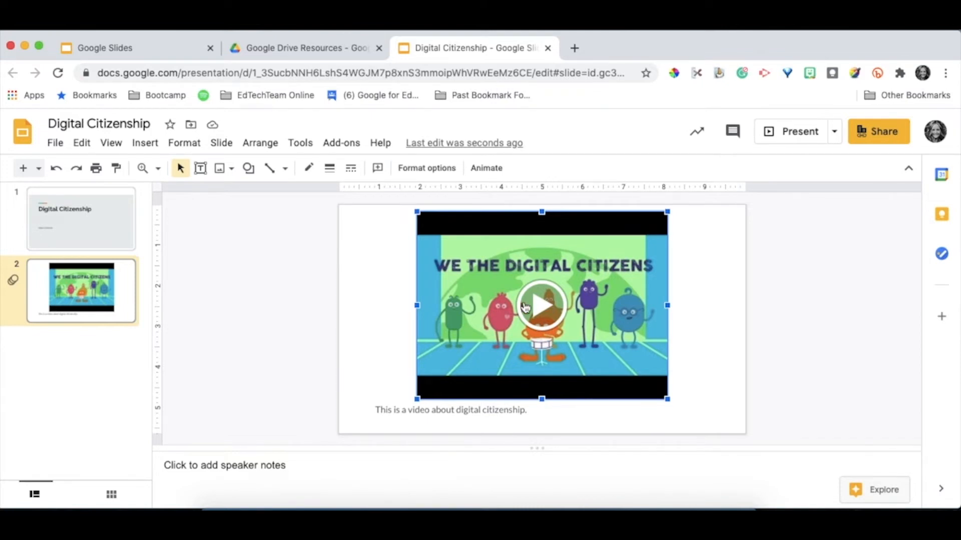
{"action": "scroll", "scroll_direction": "down", "scroll_amount": 3}
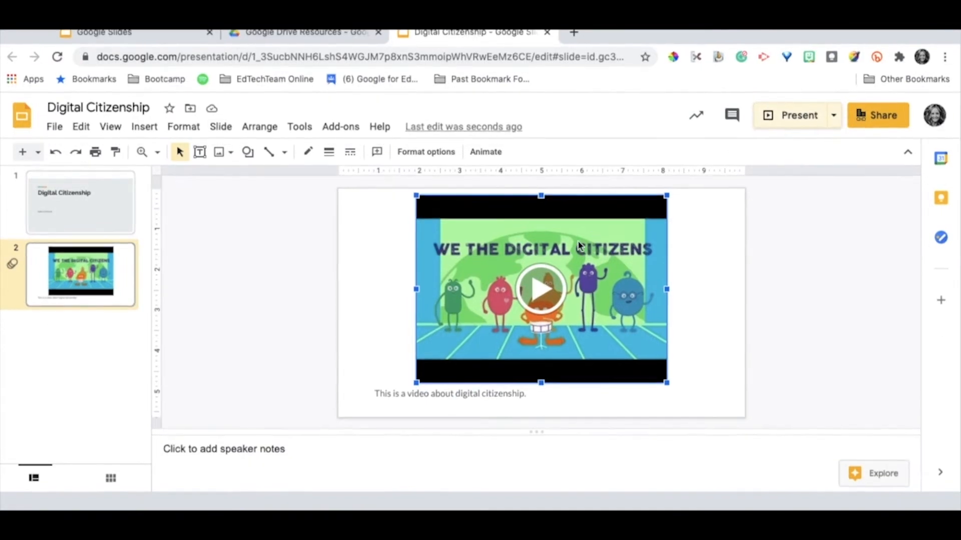
{"action": "left_click", "coordinate": [539, 289]}
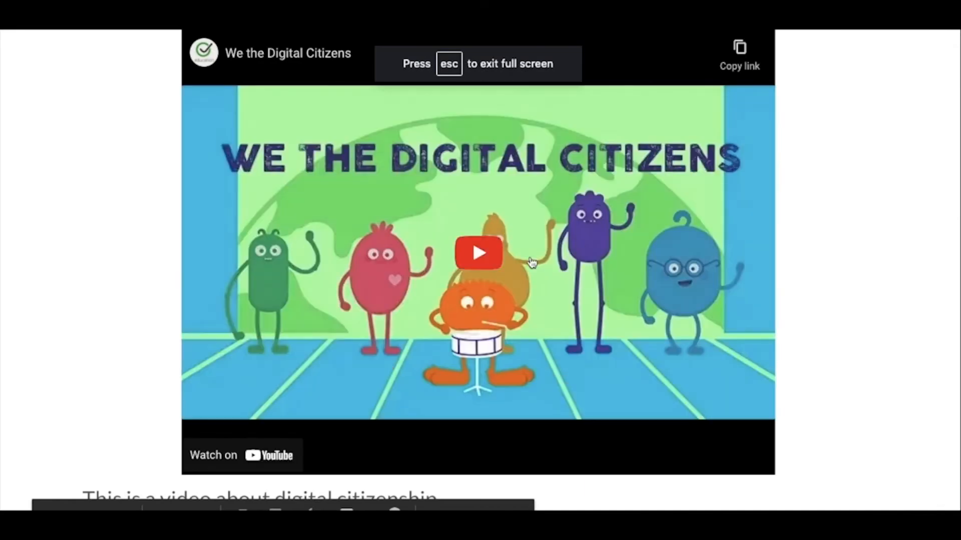
{"action": "left_click", "coordinate": [478, 252]}
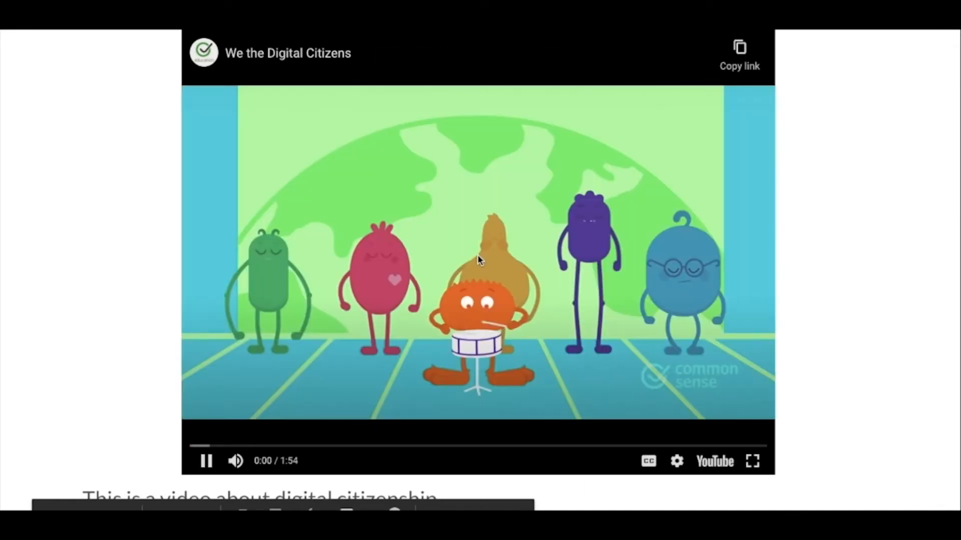
{"action": "left_click", "coordinate": [206, 461]}
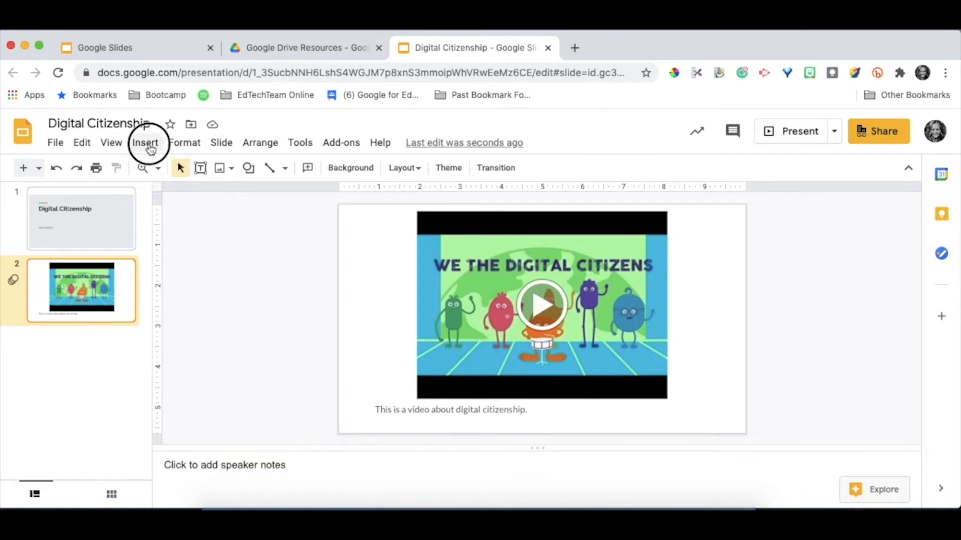
Reopen Insert video on the By URL option, then open a new Chrome tab.
{"action": "left_click", "coordinate": [145, 143]}
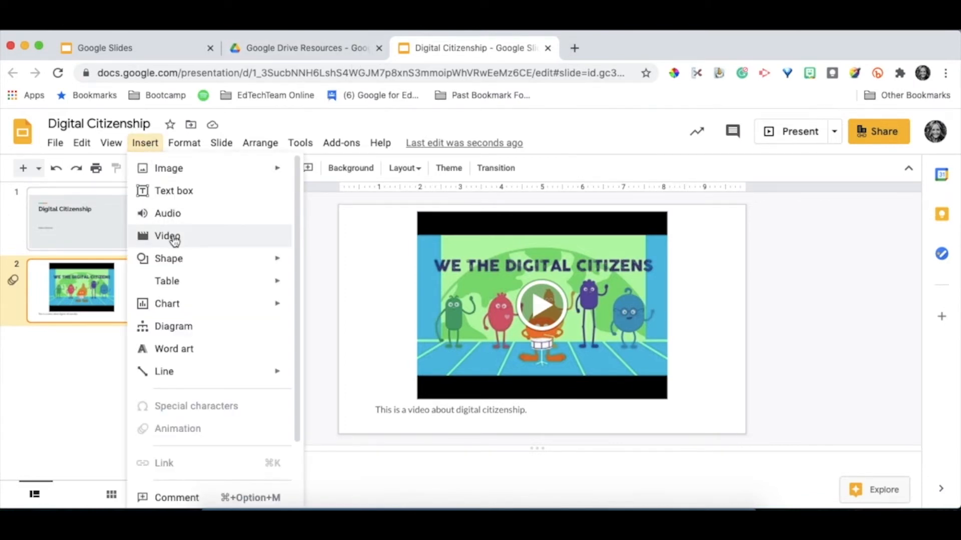
{"action": "left_click", "coordinate": [166, 235]}
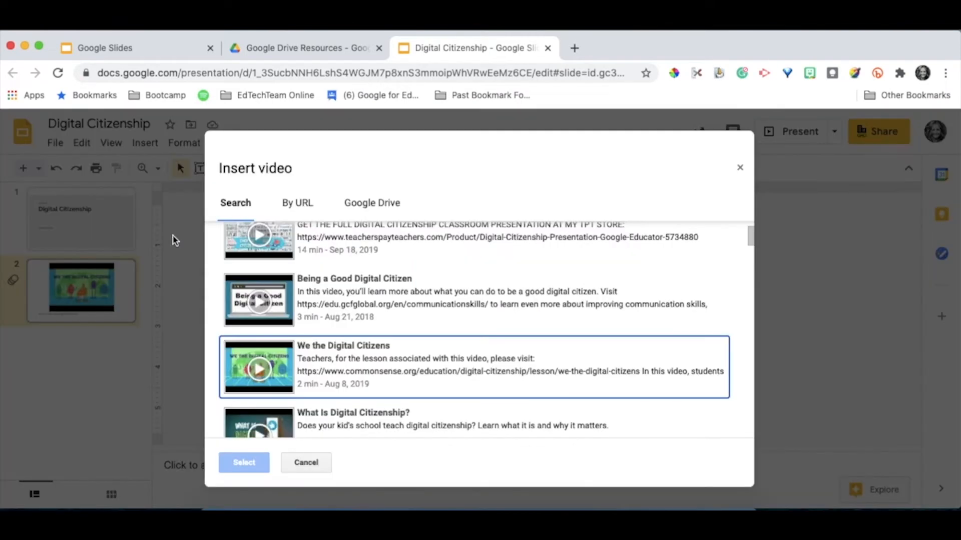
{"action": "left_click", "coordinate": [298, 203]}
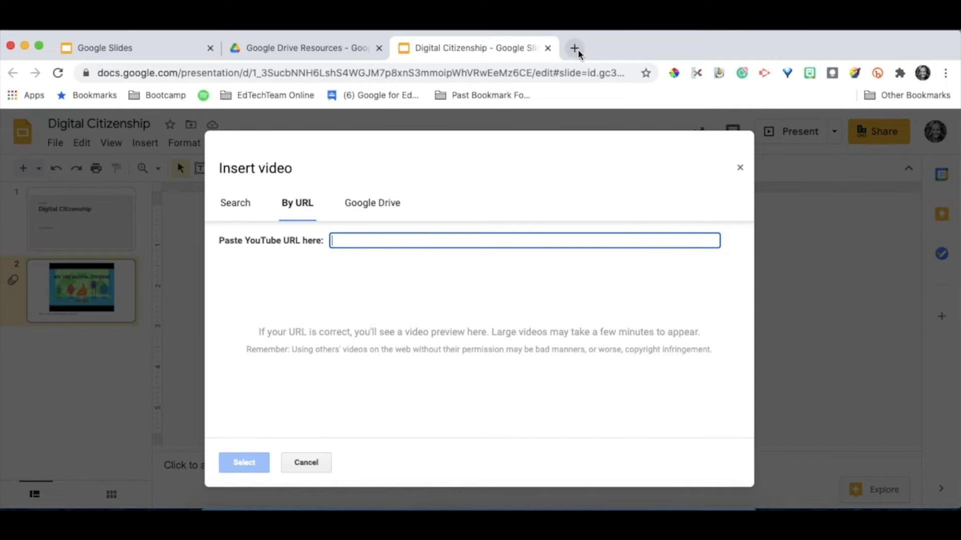
{"action": "left_click", "coordinate": [574, 48]}
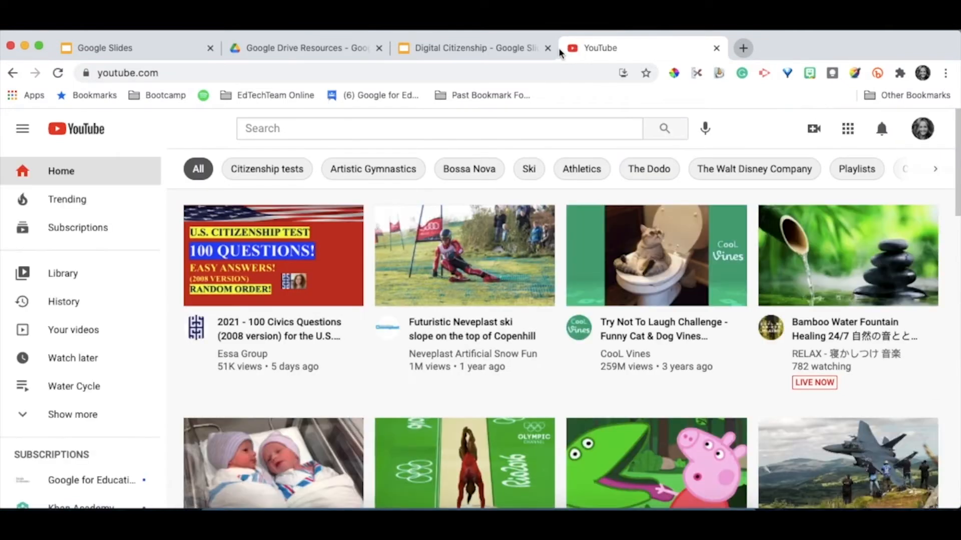
Search YouTube for 'digital citizenship' and copy the We the Digital Citizens share link.
{"action": "type", "text": "digi"}
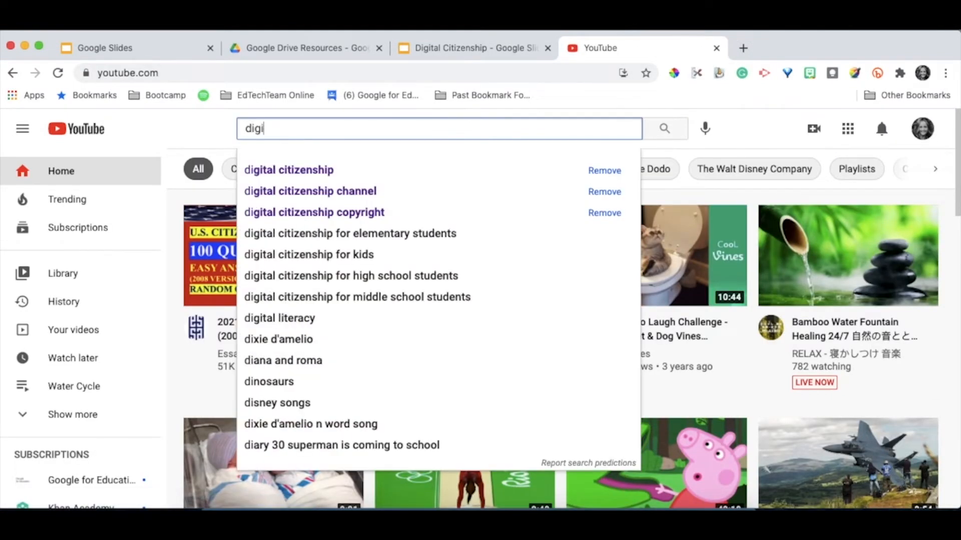
{"action": "left_click", "coordinate": [288, 169]}
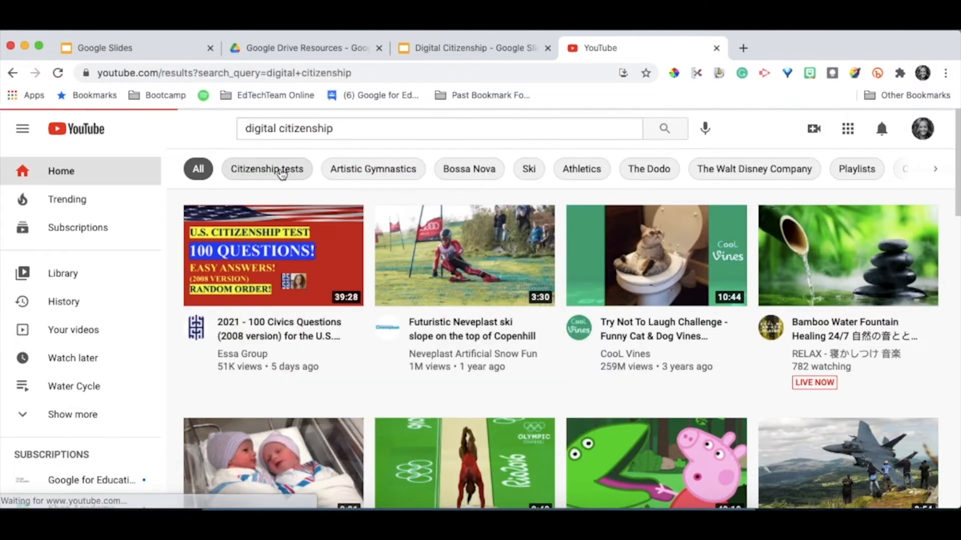
{"action": "left_click", "coordinate": [664, 129]}
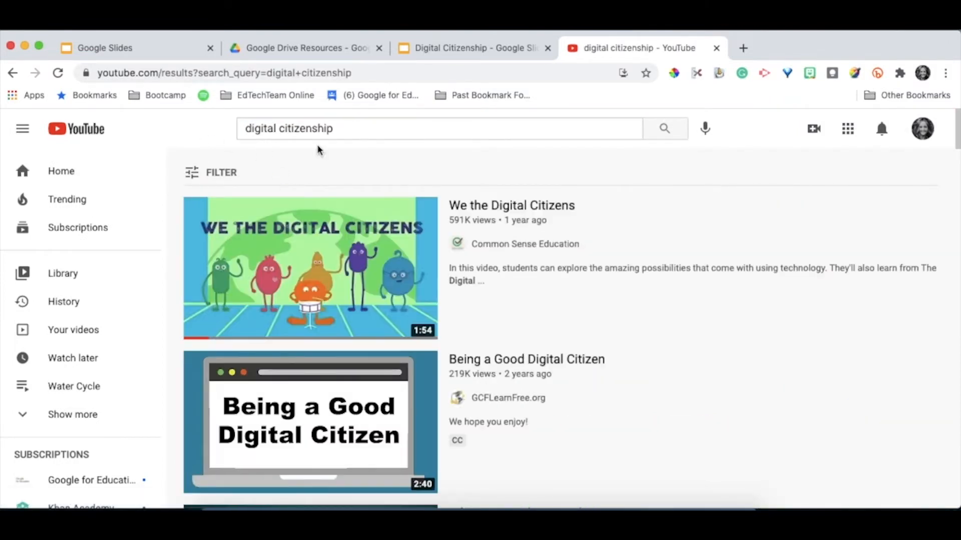
{"action": "mouse_move", "coordinate": [309, 268]}
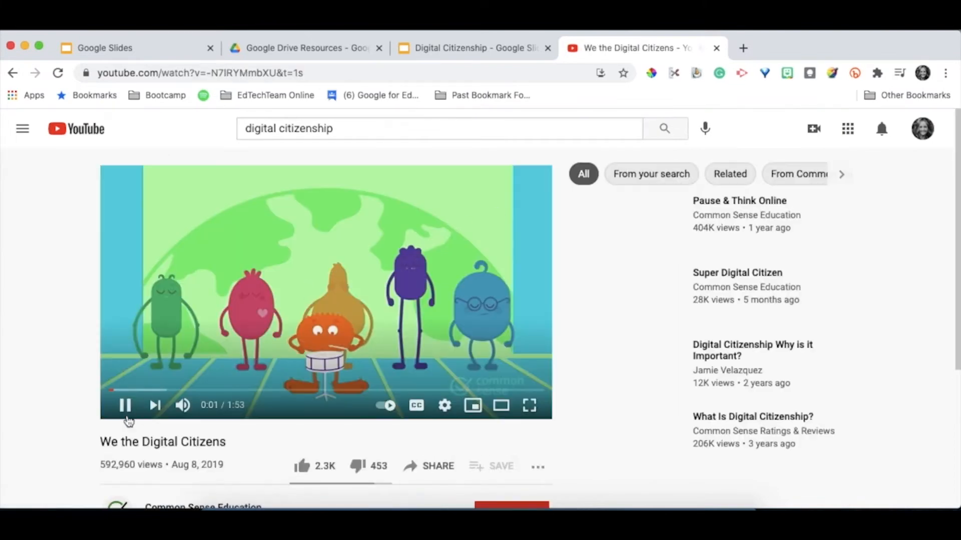
{"action": "scroll", "scroll_direction": "down", "scroll_amount": 3}
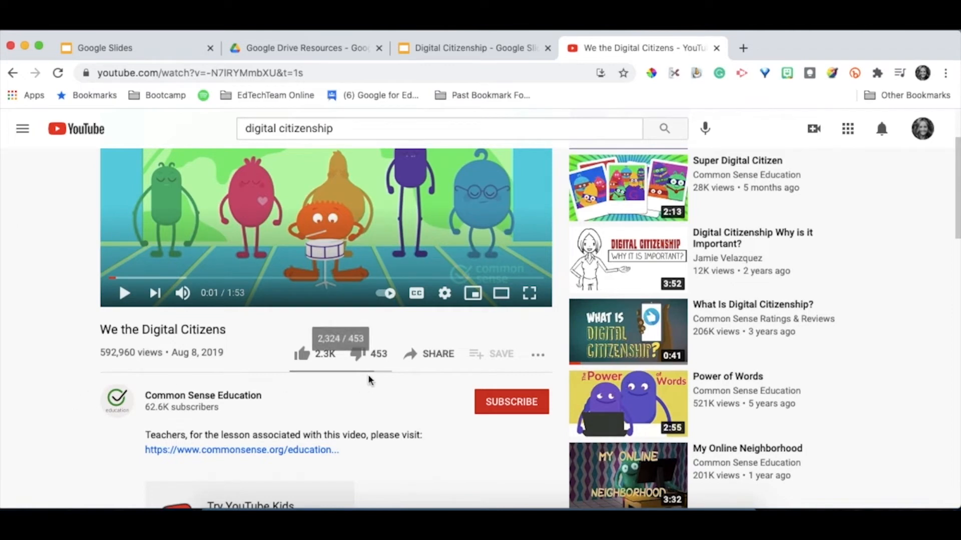
{"action": "mouse_move", "coordinate": [438, 354]}
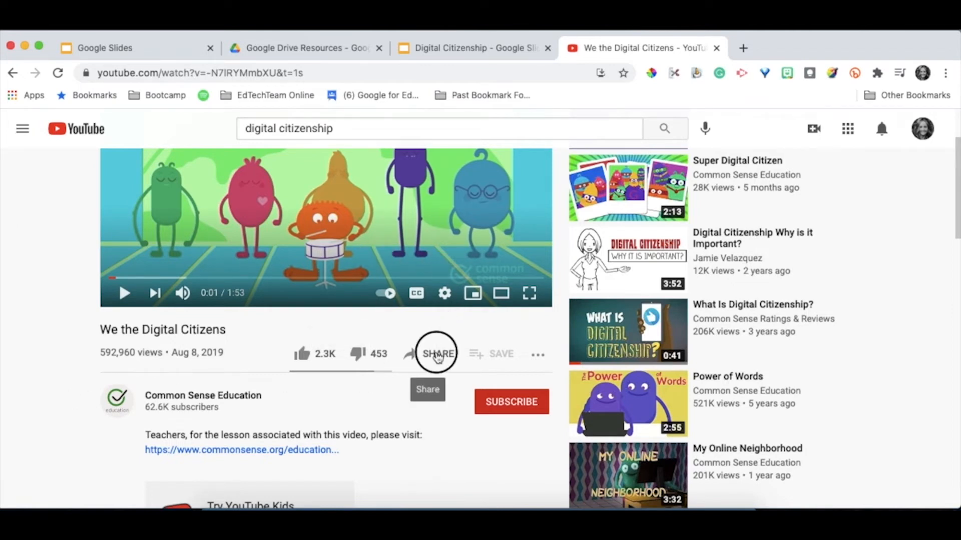
{"action": "left_click", "coordinate": [437, 354]}
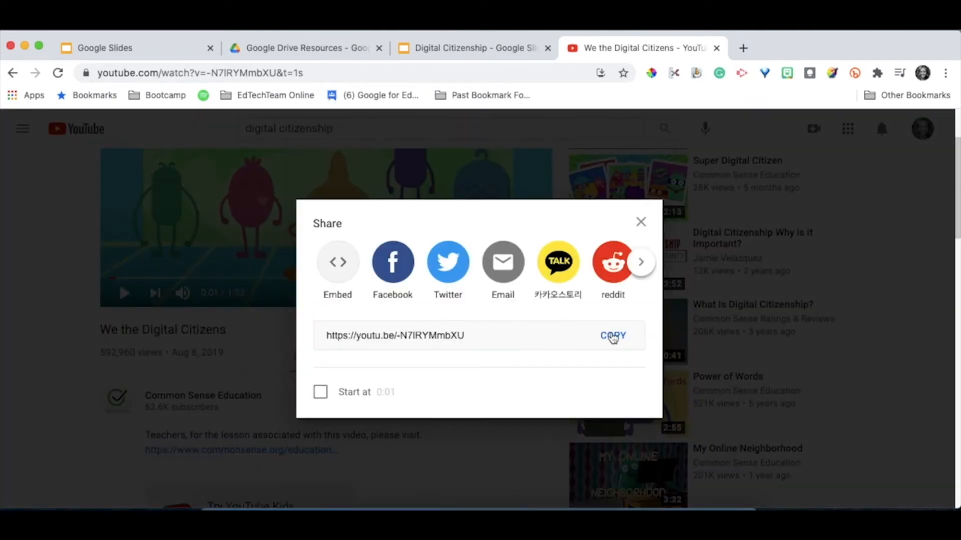
{"action": "left_click", "coordinate": [612, 335]}
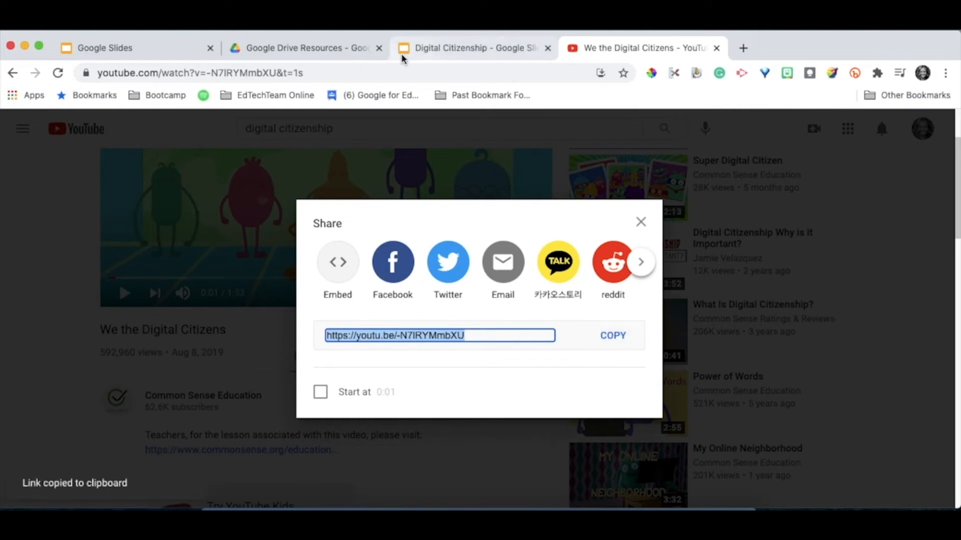
{"action": "left_click", "coordinate": [472, 48]}
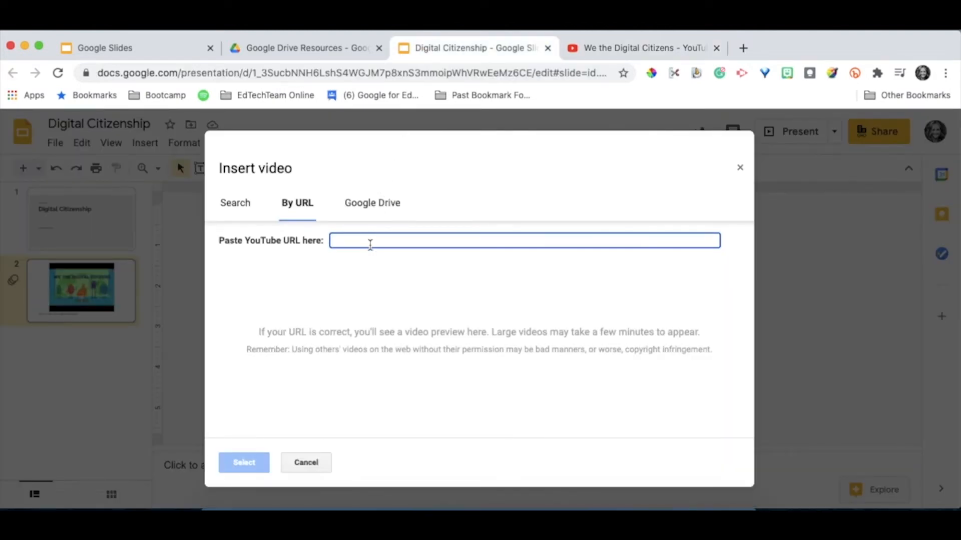
{"action": "type", "text": "https://youtu.be/-N7IRYMmbXU"}
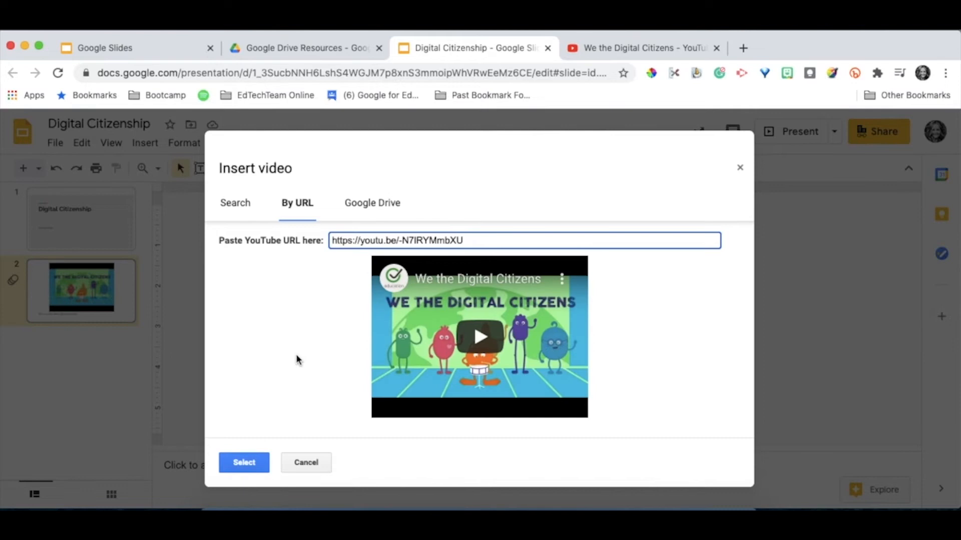
{"action": "mouse_move", "coordinate": [243, 463]}
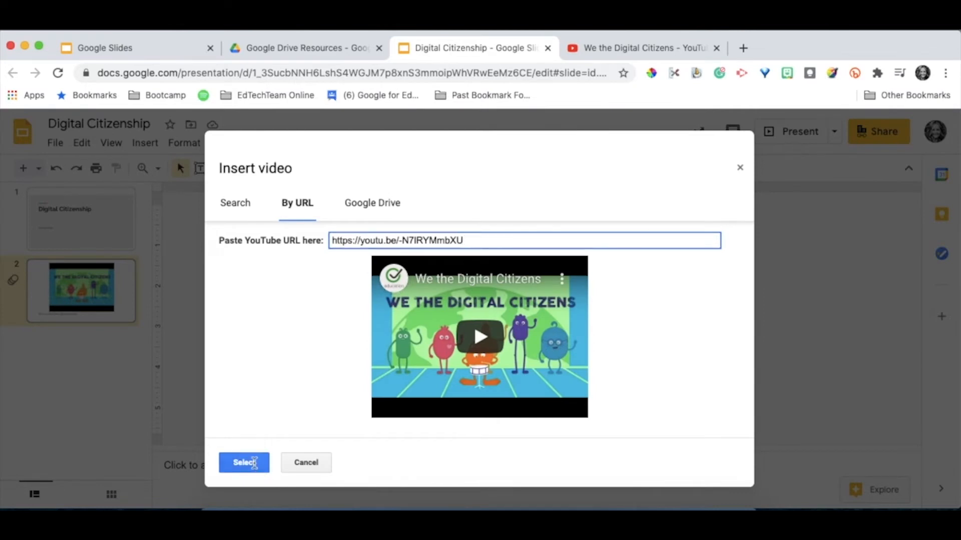
{"action": "left_click", "coordinate": [243, 463]}
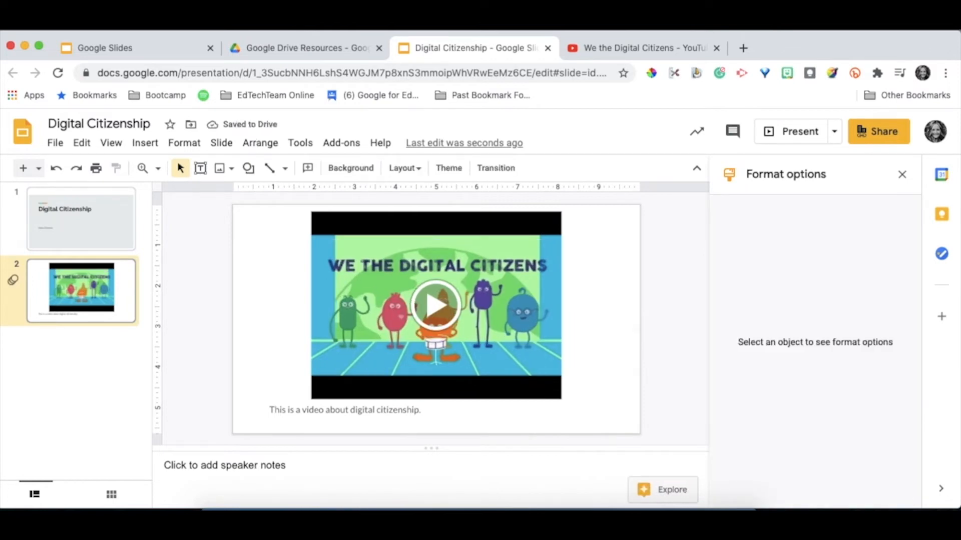
{"action": "mouse_move", "coordinate": [183, 153]}
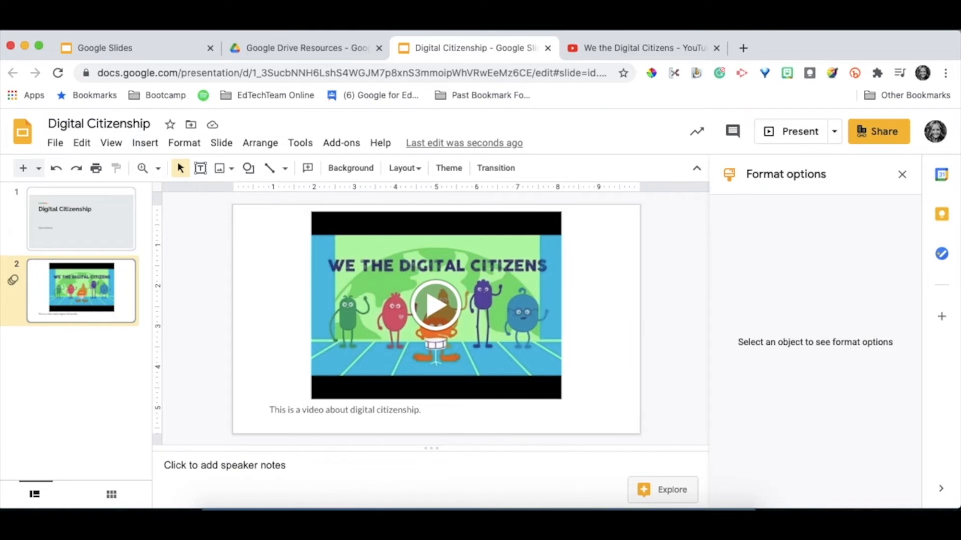
Close YouTube's share dialog and return to the Digital Citizenship presentation.
{"action": "left_click", "coordinate": [637, 48]}
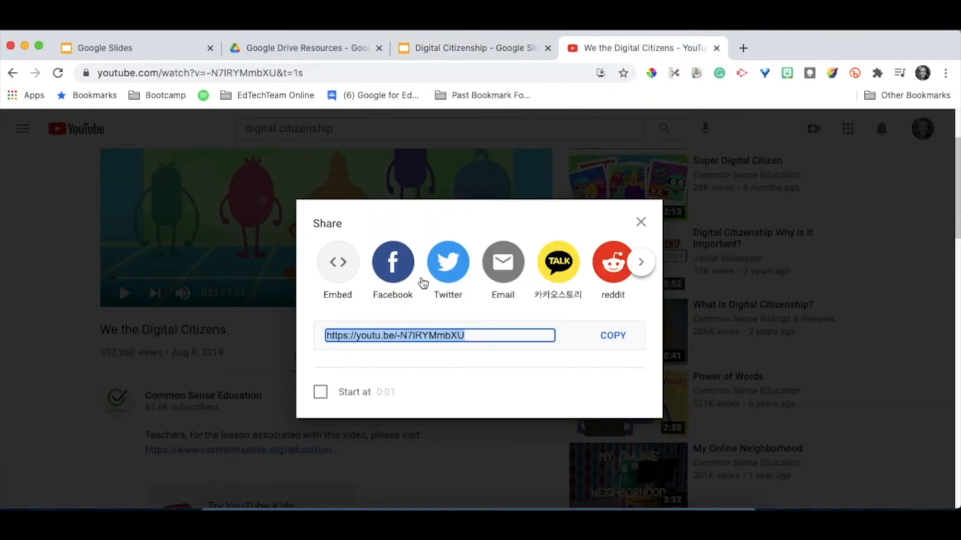
{"action": "left_click", "coordinate": [640, 221]}
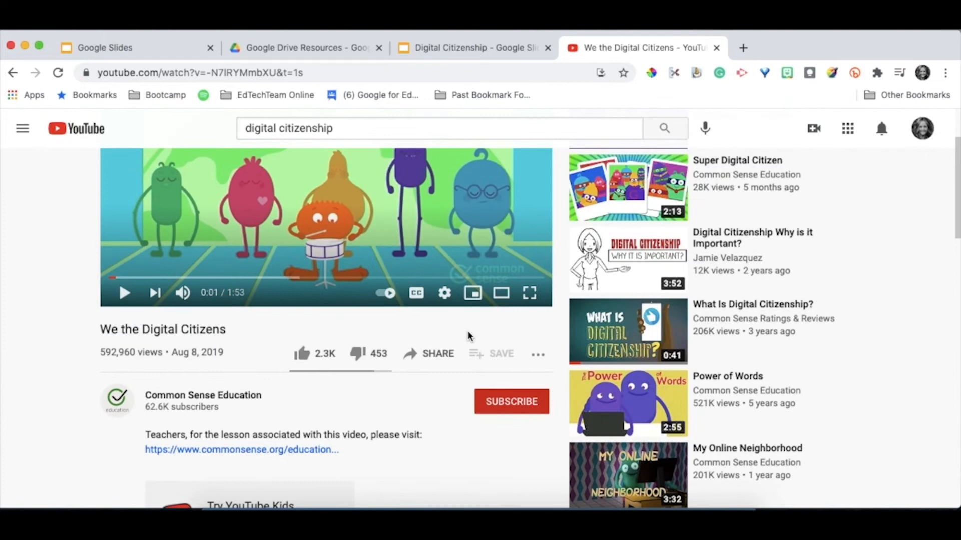
{"action": "left_click", "coordinate": [472, 48]}
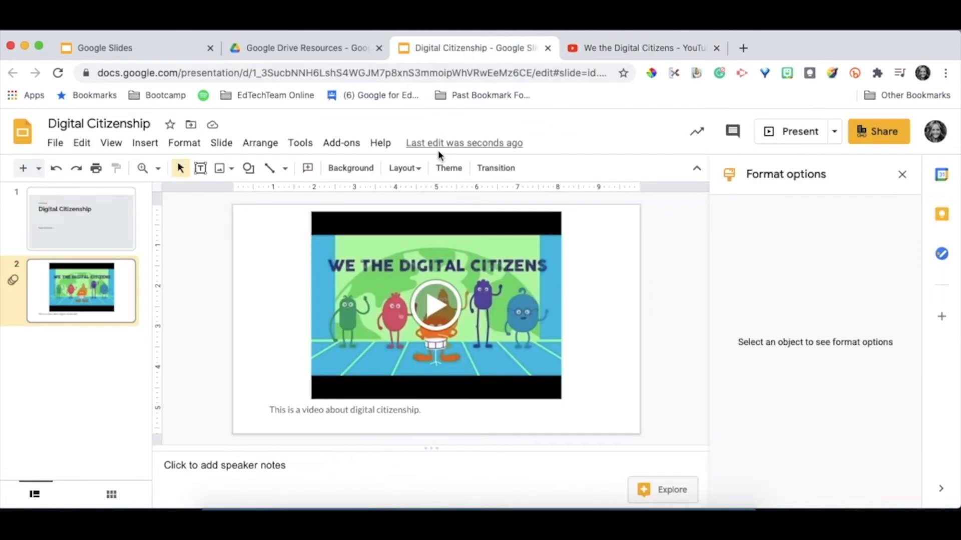
{"action": "mouse_move", "coordinate": [422, 305]}
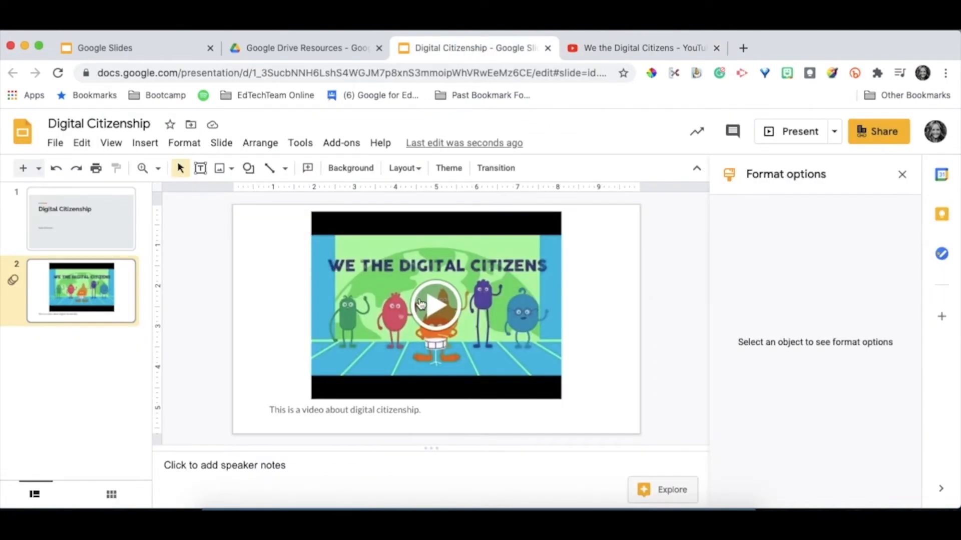
{"action": "mouse_move", "coordinate": [488, 284]}
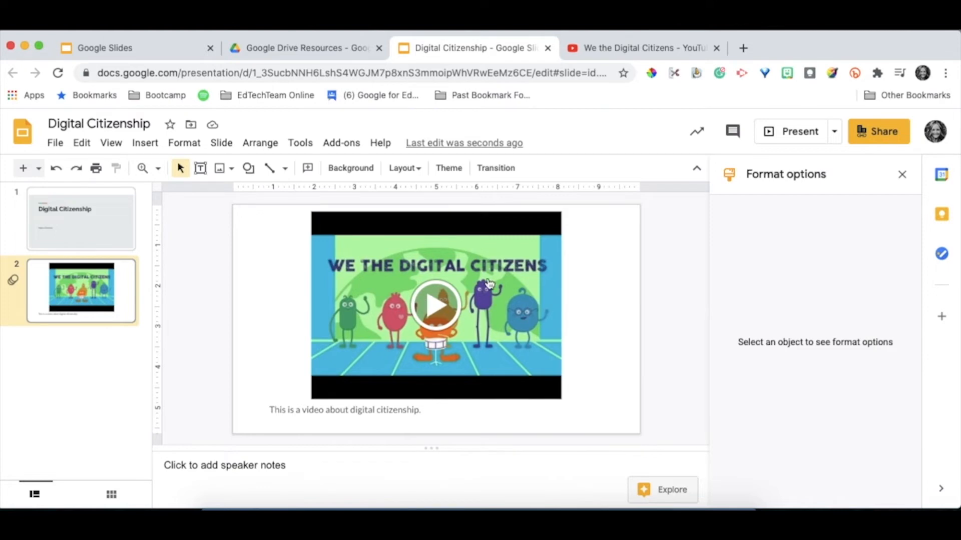
{"action": "mouse_move", "coordinate": [587, 287]}
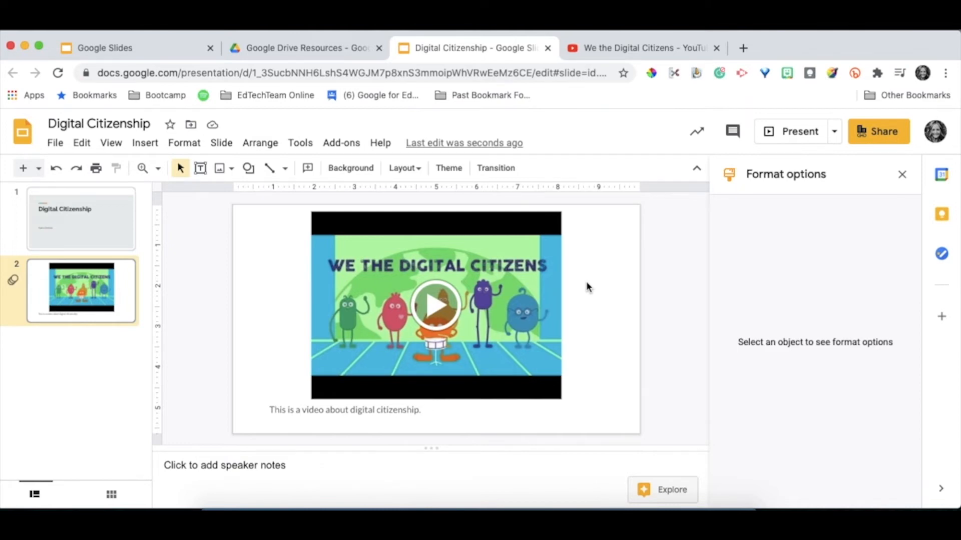
Back in the Digital Citizenship presentation, close the Format options side panel.
{"action": "left_click", "coordinate": [303, 48]}
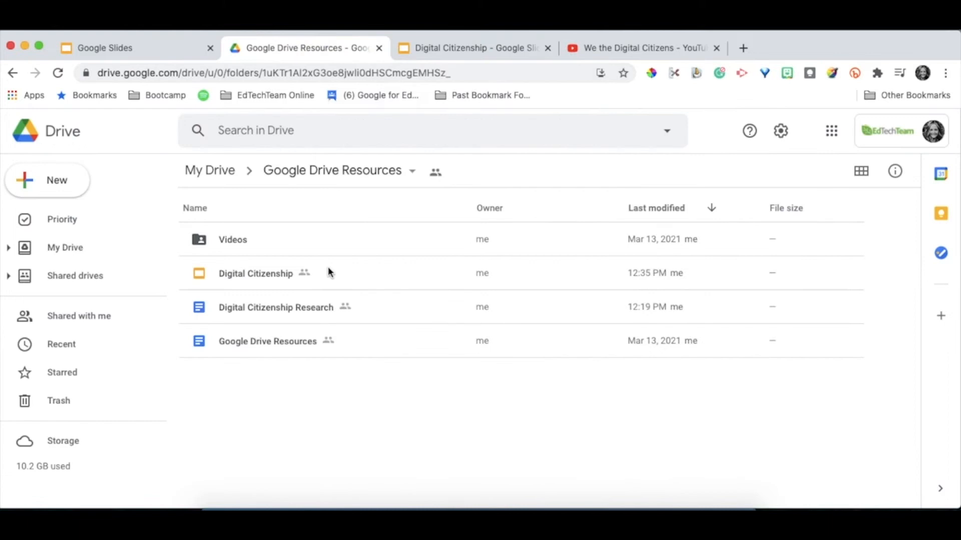
{"action": "left_click", "coordinate": [472, 48]}
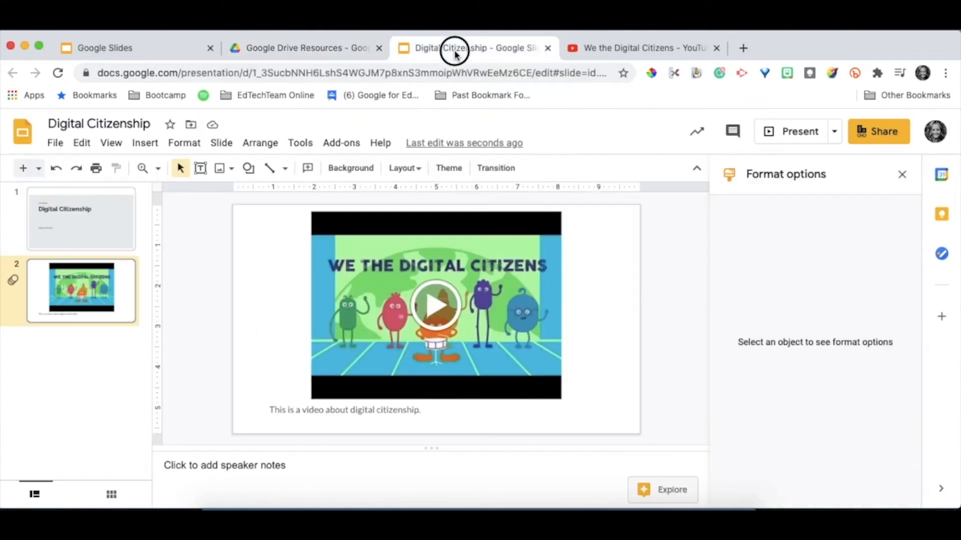
{"action": "mouse_move", "coordinate": [572, 312]}
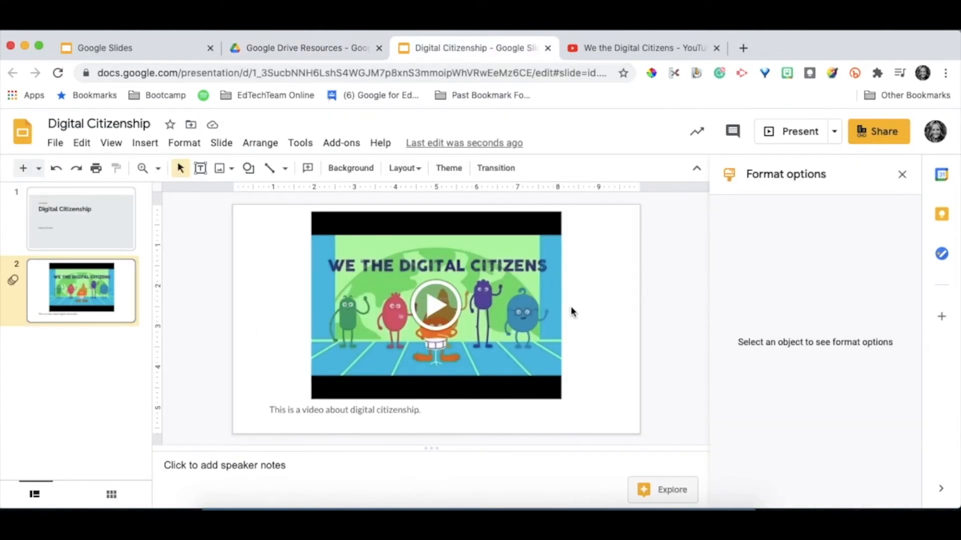
{"action": "mouse_move", "coordinate": [593, 314]}
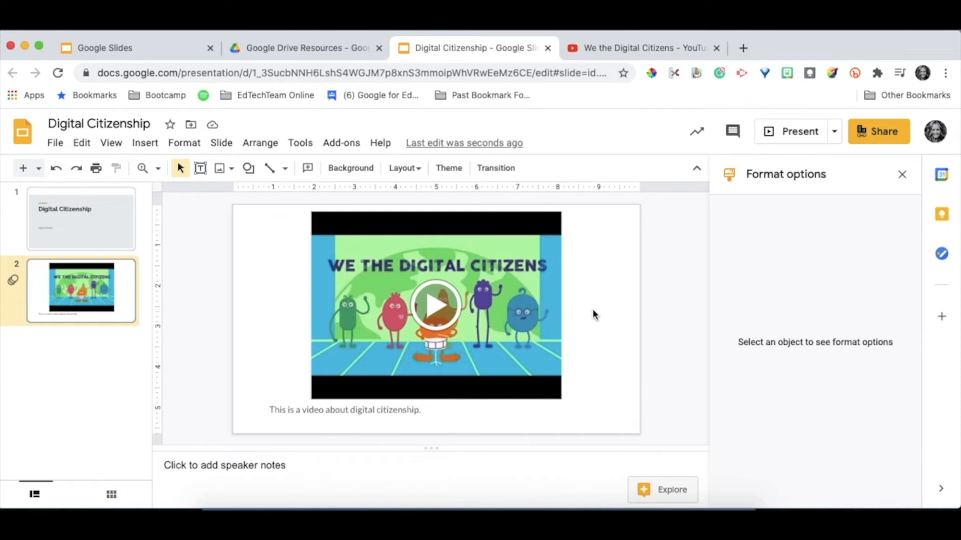
{"action": "mouse_move", "coordinate": [895, 192]}
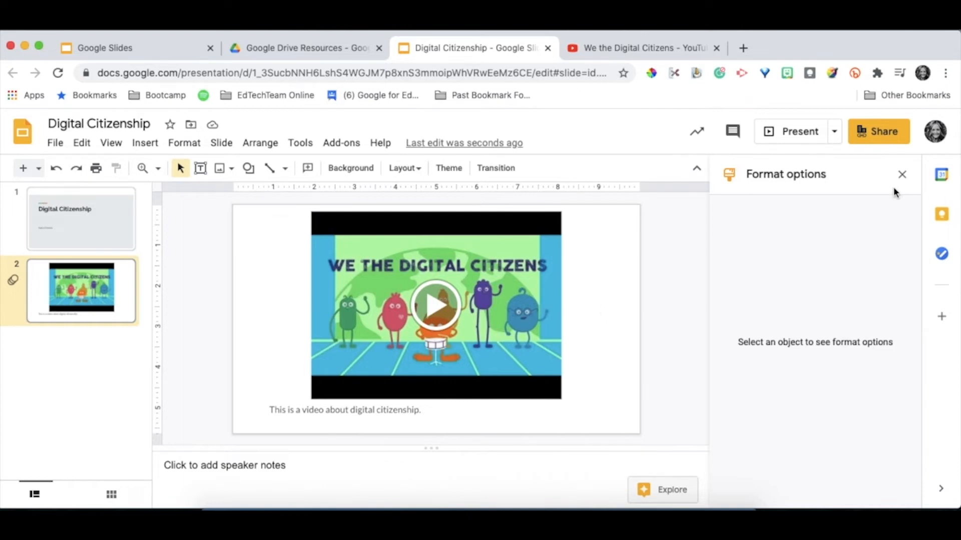
{"action": "left_click", "coordinate": [901, 175]}
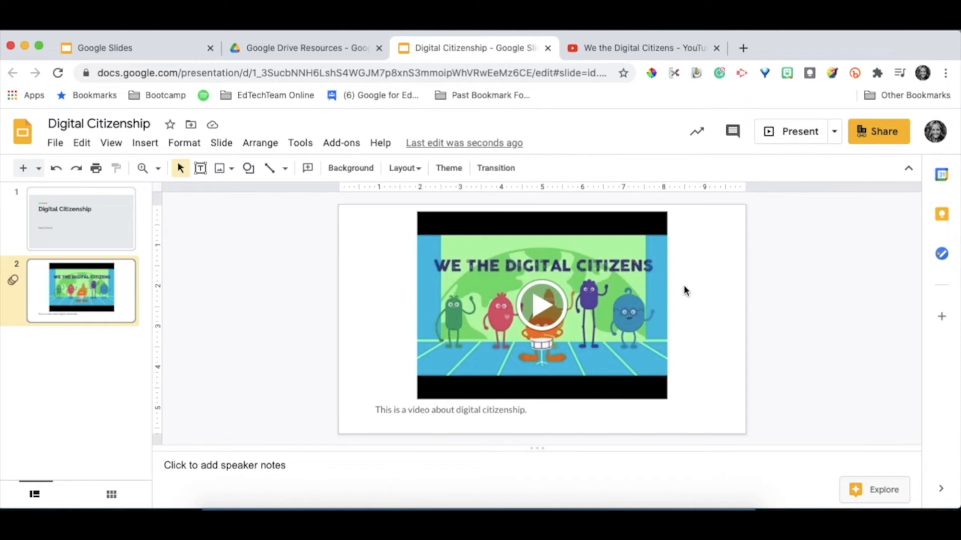
{"action": "mouse_move", "coordinate": [630, 235]}
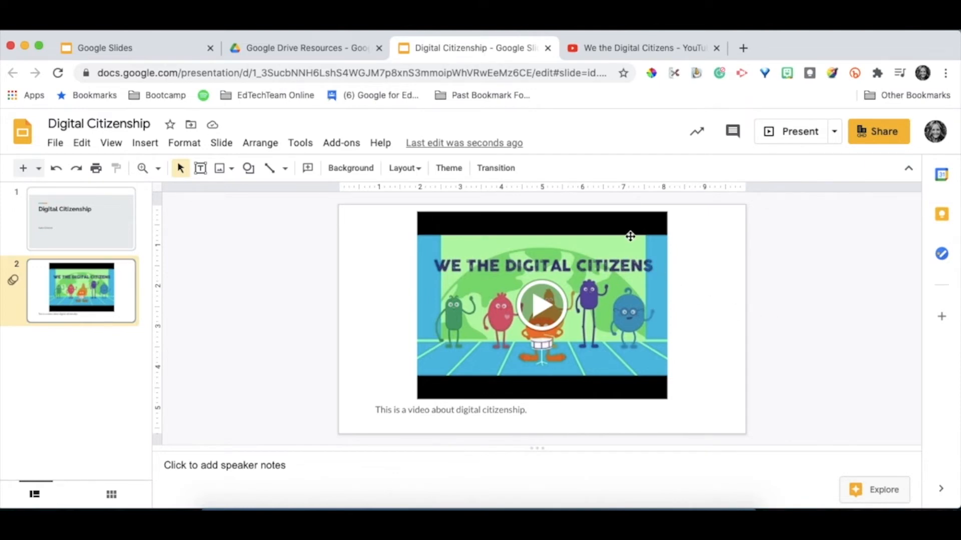
{"action": "left_click", "coordinate": [541, 306]}
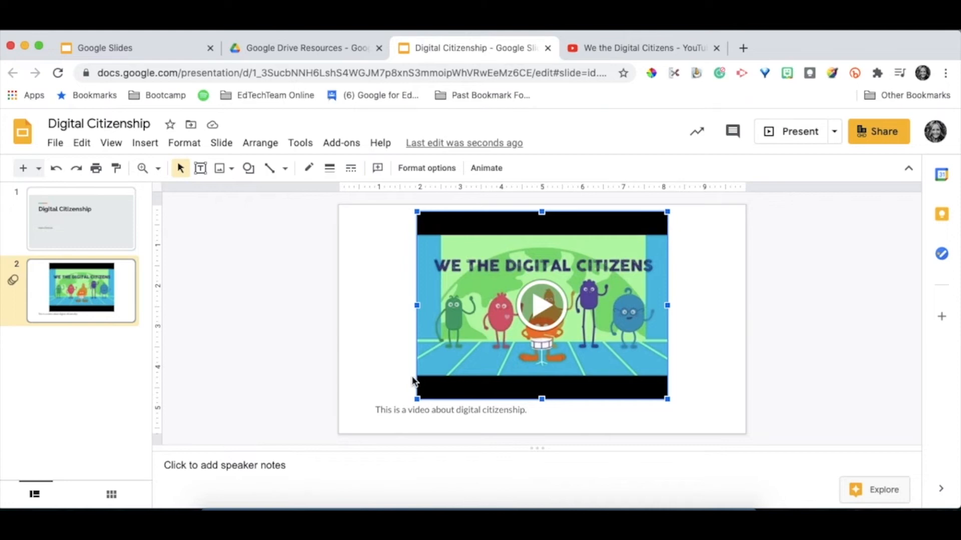
{"action": "mouse_move", "coordinate": [393, 411]}
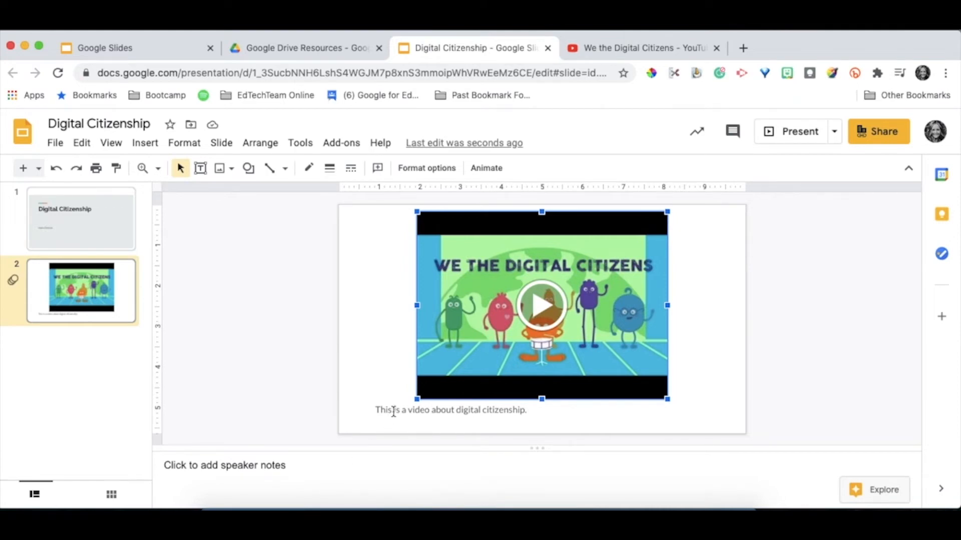
{"action": "mouse_move", "coordinate": [432, 421]}
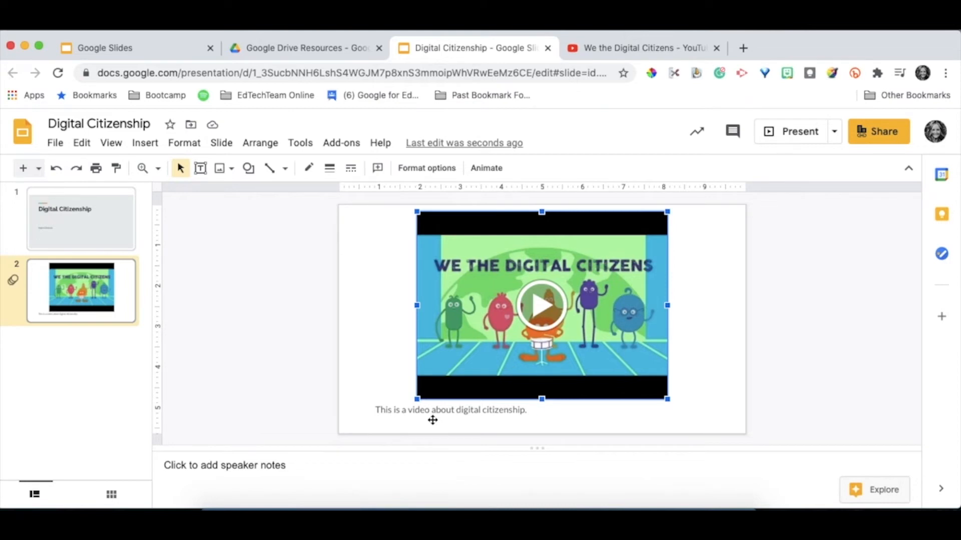
{"action": "mouse_move", "coordinate": [560, 245]}
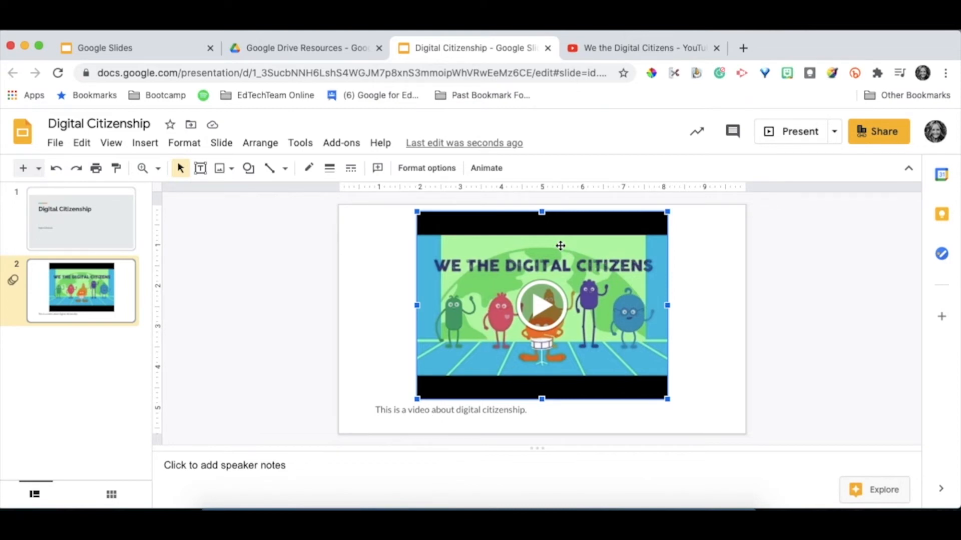
{"action": "mouse_move", "coordinate": [550, 278]}
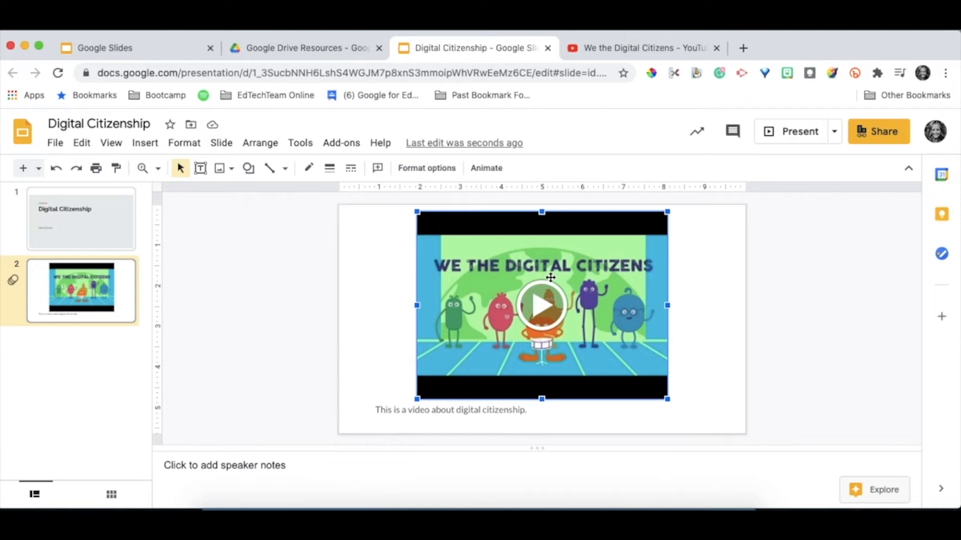
{"action": "mouse_move", "coordinate": [551, 241]}
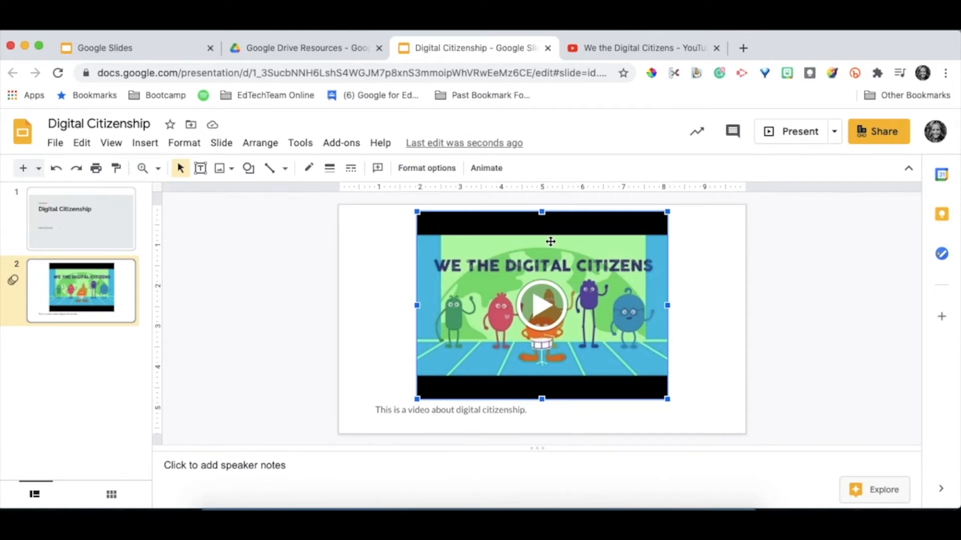
{"action": "mouse_move", "coordinate": [221, 142]}
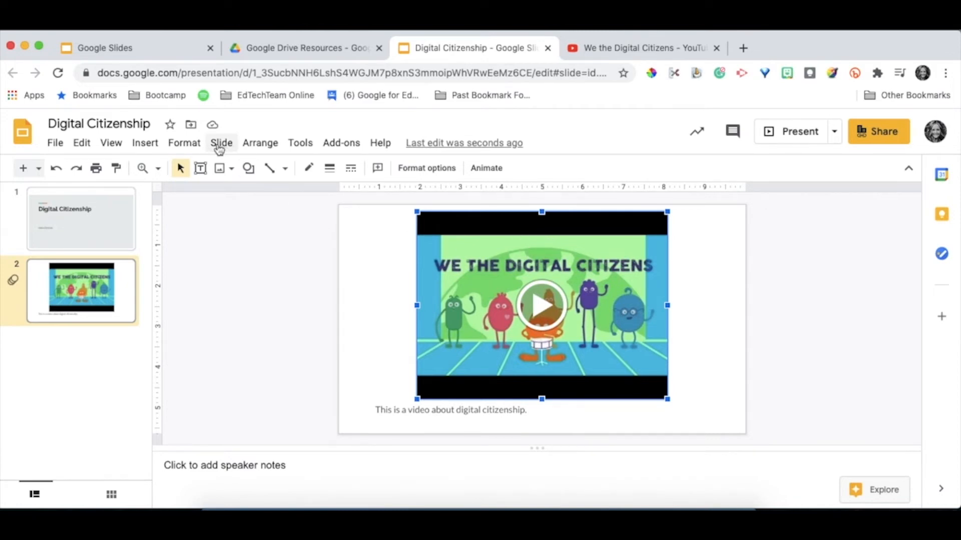
{"action": "left_click", "coordinate": [144, 143]}
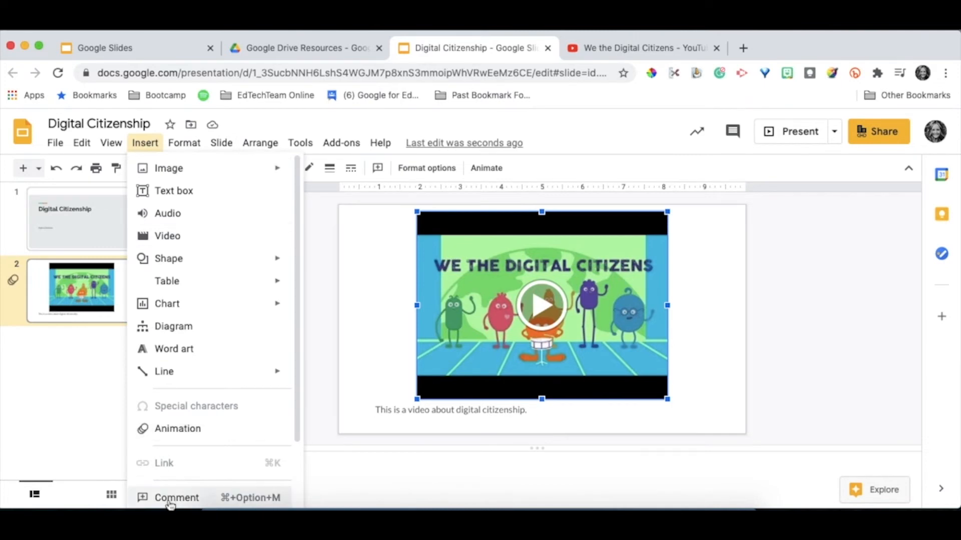
{"action": "left_click", "coordinate": [177, 497]}
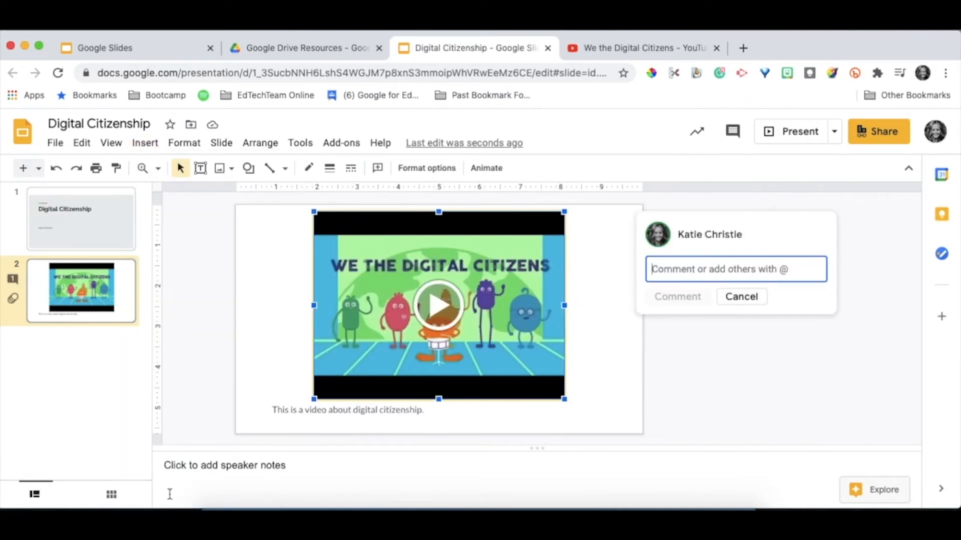
{"action": "type", "text": "@ama"}
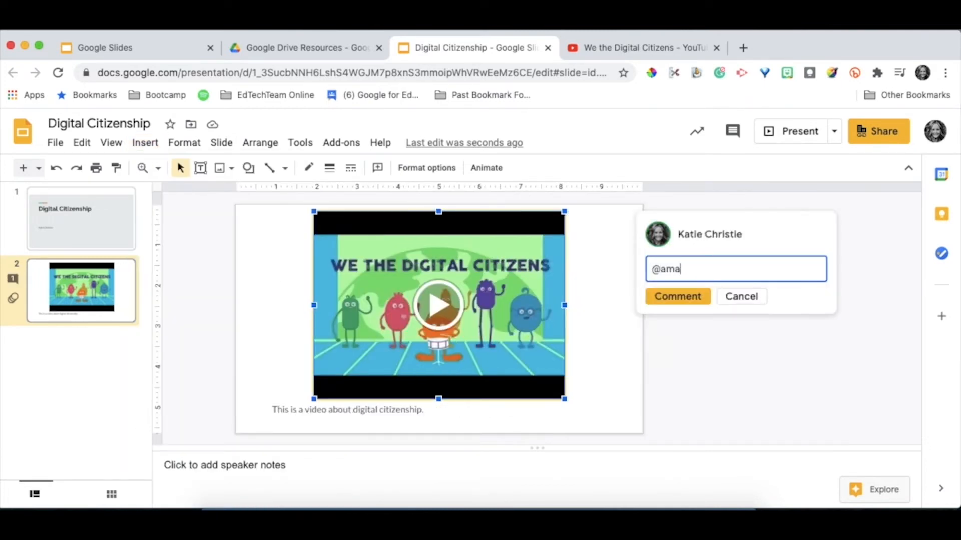
{"action": "type", "text": "nda"}
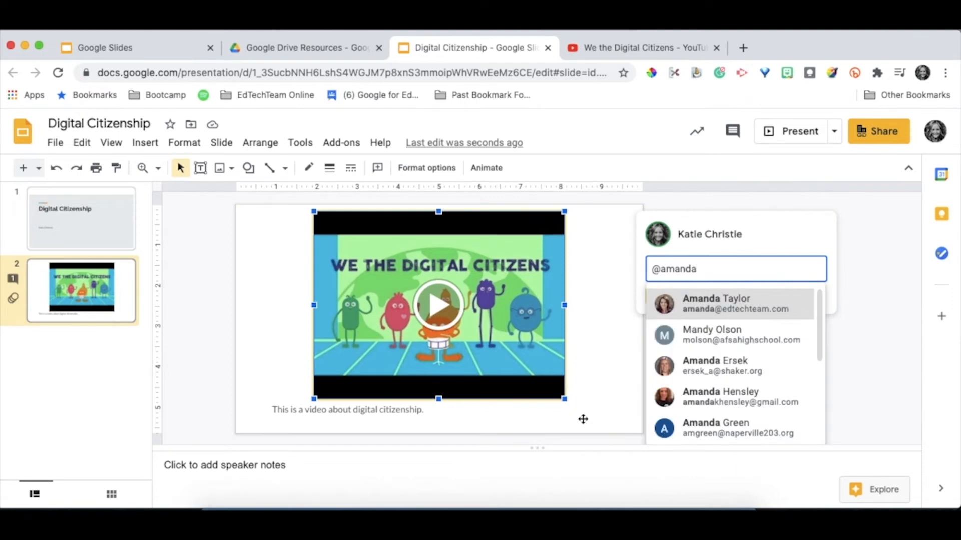
{"action": "left_click", "coordinate": [715, 303]}
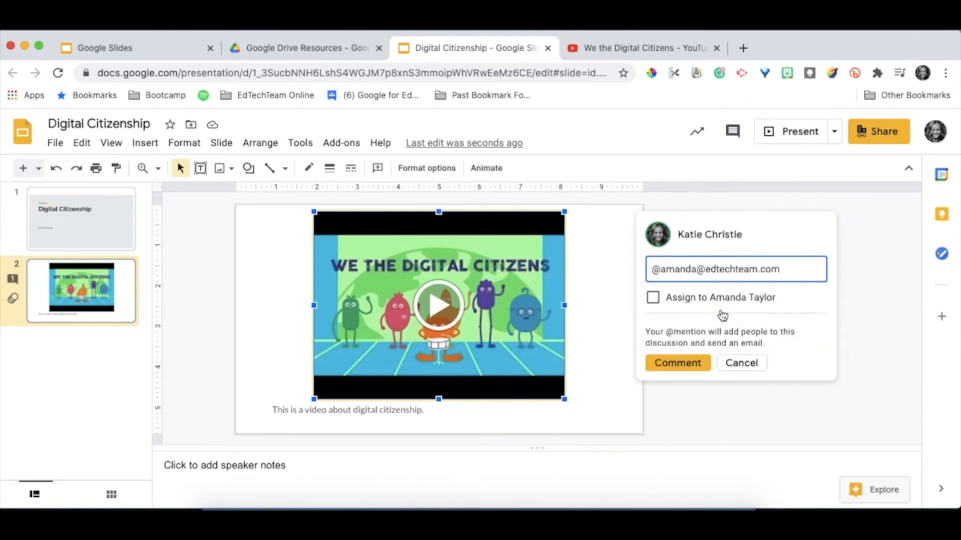
{"action": "type", "text": "- What do"}
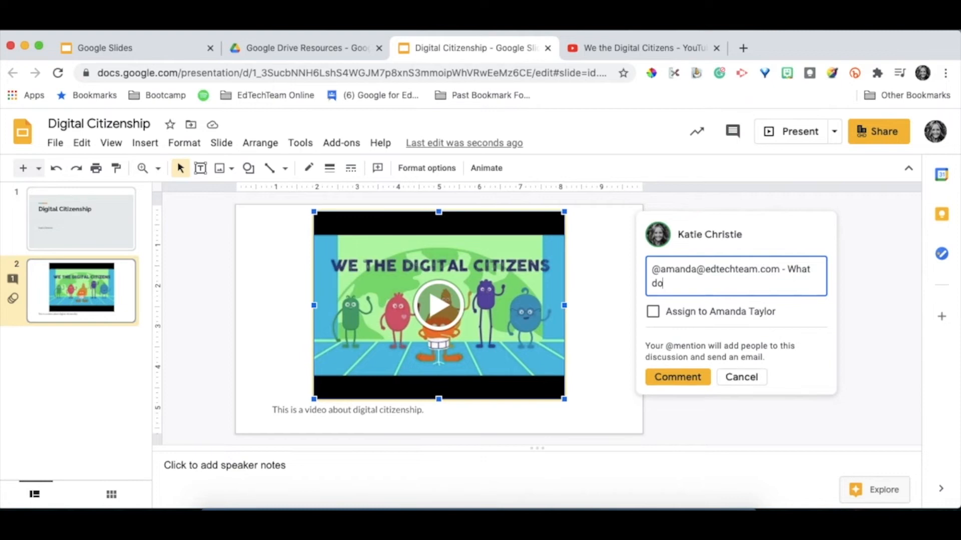
{"action": "type", "text": "you think abou"}
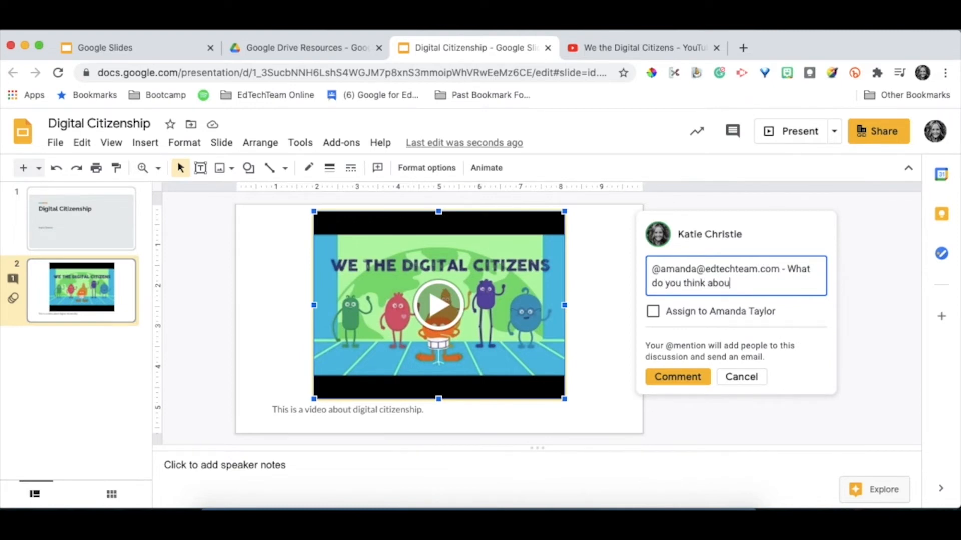
{"action": "type", "text": "t opening the presentation this"}
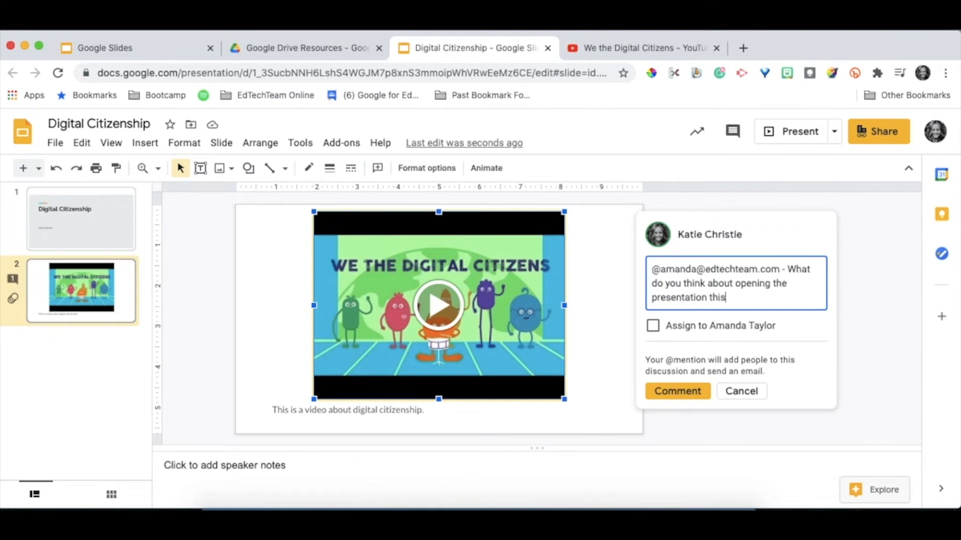
{"action": "type", "text": "way?"}
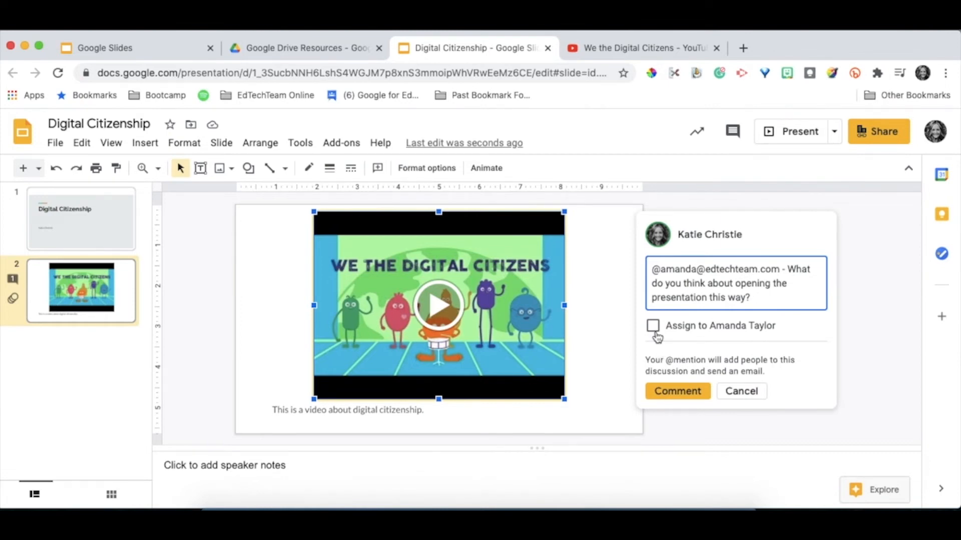
Tick 'Assign to' and assign the video comment to amanda.
{"action": "left_click", "coordinate": [653, 326]}
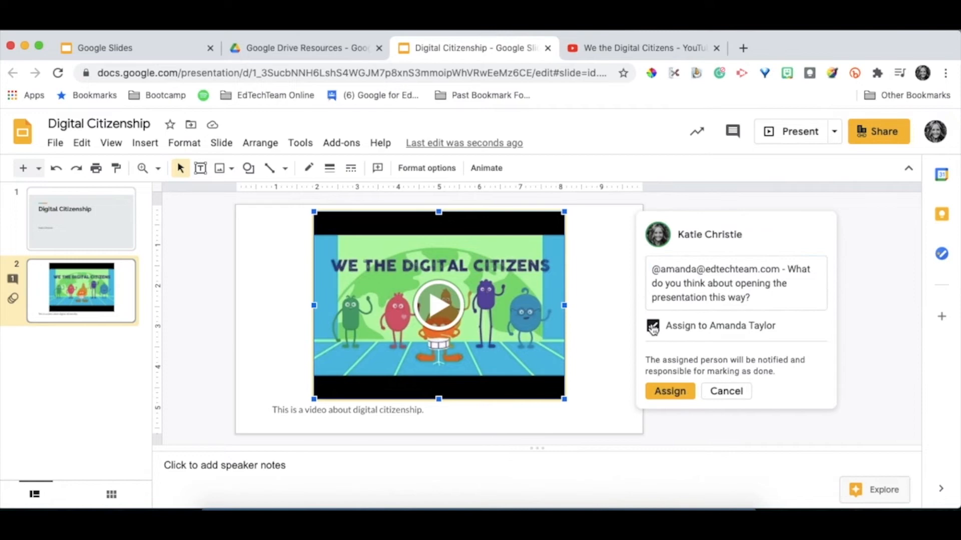
{"action": "left_click", "coordinate": [652, 325]}
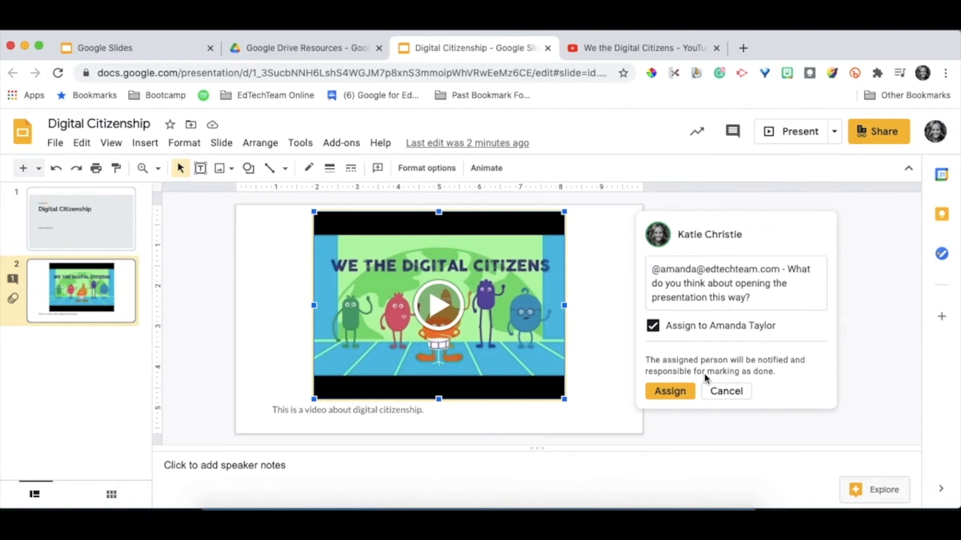
{"action": "mouse_move", "coordinate": [716, 377]}
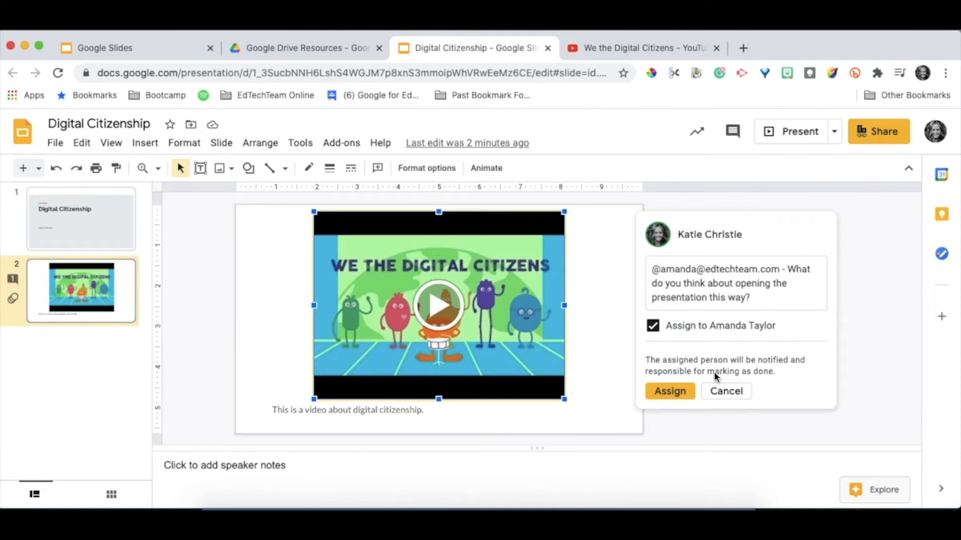
{"action": "mouse_move", "coordinate": [688, 374]}
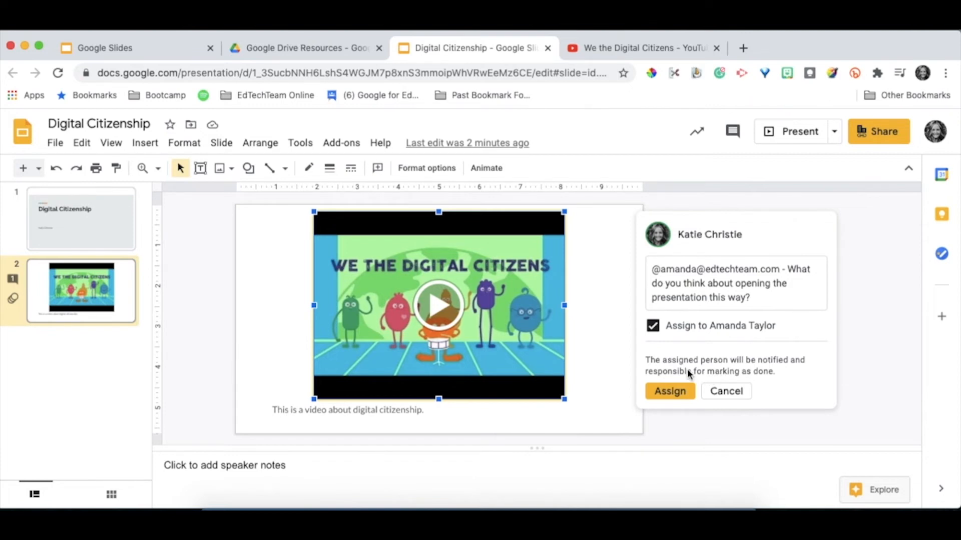
{"action": "mouse_move", "coordinate": [670, 391]}
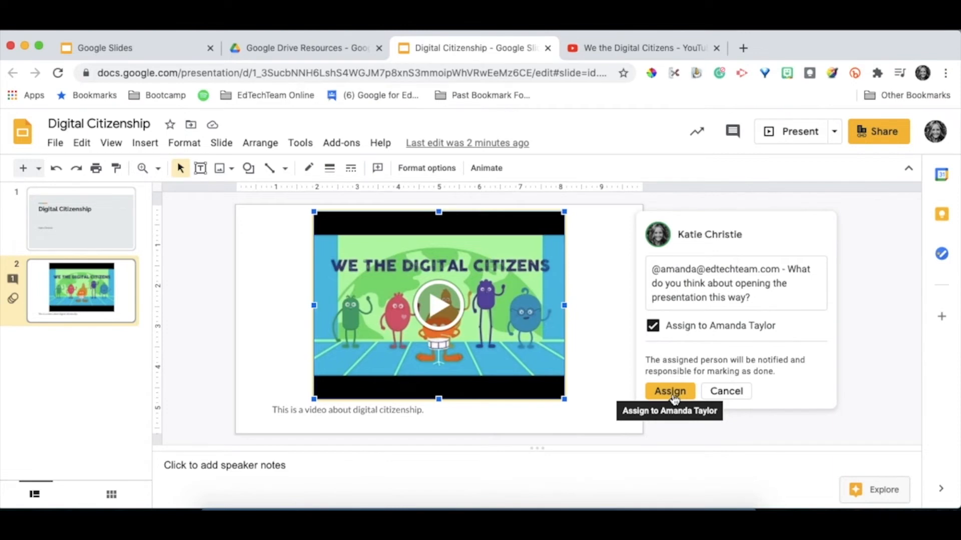
{"action": "left_click", "coordinate": [669, 391]}
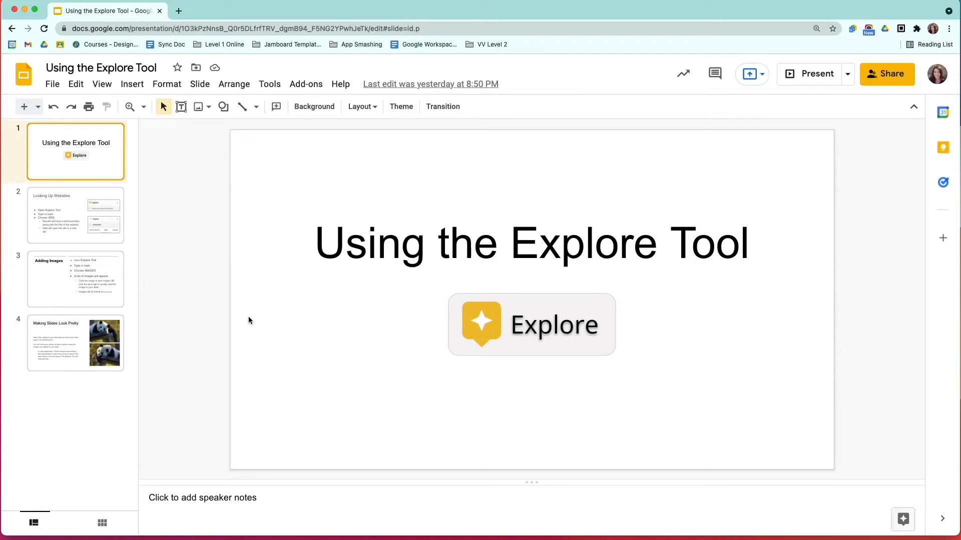
{"action": "mouse_move", "coordinate": [252, 263]}
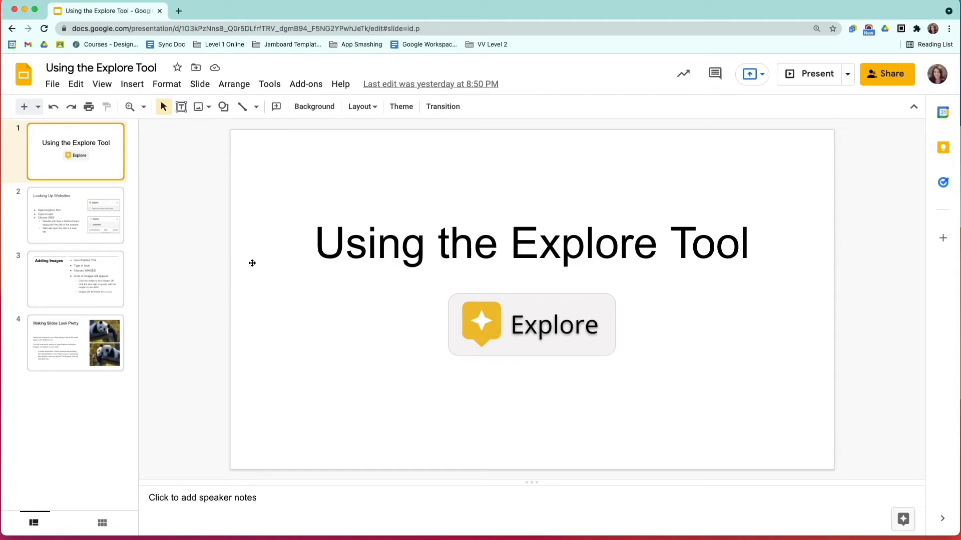
{"action": "mouse_move", "coordinate": [245, 267]}
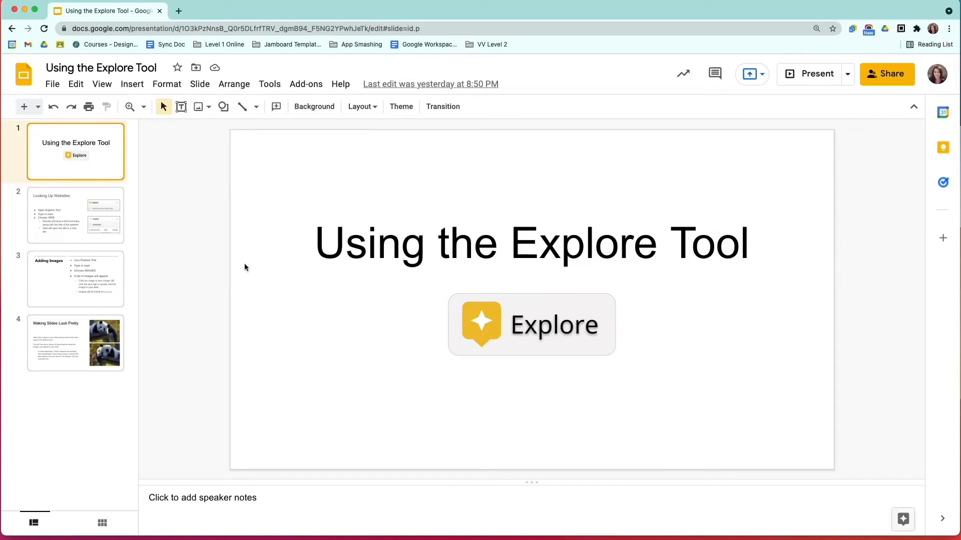
{"action": "mouse_move", "coordinate": [260, 268]}
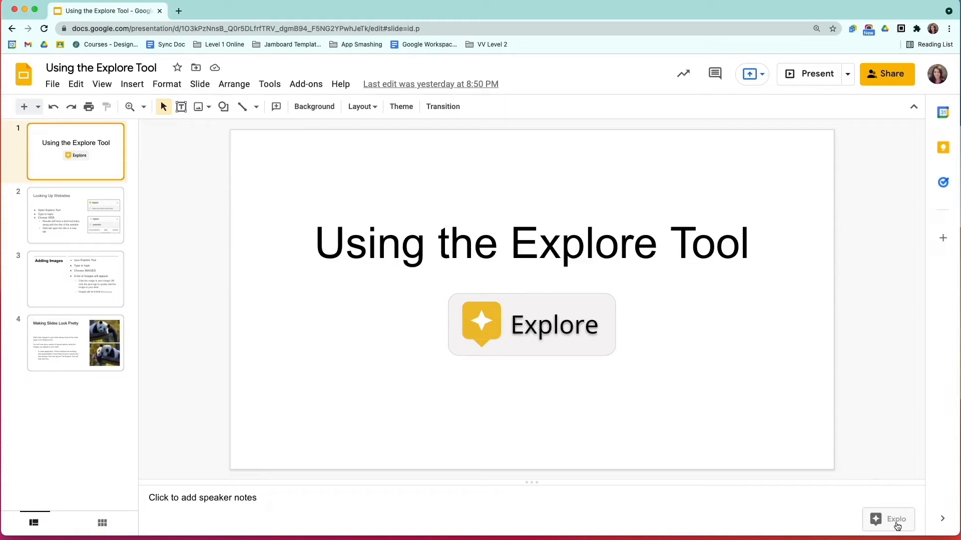
{"action": "left_click", "coordinate": [889, 519]}
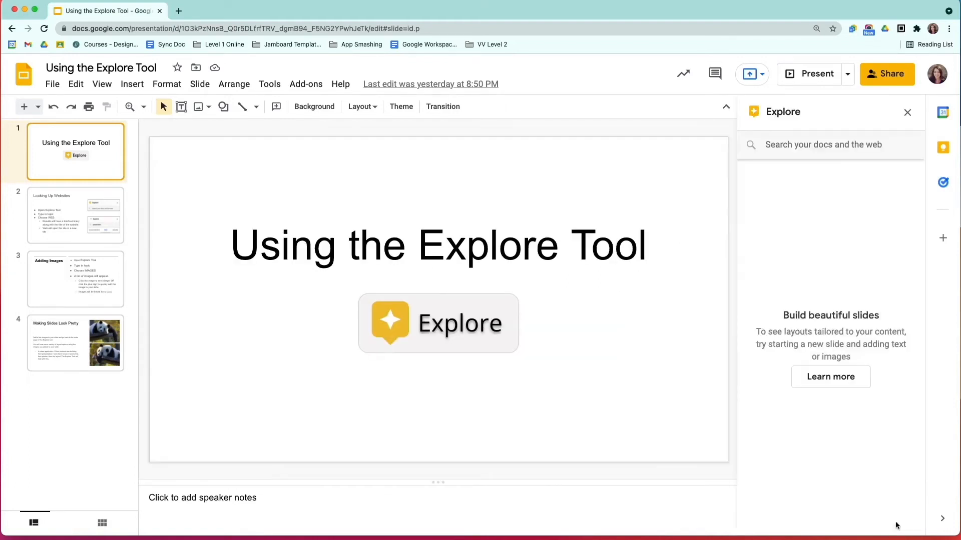
{"action": "mouse_move", "coordinate": [866, 172]}
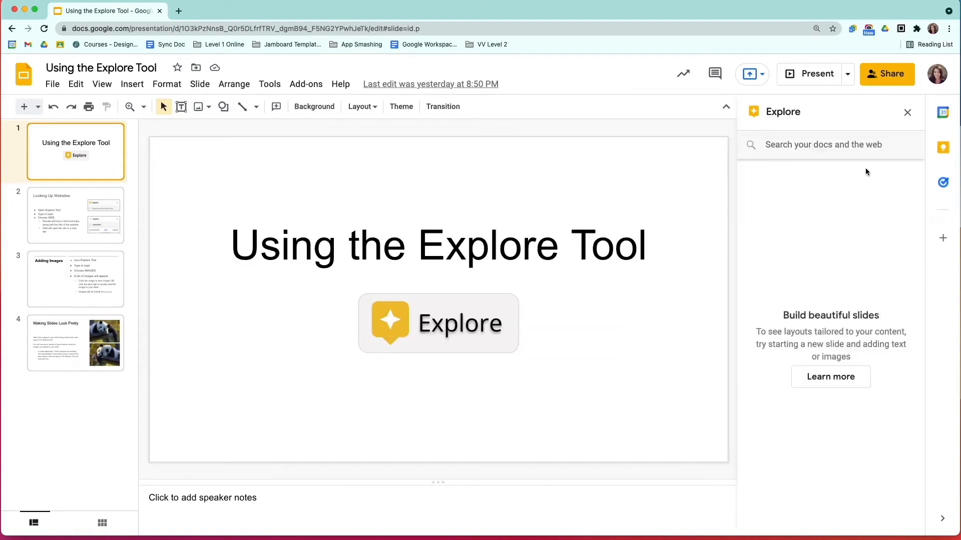
{"action": "left_click", "coordinate": [907, 112]}
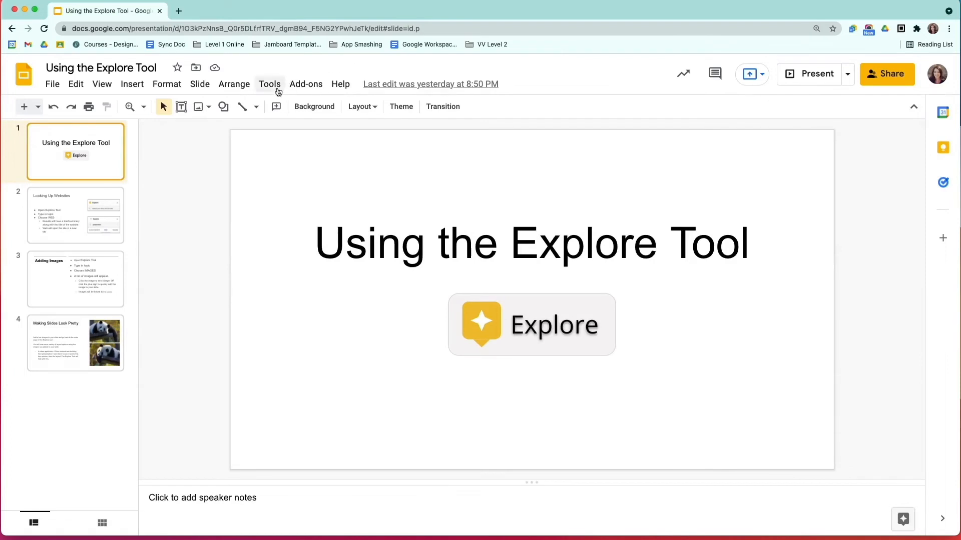
{"action": "left_click", "coordinate": [269, 84]}
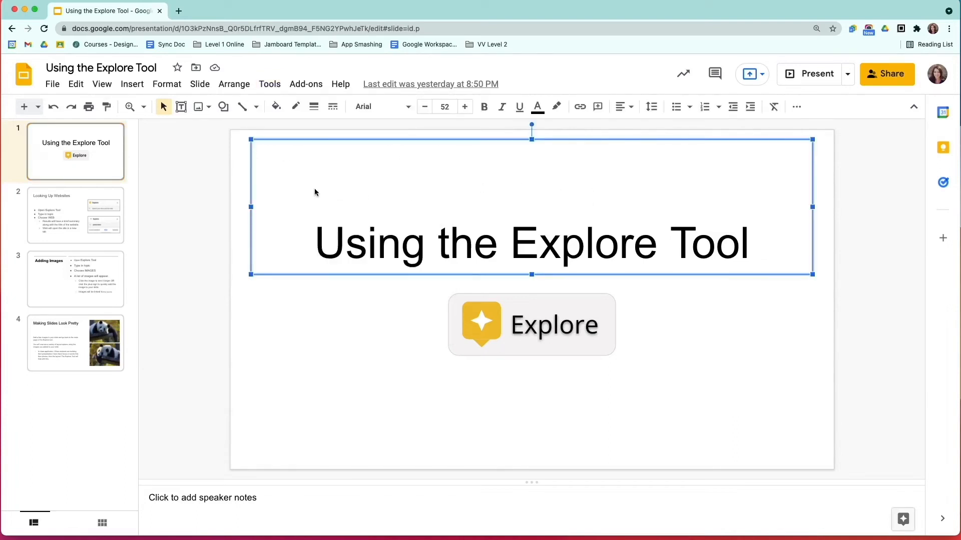
{"action": "mouse_move", "coordinate": [71, 199]}
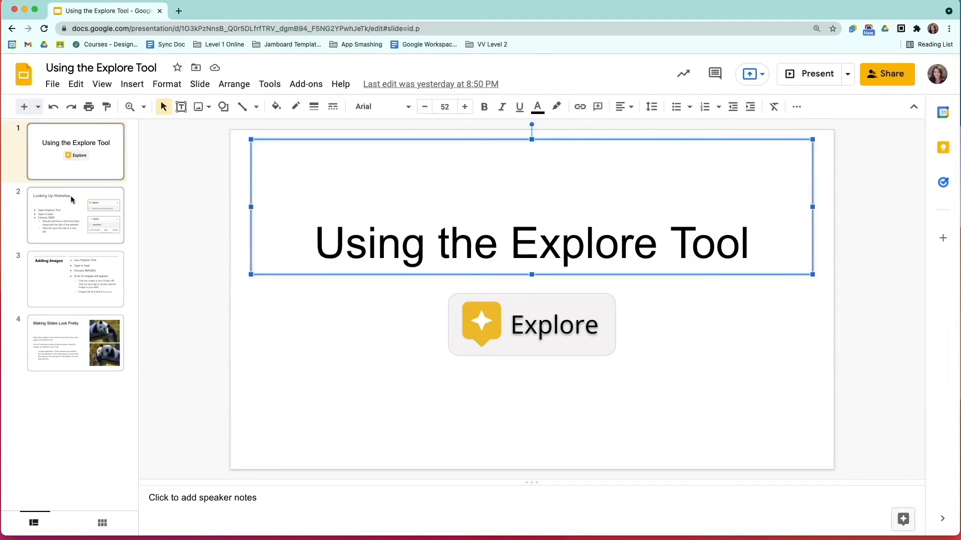
Show slide 2, 'Looking Up Websites'.
{"action": "left_click", "coordinate": [75, 215]}
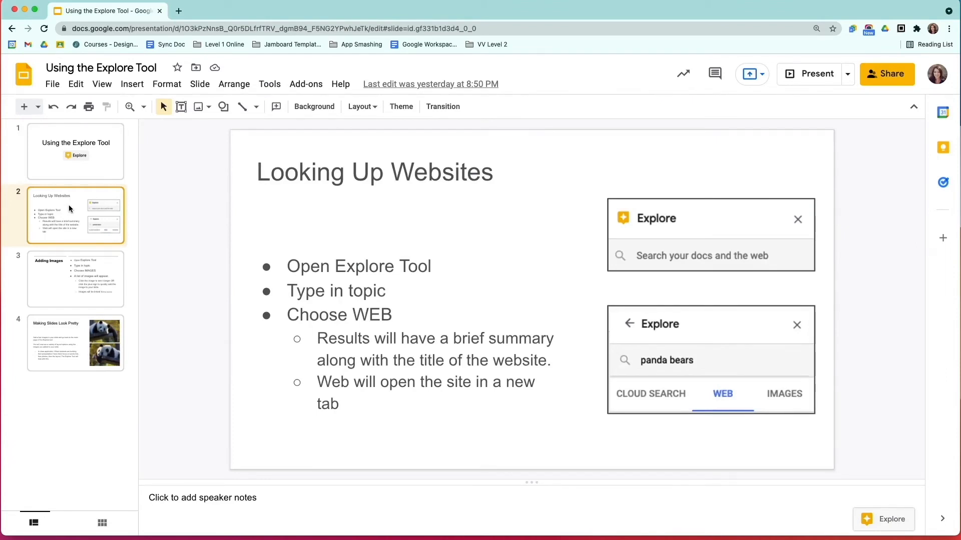
{"action": "mouse_move", "coordinate": [72, 183]}
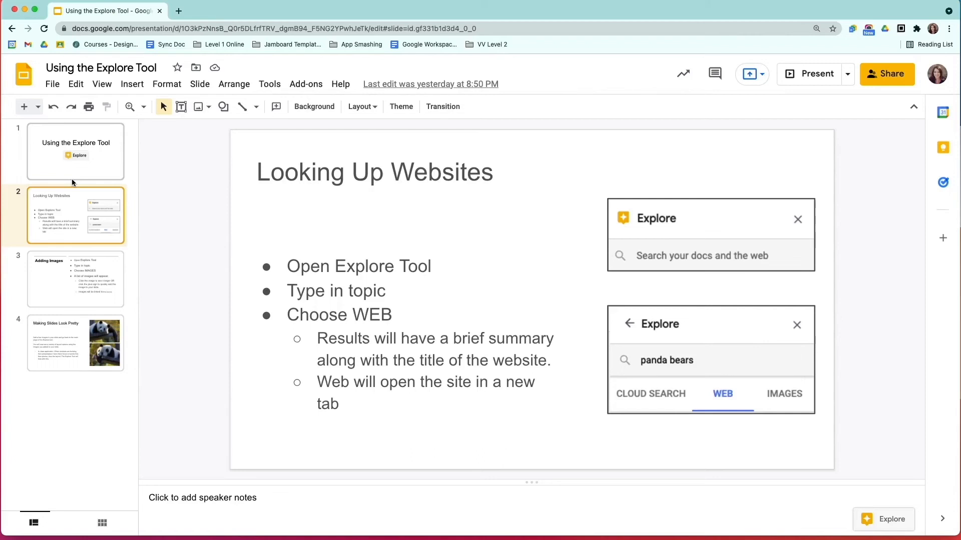
{"action": "mouse_move", "coordinate": [616, 392]}
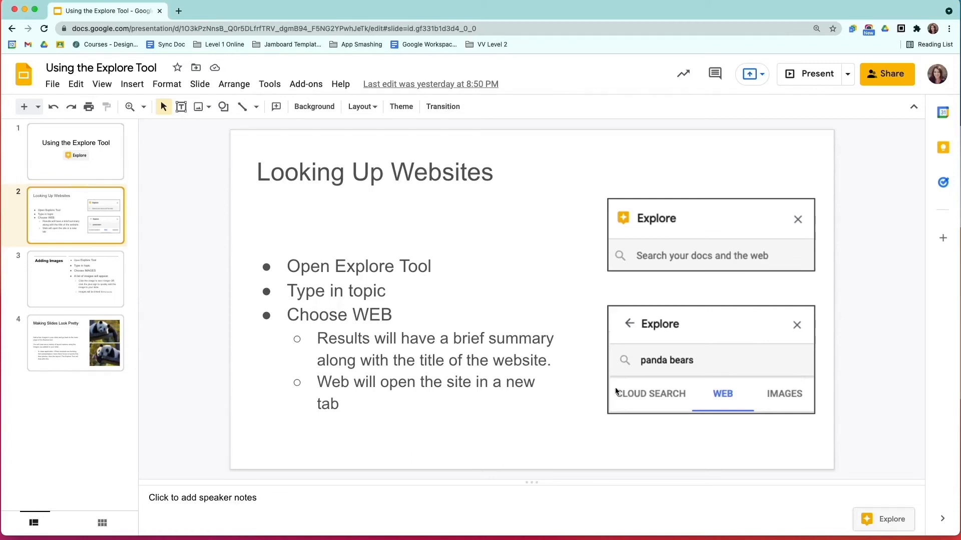
{"action": "mouse_move", "coordinate": [866, 513]}
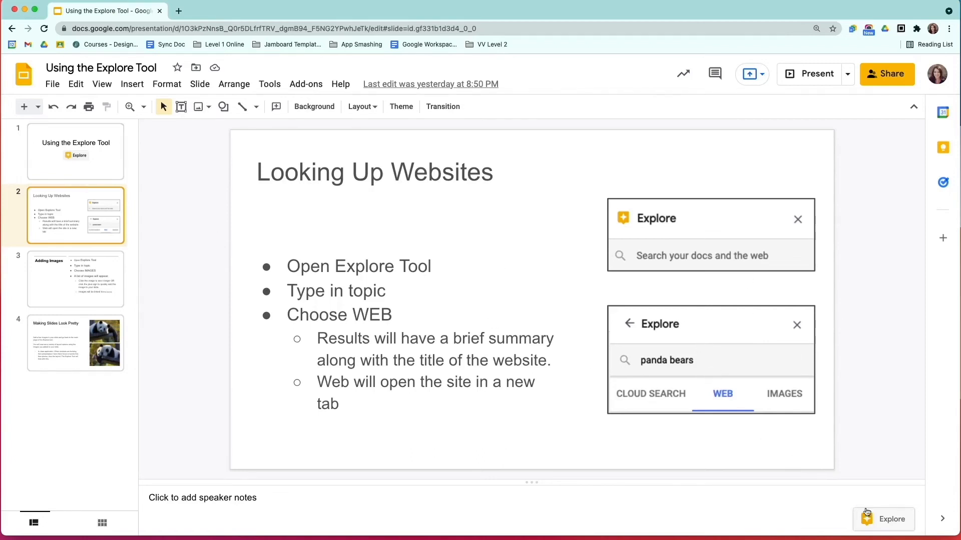
Open Explore and search for 'panda'.
{"action": "left_click", "coordinate": [883, 519]}
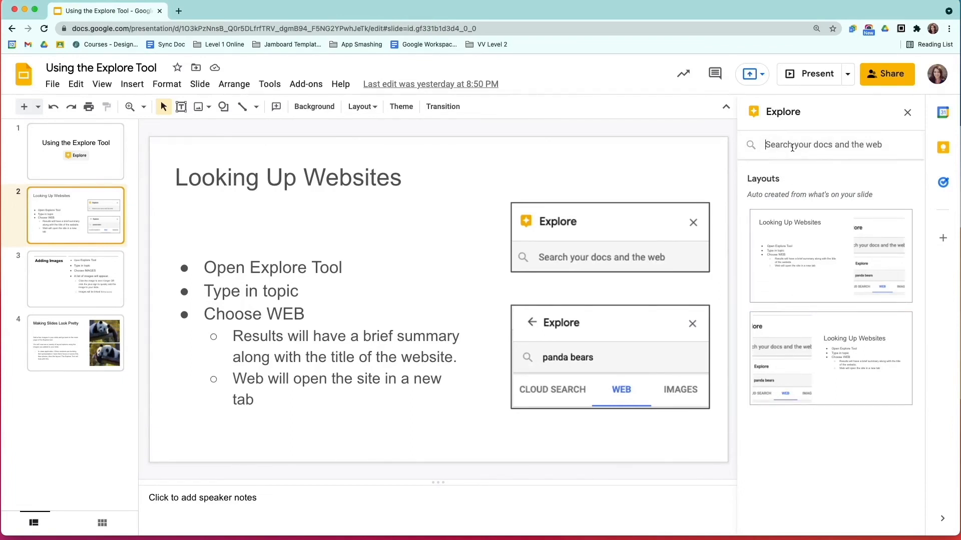
{"action": "type", "text": "panda"}
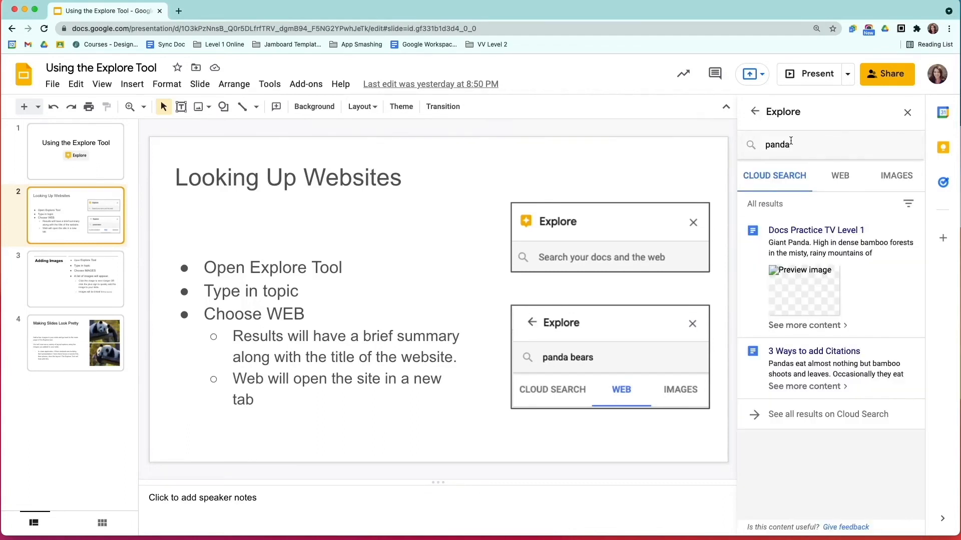
{"action": "mouse_move", "coordinate": [774, 295]}
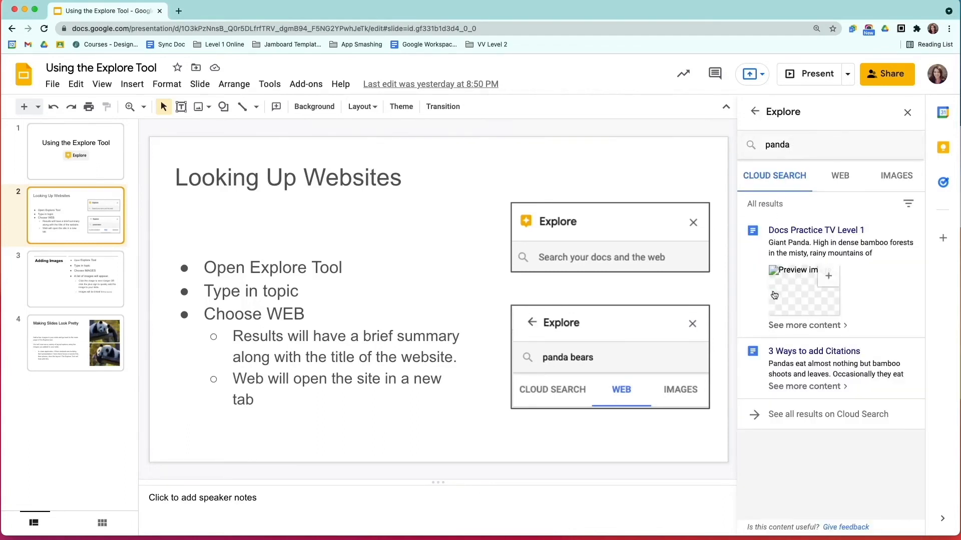
{"action": "mouse_move", "coordinate": [789, 206]}
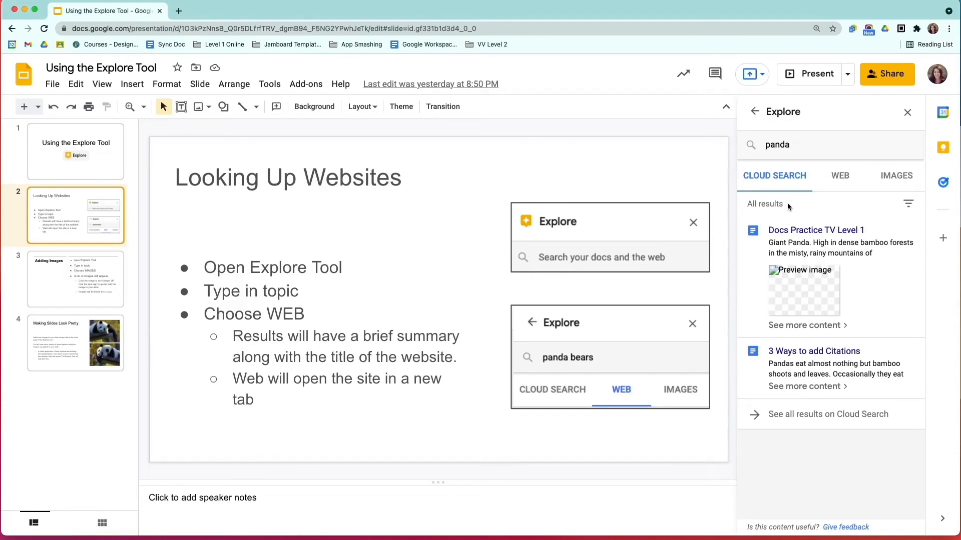
{"action": "mouse_move", "coordinate": [841, 178]}
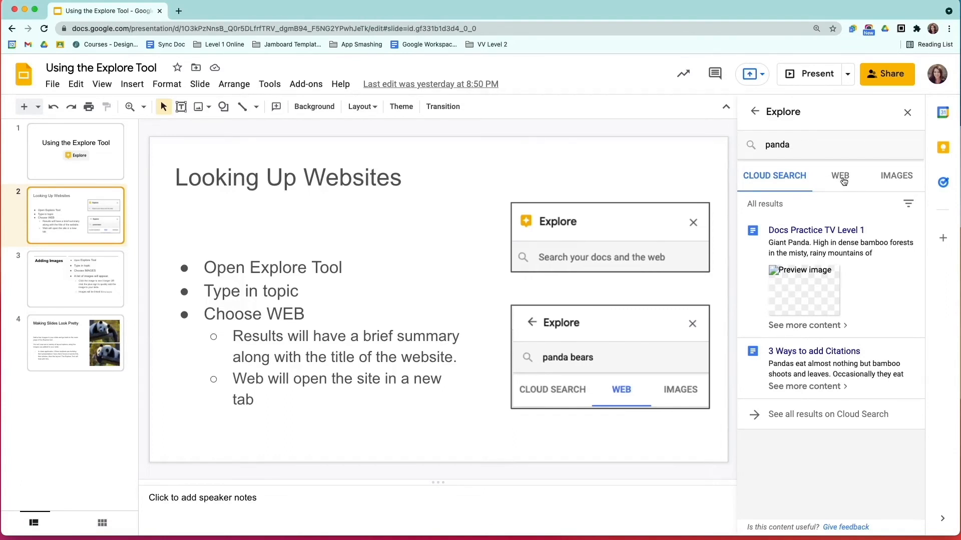
Show Explore's web results for panda and open the Smithsonian Giant Panda Cam page.
{"action": "left_click", "coordinate": [840, 176]}
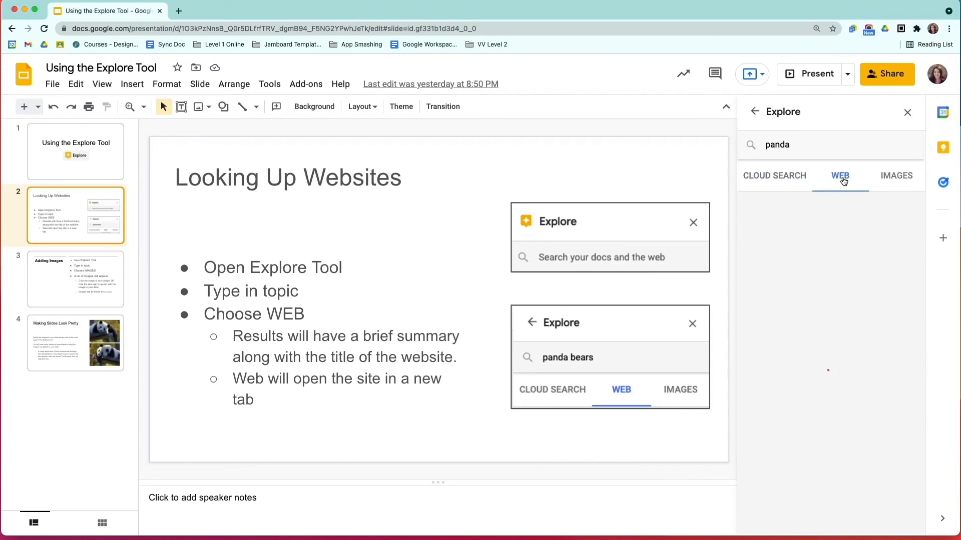
{"action": "left_click", "coordinate": [840, 176]}
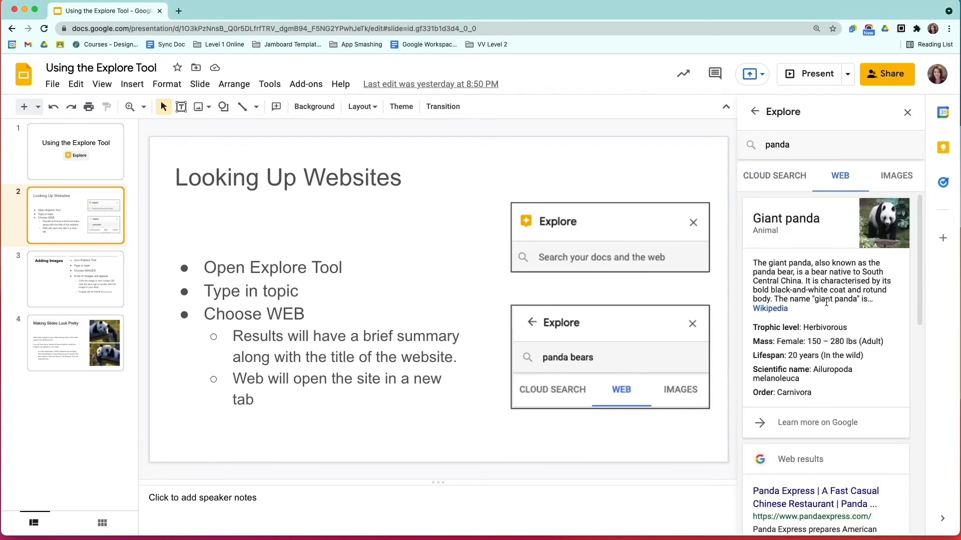
{"action": "scroll", "scroll_direction": "down", "scroll_amount": 3}
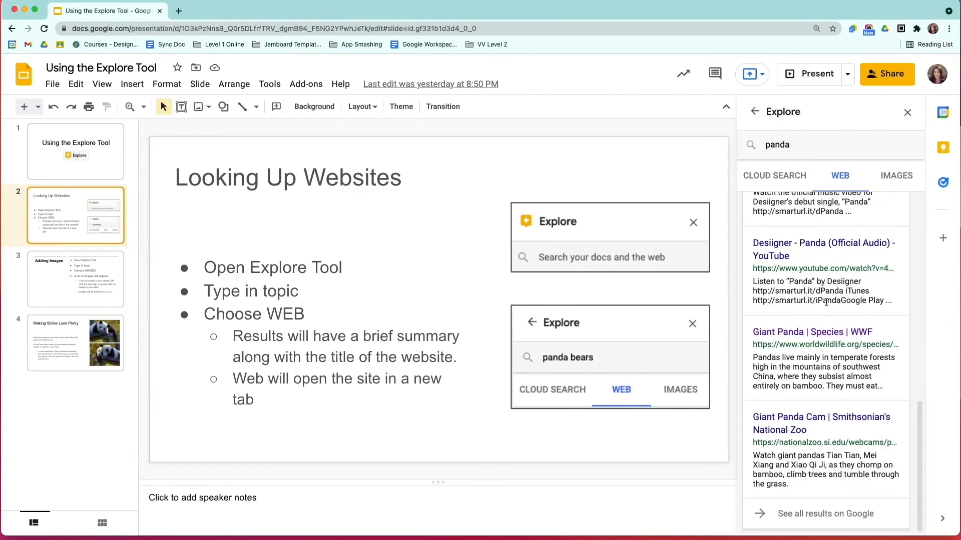
{"action": "mouse_move", "coordinate": [797, 427]}
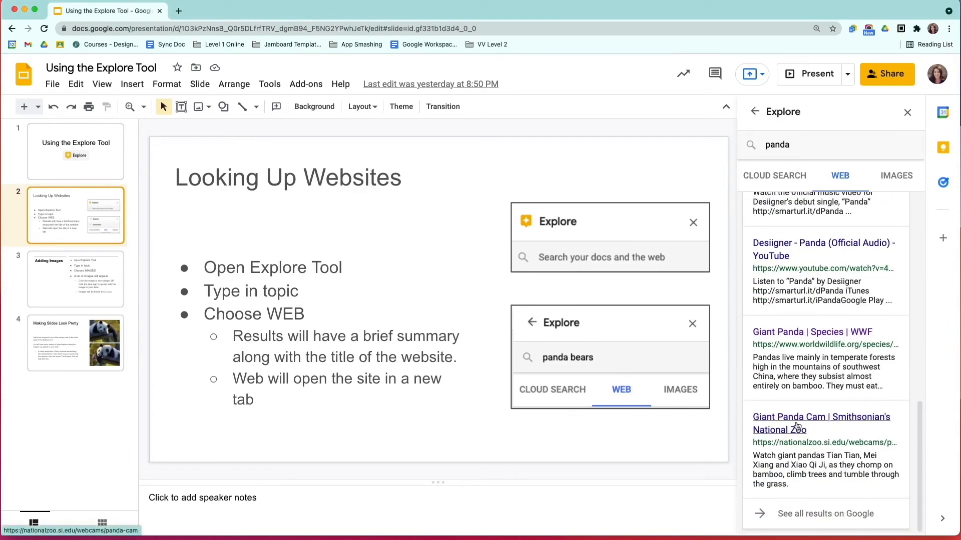
{"action": "left_click", "coordinate": [821, 423]}
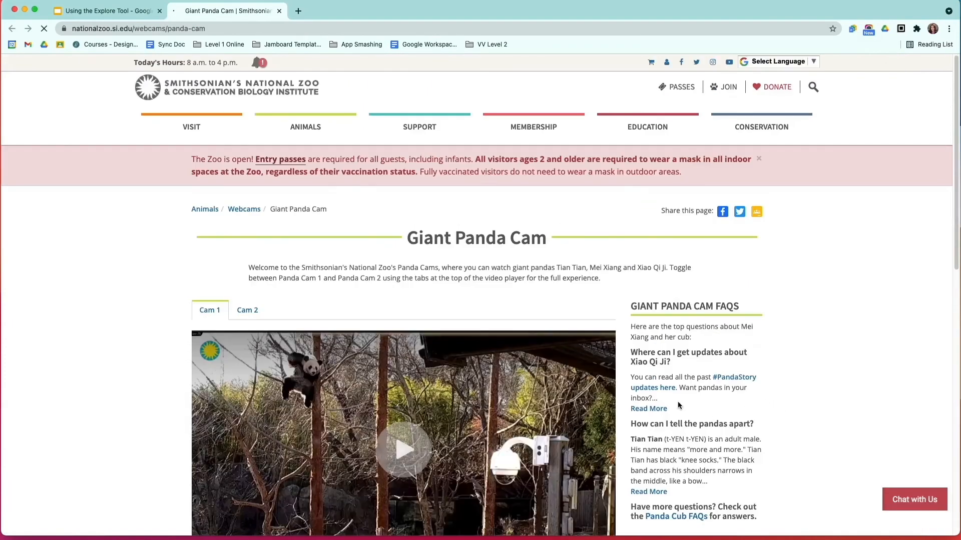
{"action": "scroll", "scroll_direction": "down", "scroll_amount": 3}
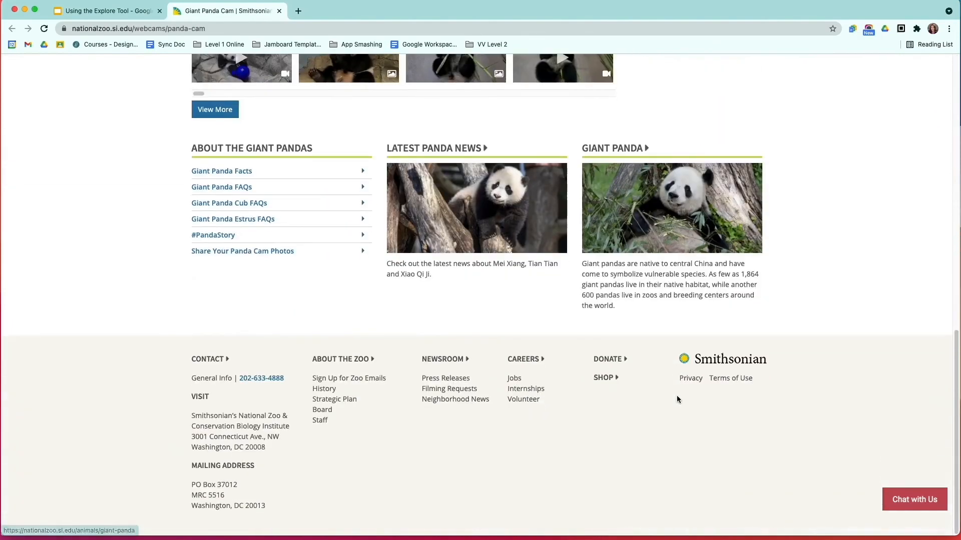
{"action": "left_click", "coordinate": [105, 10]}
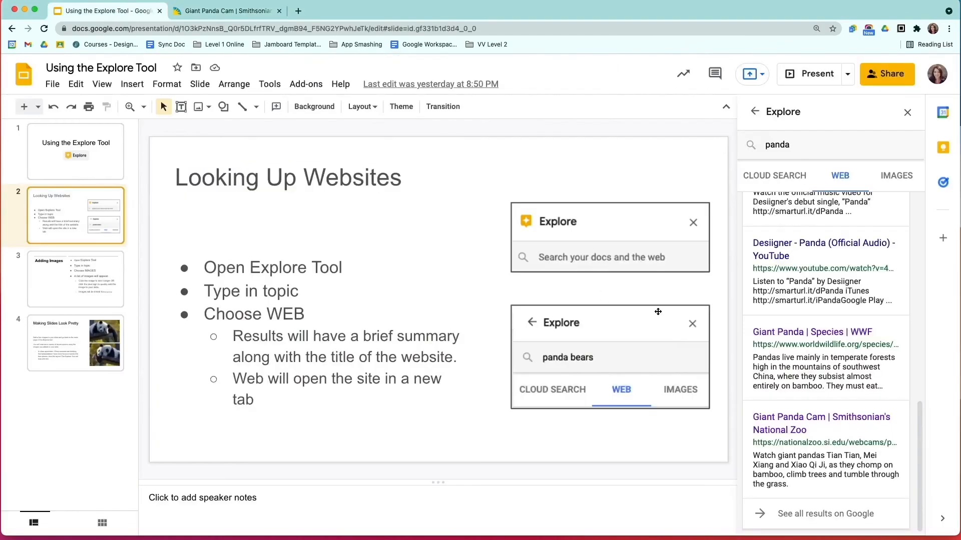
Insert the paper pandas photo from Explore's panda image results onto slide 3, Adding Images.
{"action": "left_click", "coordinate": [76, 279]}
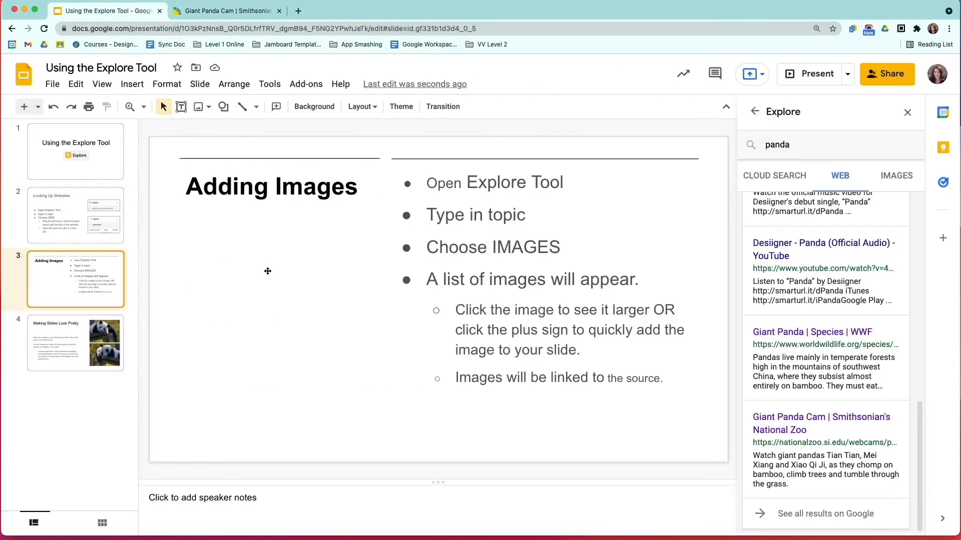
{"action": "mouse_move", "coordinate": [235, 277]}
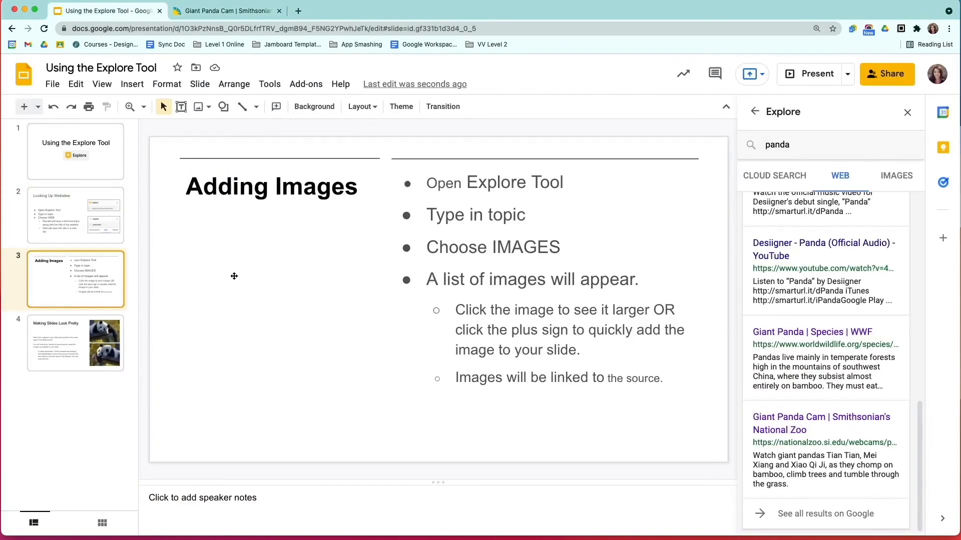
{"action": "mouse_move", "coordinate": [762, 130]}
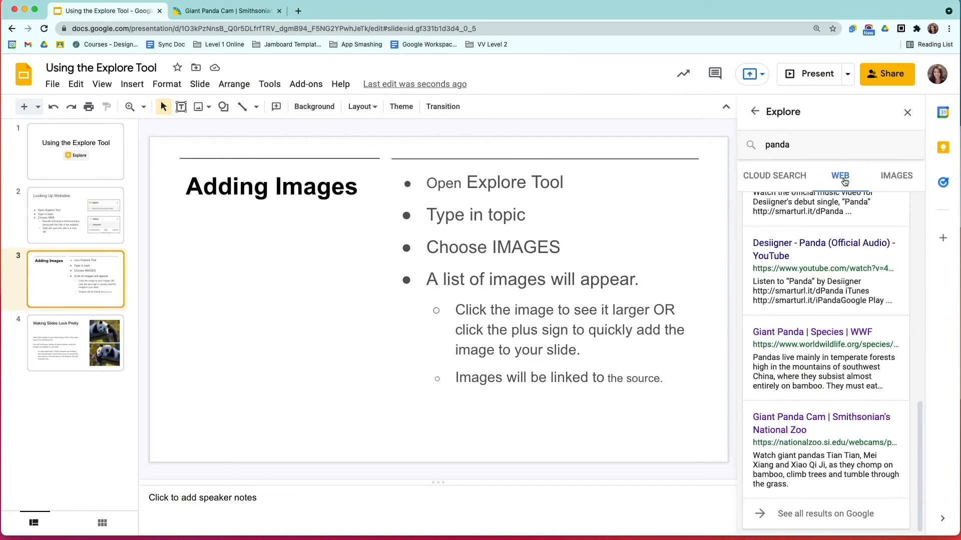
{"action": "mouse_move", "coordinate": [895, 182]}
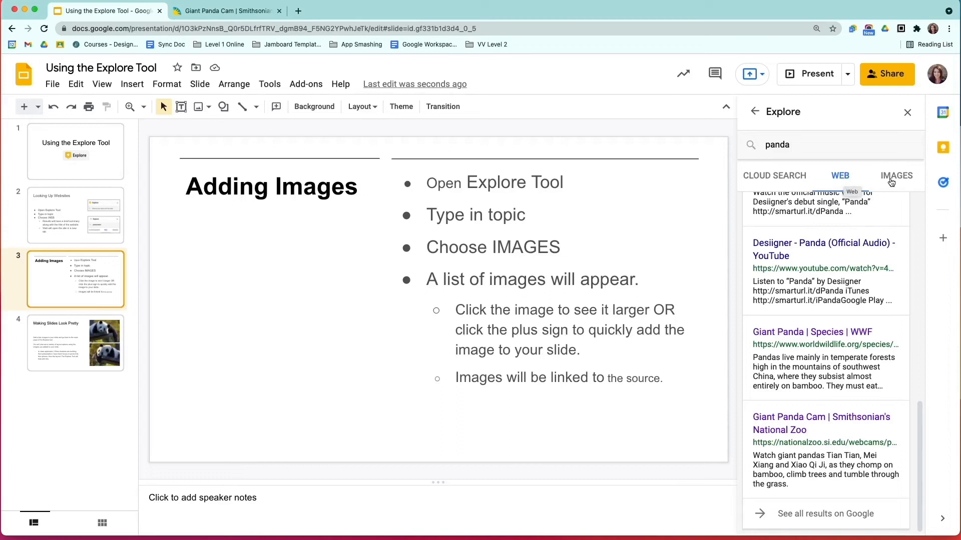
{"action": "left_click", "coordinate": [895, 176]}
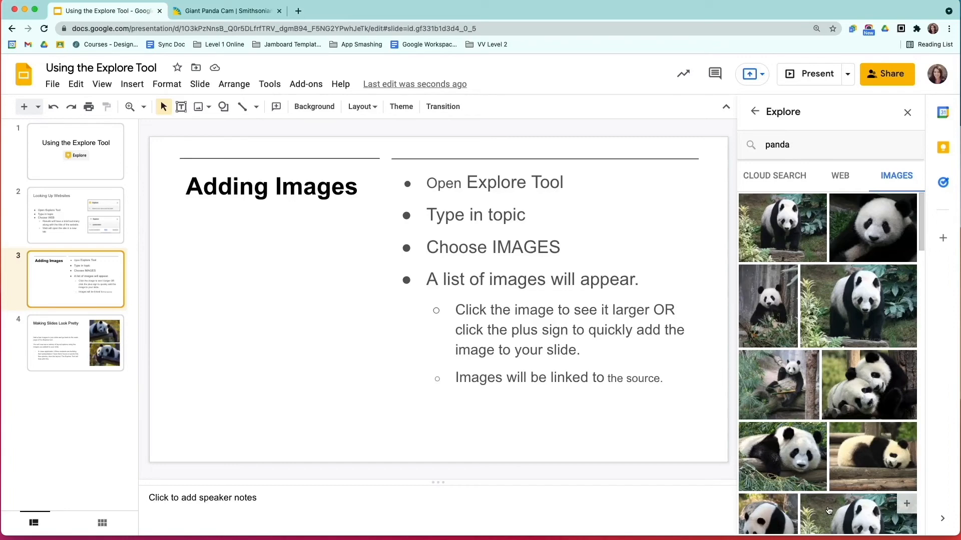
{"action": "mouse_move", "coordinate": [802, 432]}
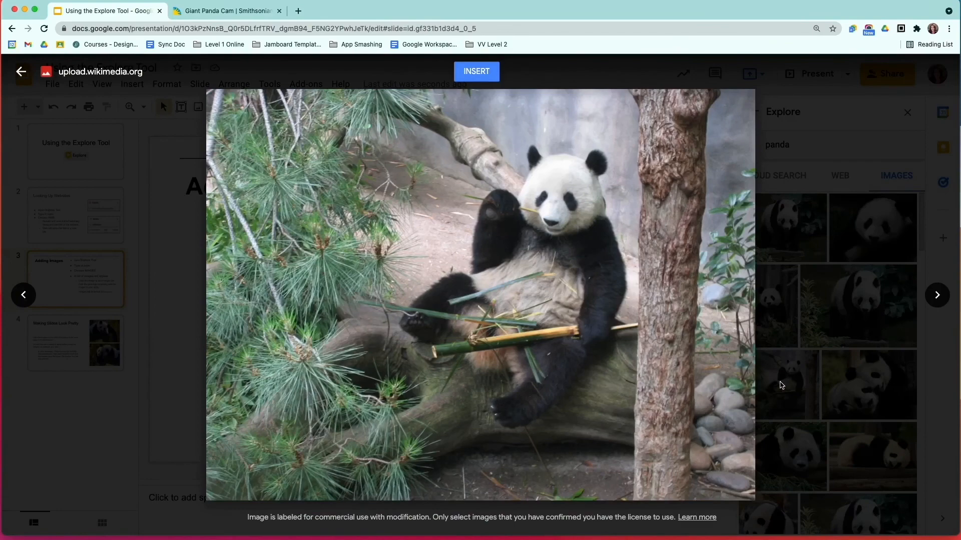
{"action": "mouse_move", "coordinate": [477, 71]}
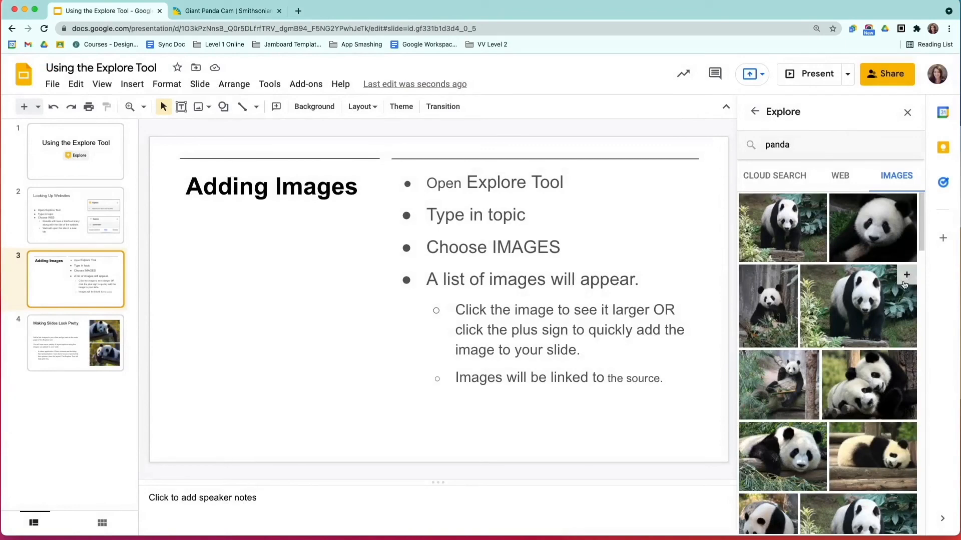
{"action": "mouse_move", "coordinate": [872, 437]}
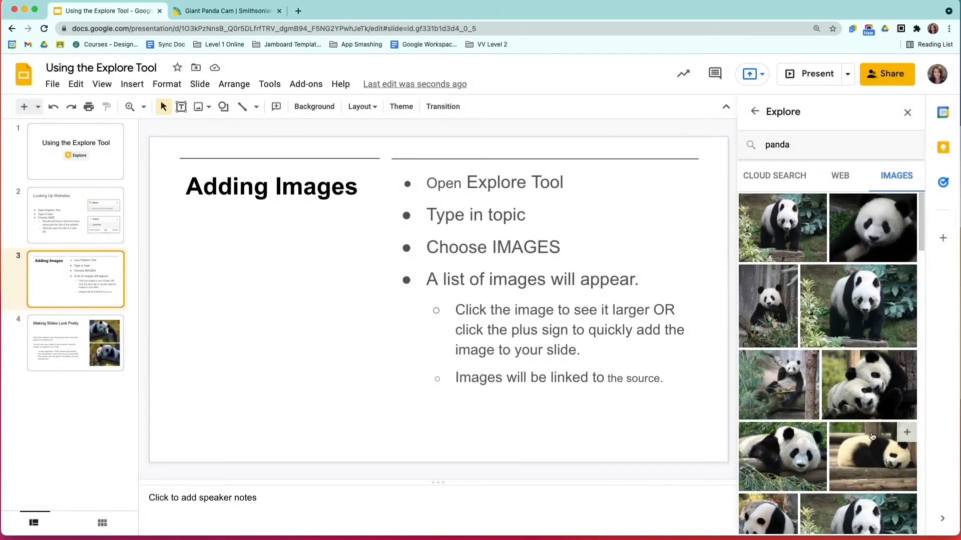
{"action": "scroll", "scroll_direction": "down", "scroll_amount": 3}
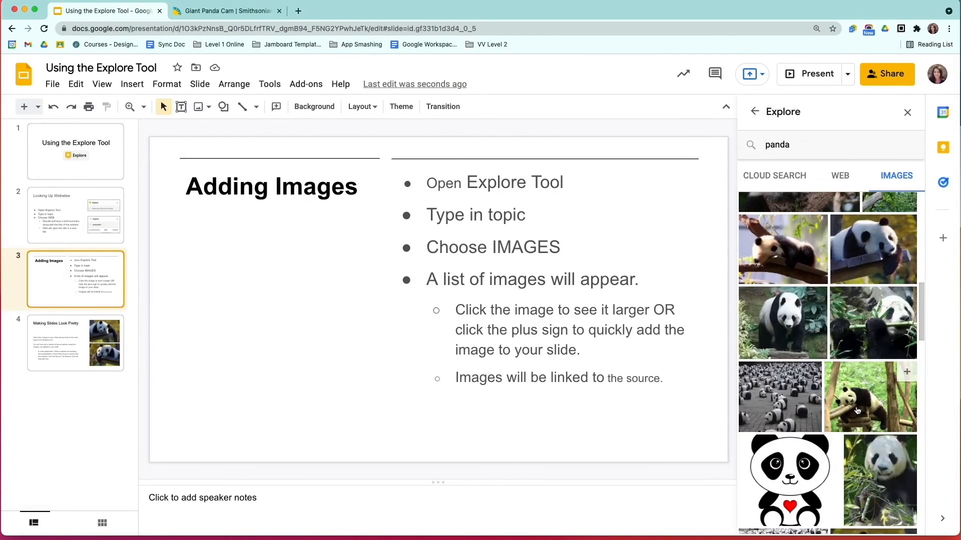
{"action": "scroll", "scroll_direction": "down", "scroll_amount": 3}
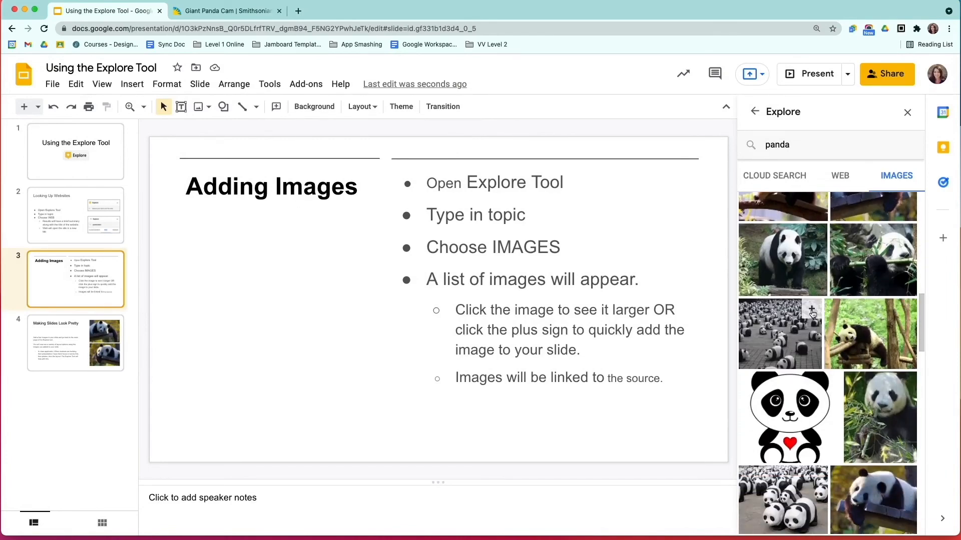
{"action": "left_click", "coordinate": [812, 309]}
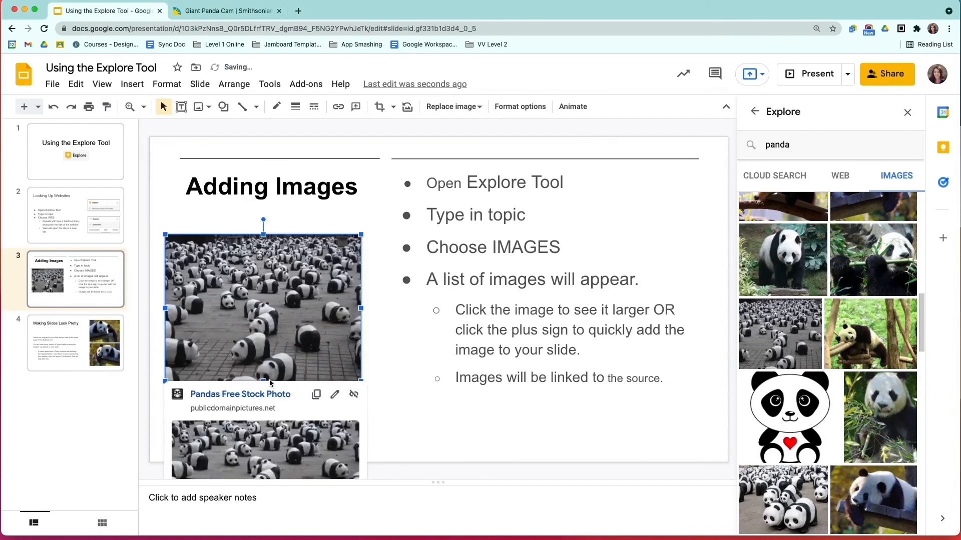
{"action": "mouse_move", "coordinate": [240, 393]}
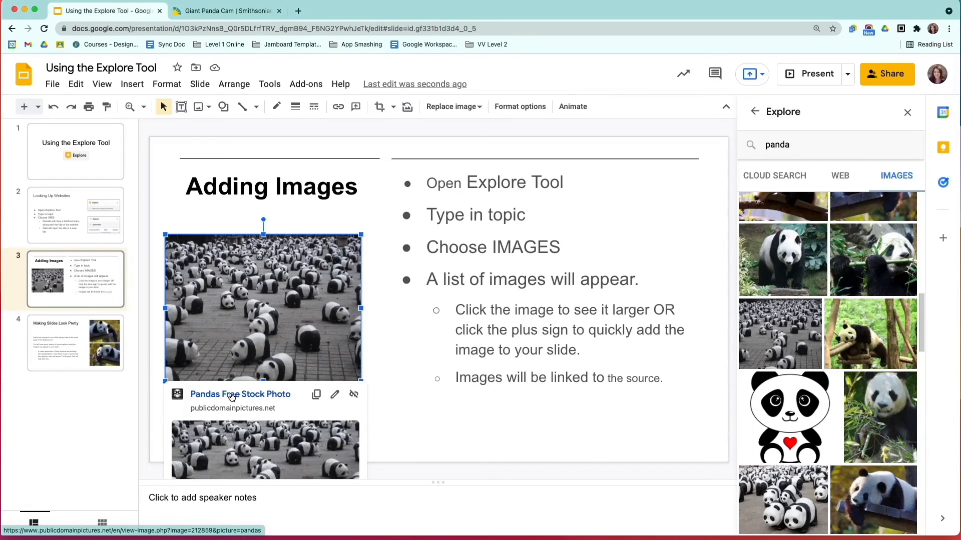
{"action": "mouse_move", "coordinate": [797, 345]}
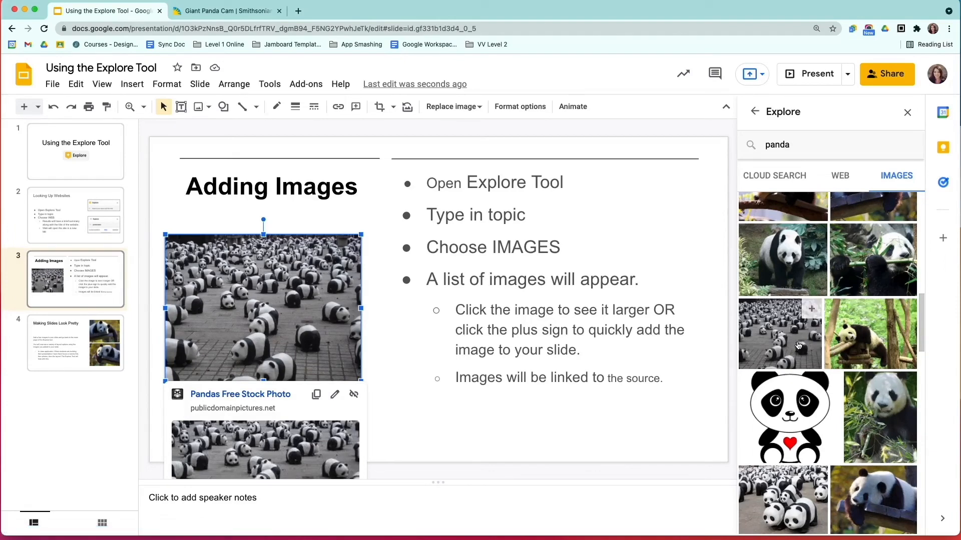
{"action": "mouse_move", "coordinate": [271, 403]}
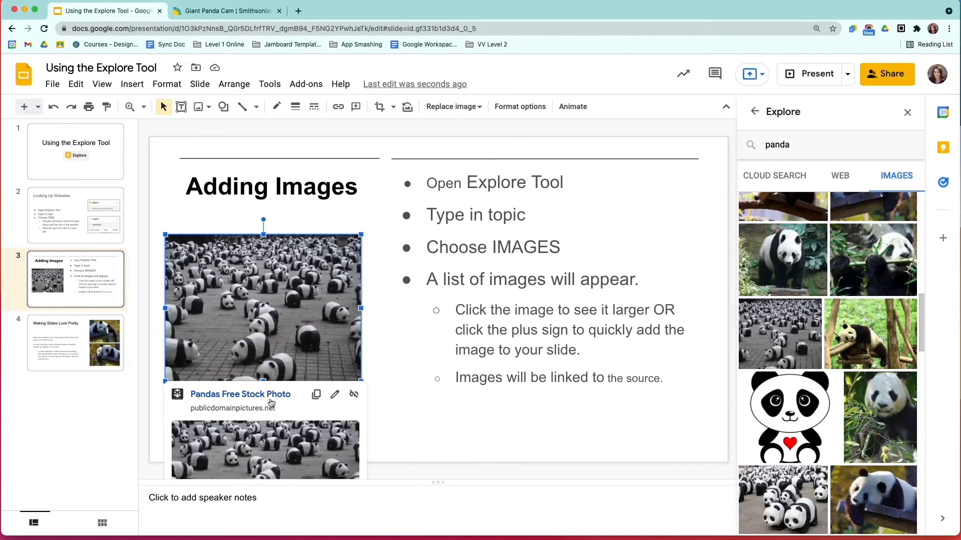
{"action": "mouse_move", "coordinate": [453, 441]}
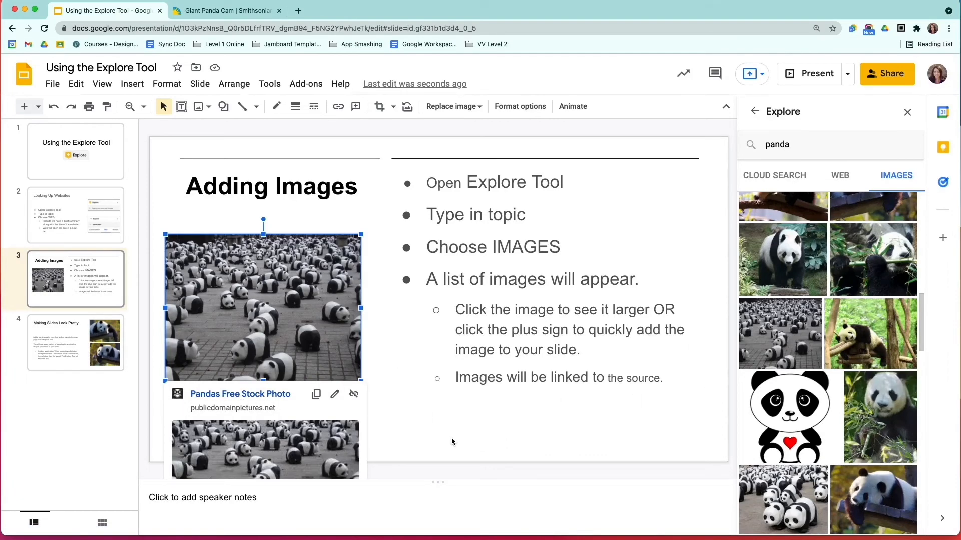
{"action": "left_click", "coordinate": [76, 342]}
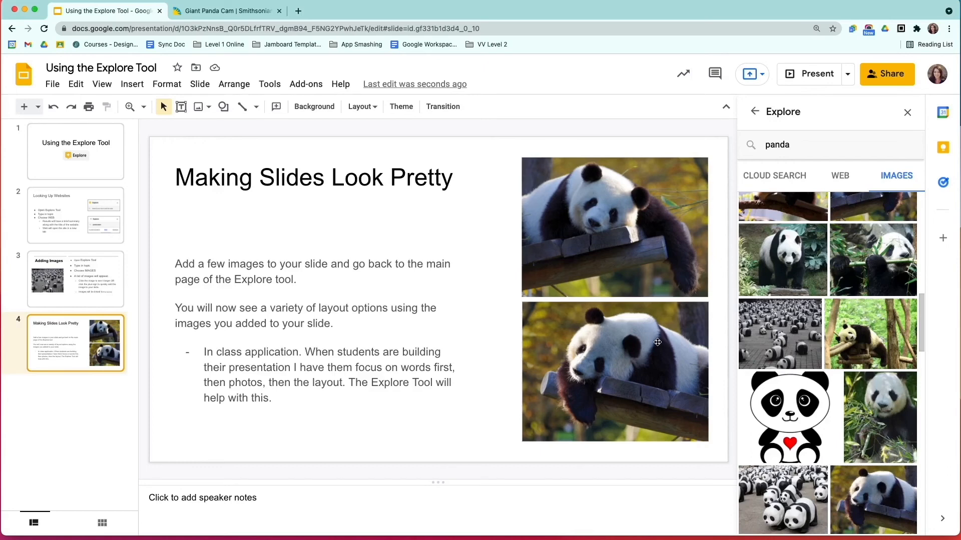
{"action": "mouse_move", "coordinate": [79, 349]}
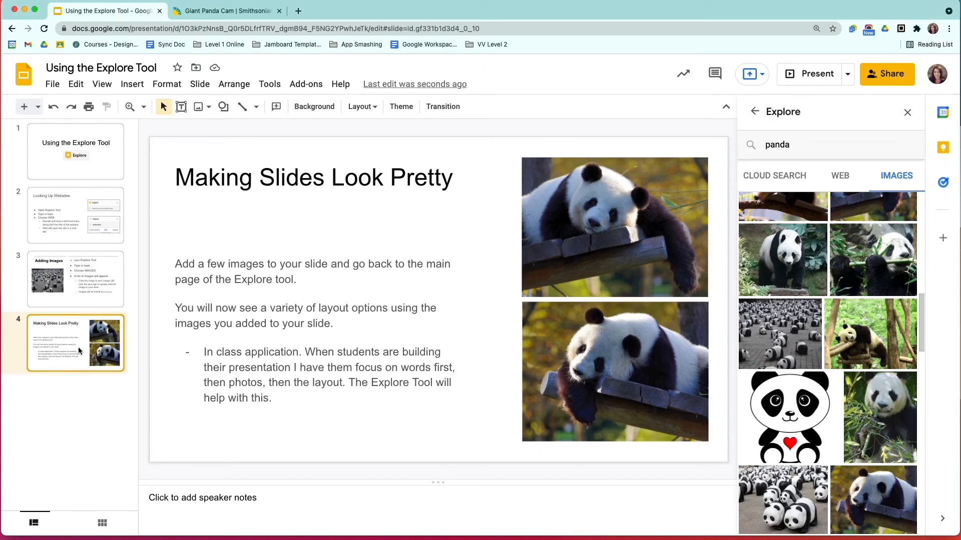
Select slide 4, visit the Giant Panda Cam webpage tab, and return to the deck.
{"action": "left_click", "coordinate": [24, 106]}
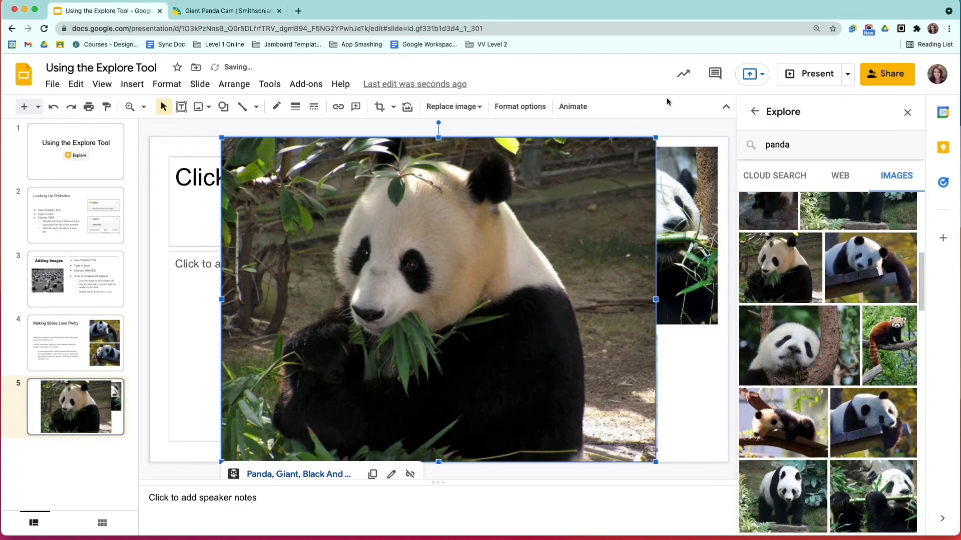
{"action": "left_click", "coordinate": [226, 10]}
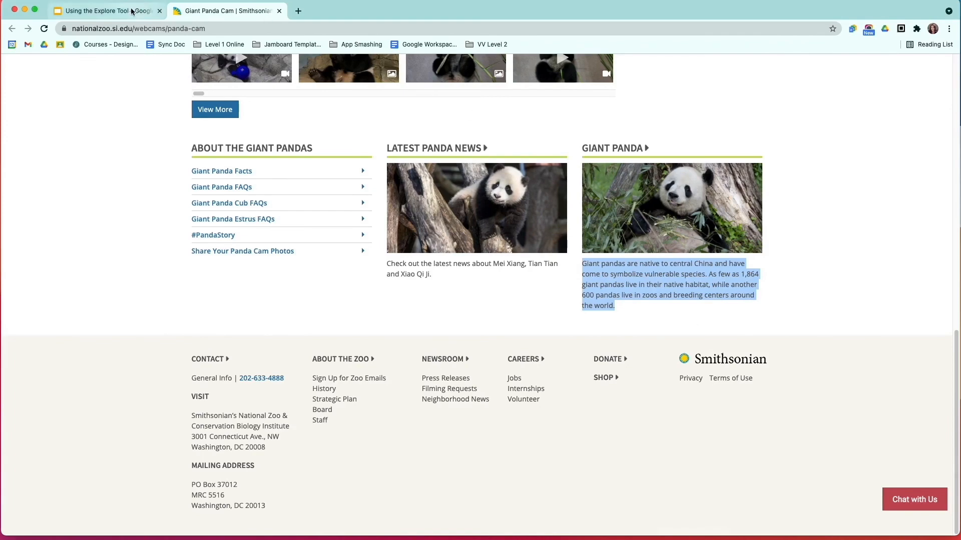
{"action": "left_click", "coordinate": [104, 11]}
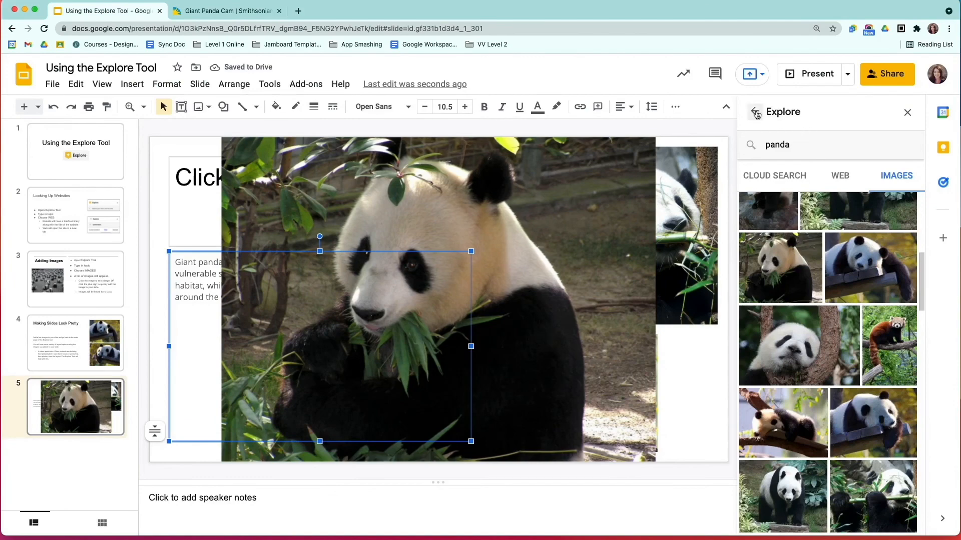
Return to Explore's main suggestions and apply a layout: panda text left, two photos right.
{"action": "left_click", "coordinate": [840, 176]}
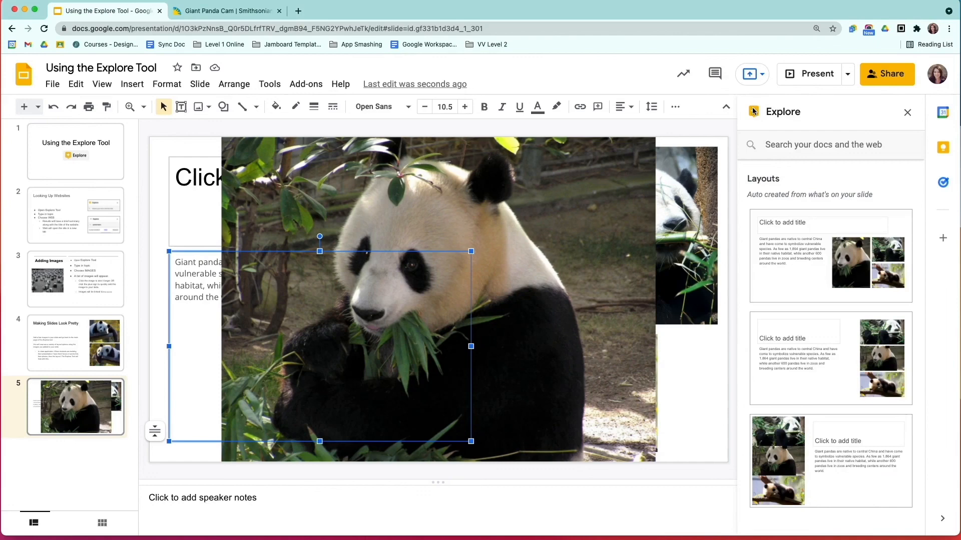
{"action": "mouse_move", "coordinate": [800, 399]}
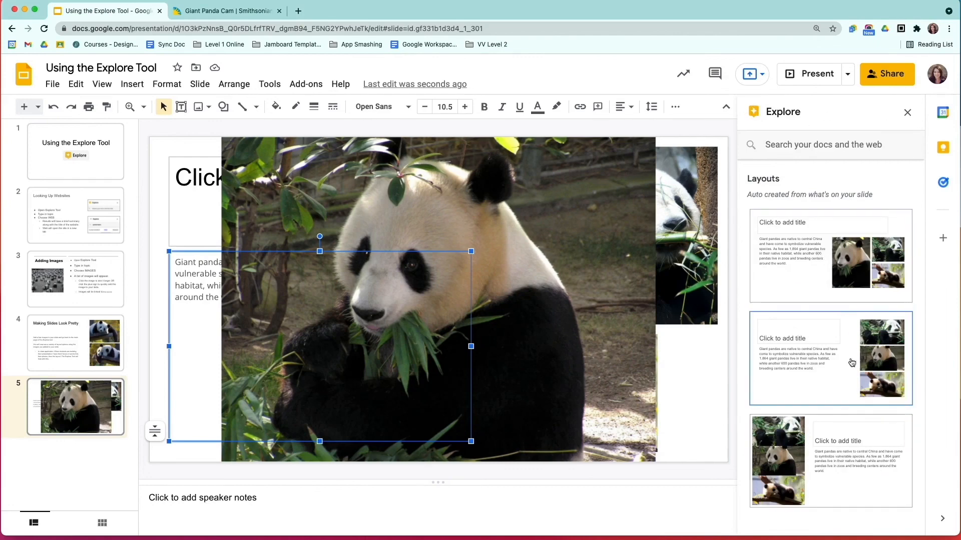
{"action": "mouse_move", "coordinate": [842, 349]}
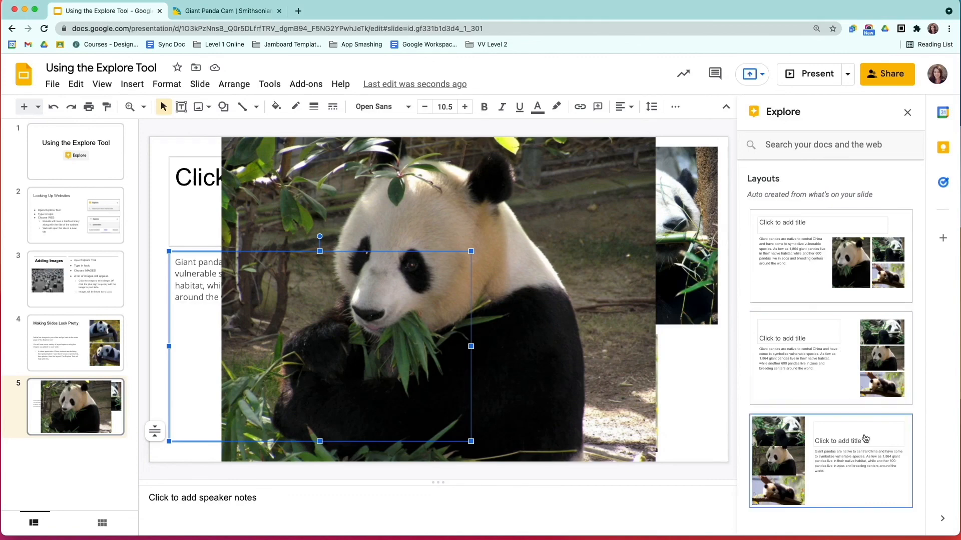
{"action": "mouse_move", "coordinate": [889, 481]}
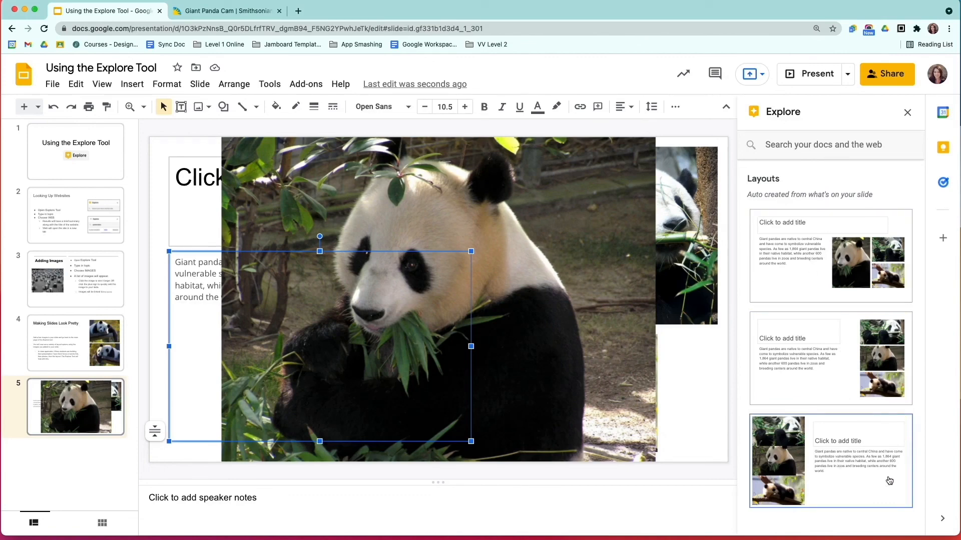
{"action": "left_click", "coordinate": [557, 263]}
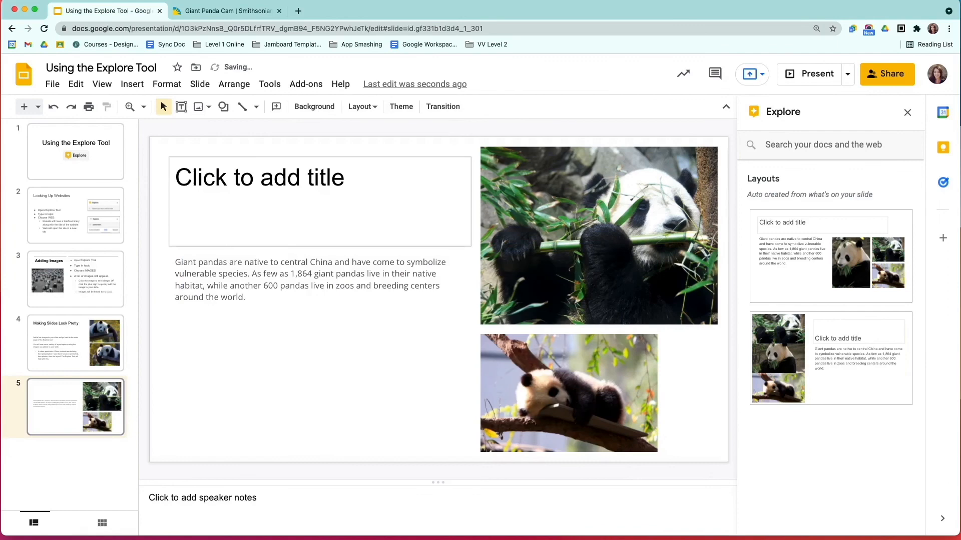
Scroll through the refreshed Explore Layouts list and back to the top.
{"action": "scroll", "scroll_direction": "down", "scroll_amount": 3}
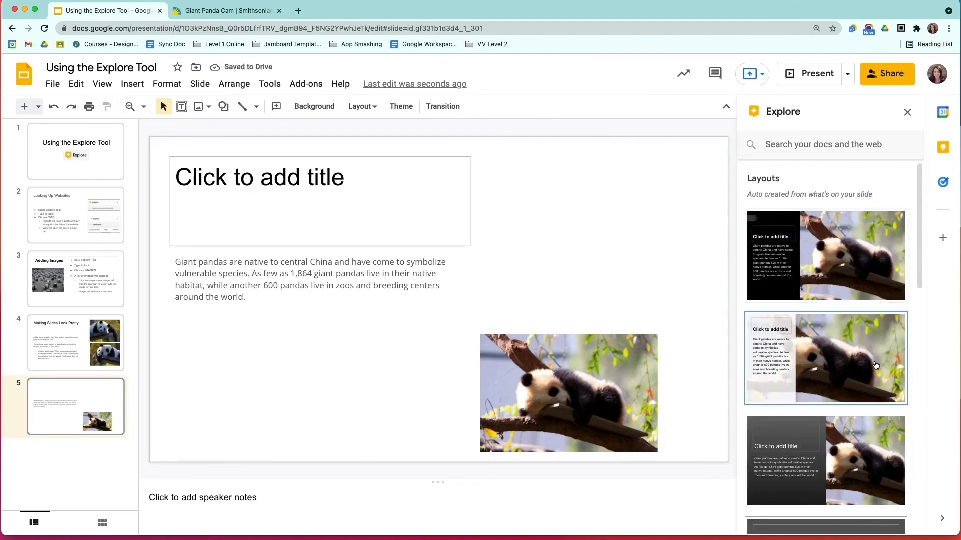
{"action": "scroll", "scroll_direction": "down", "scroll_amount": 3}
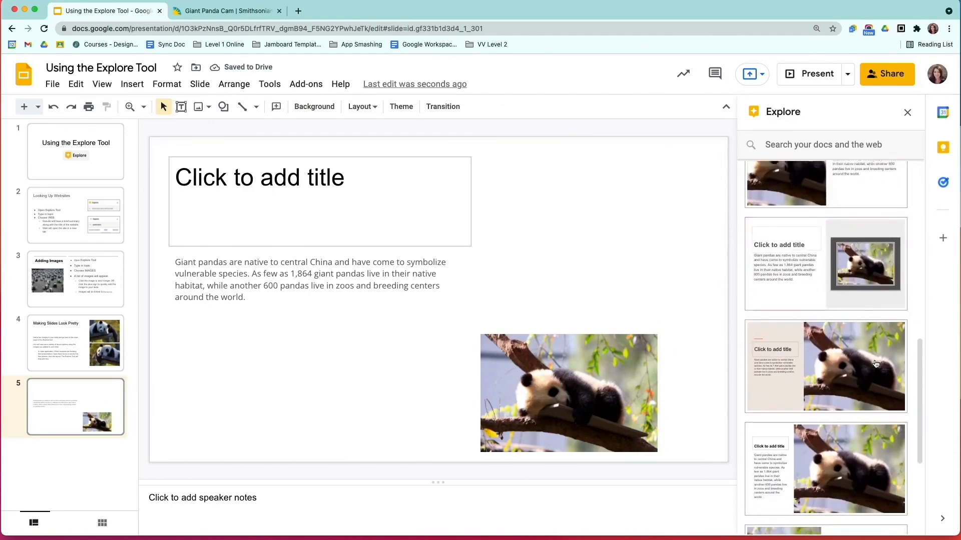
{"action": "scroll", "scroll_direction": "down", "scroll_amount": 3}
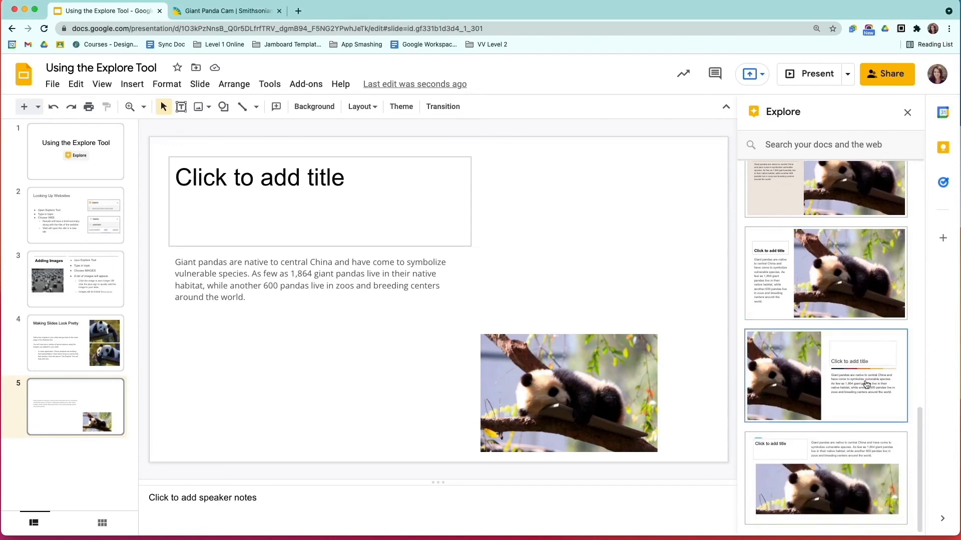
{"action": "scroll", "scroll_direction": "up", "scroll_amount": 3}
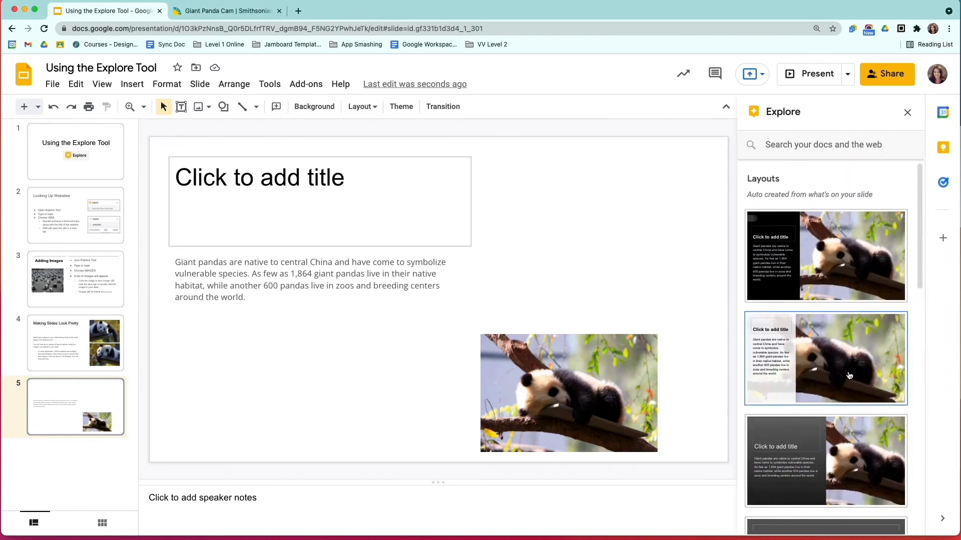
Apply the second Explore layout: full branch-panda photo with text on a translucent left panel.
{"action": "left_click", "coordinate": [825, 359]}
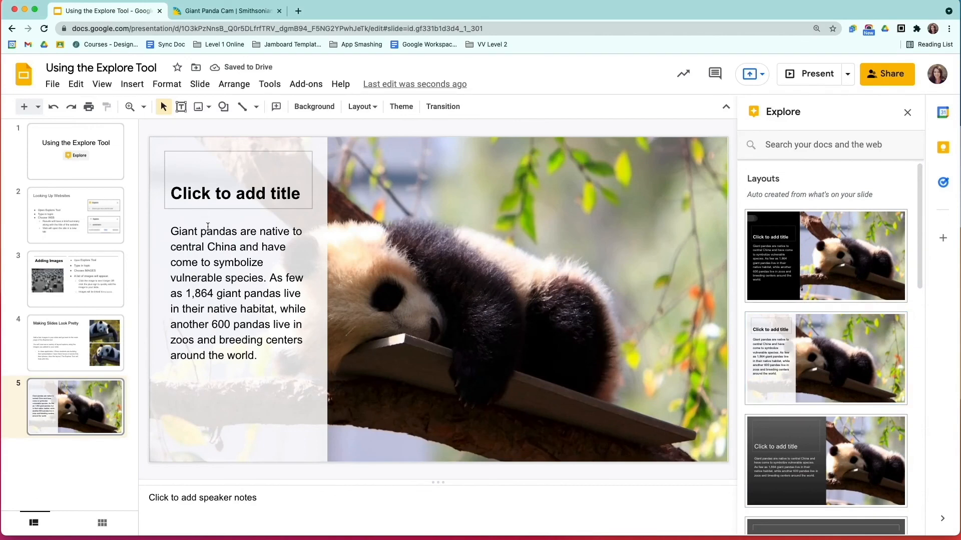
{"action": "mouse_move", "coordinate": [223, 445]}
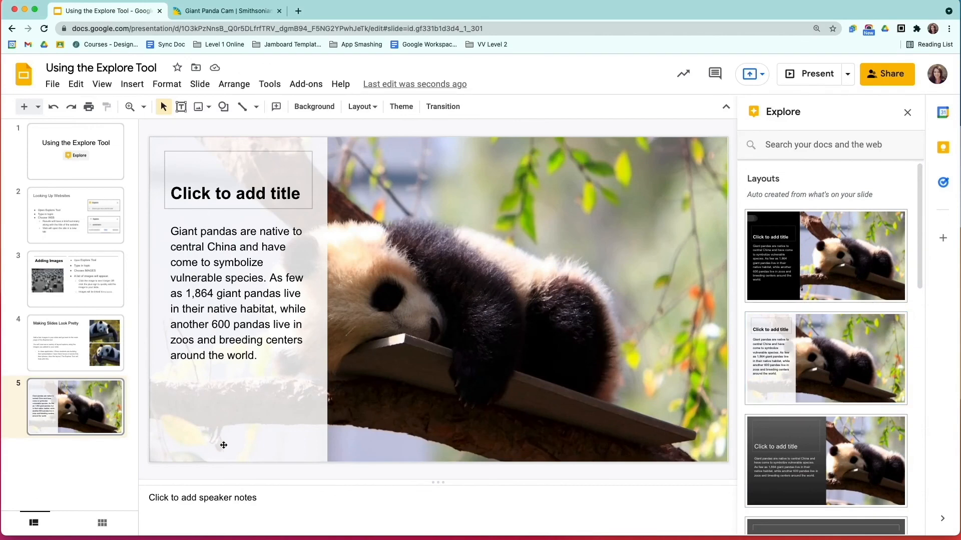
{"action": "mouse_move", "coordinate": [529, 381]}
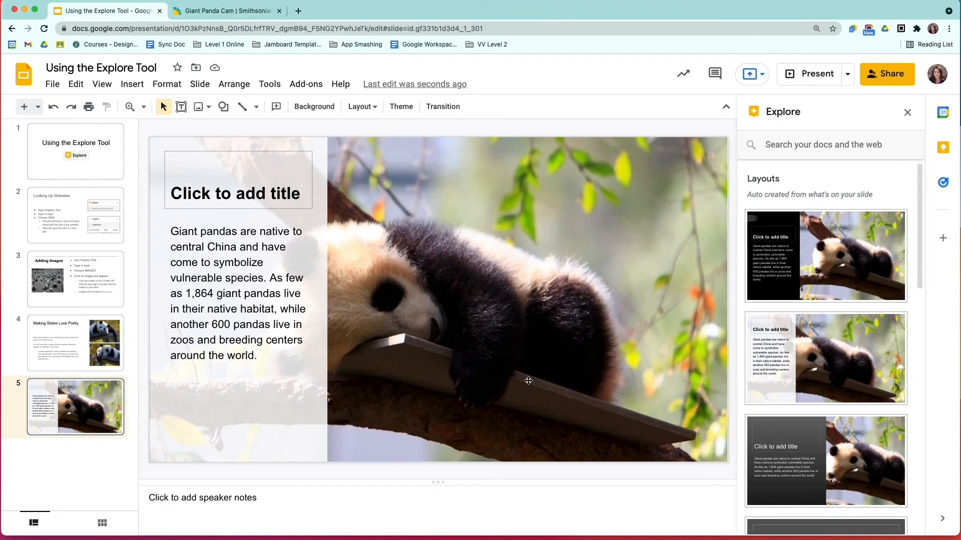
{"action": "mouse_move", "coordinate": [125, 397]}
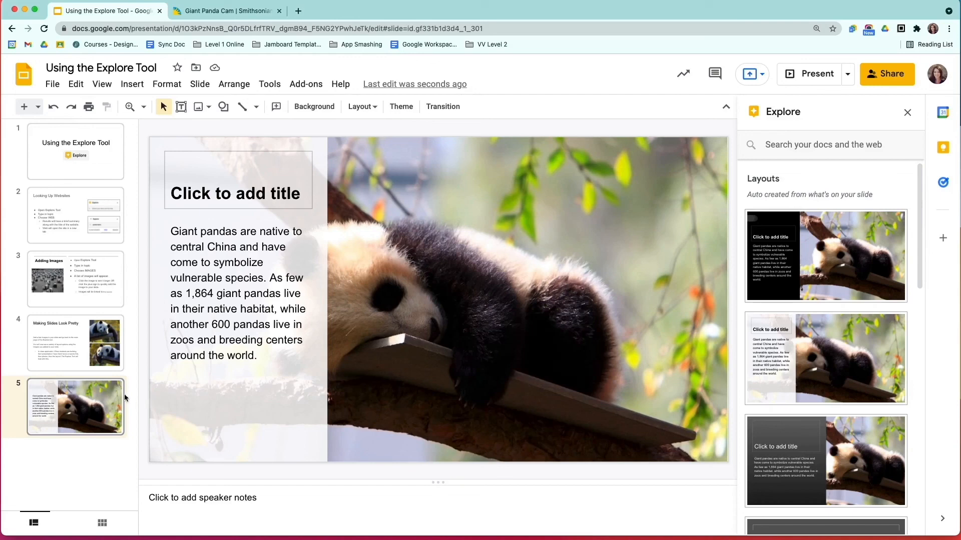